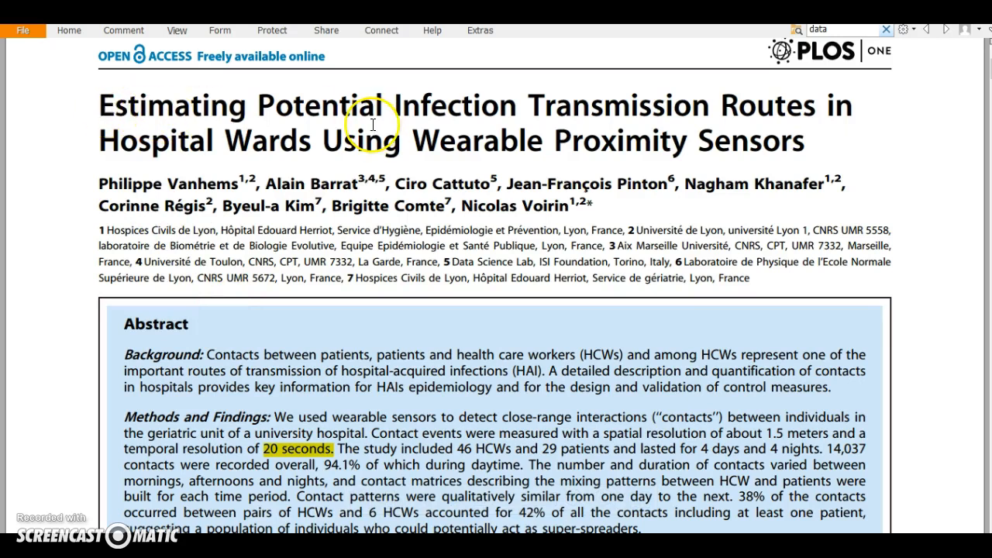
mouse_move(80, 183)
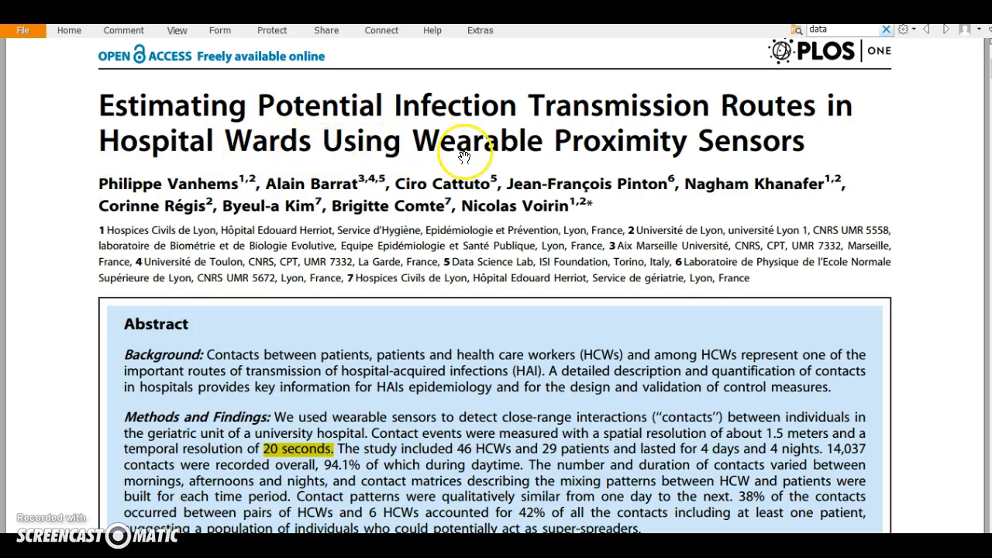
mouse_move(642, 177)
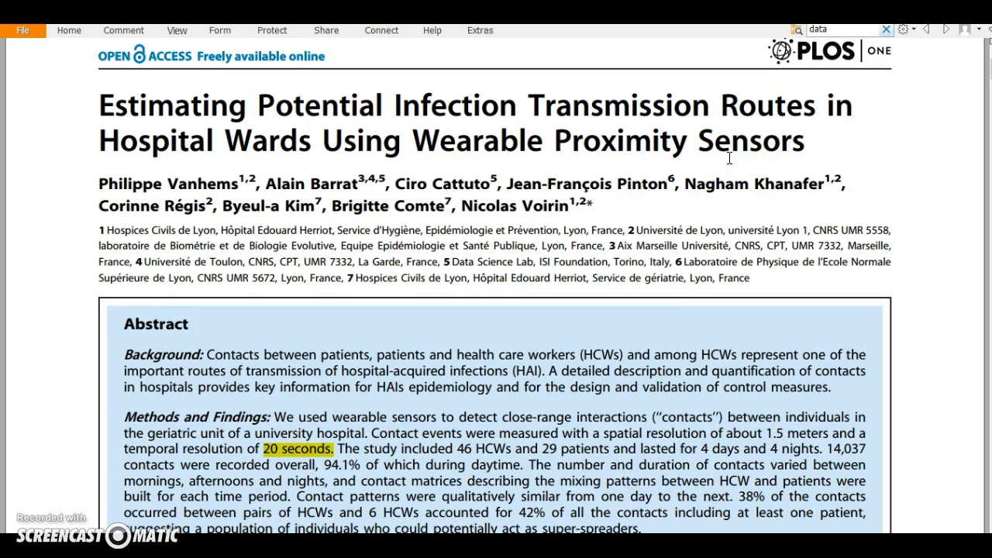
- Scroll down through the PLOS ONE abstract of the hospital wearable-sensor paper
scroll(down, 3)
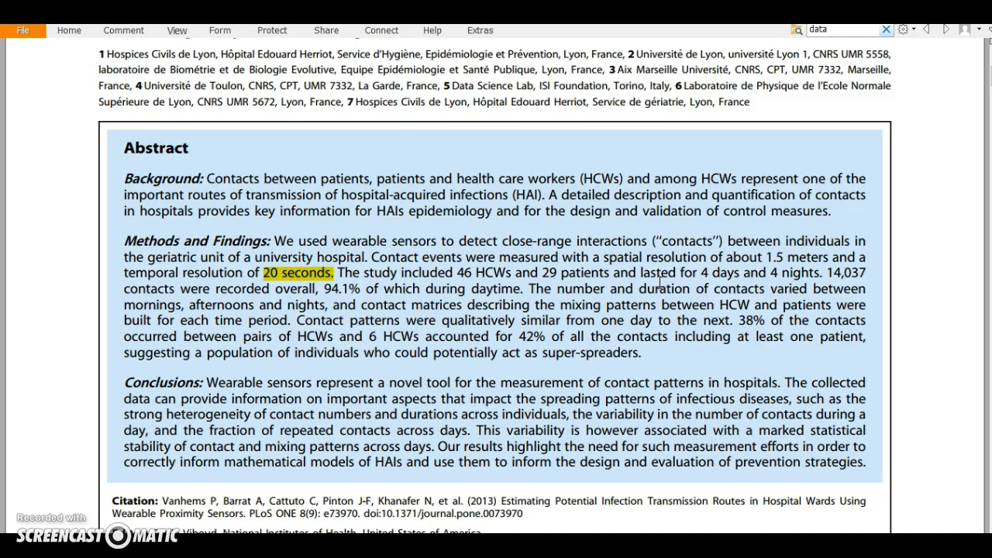
mouse_move(759, 220)
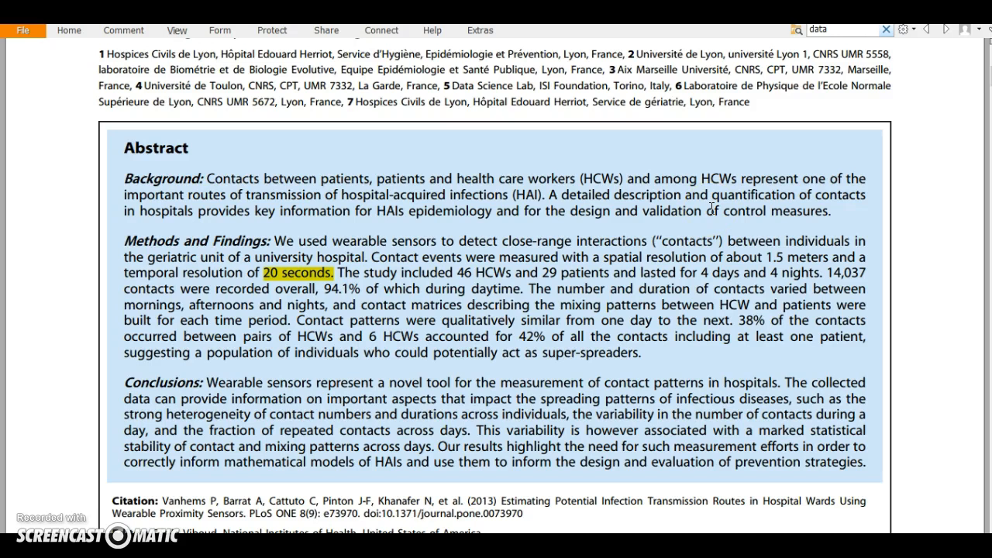
scroll(down, 3)
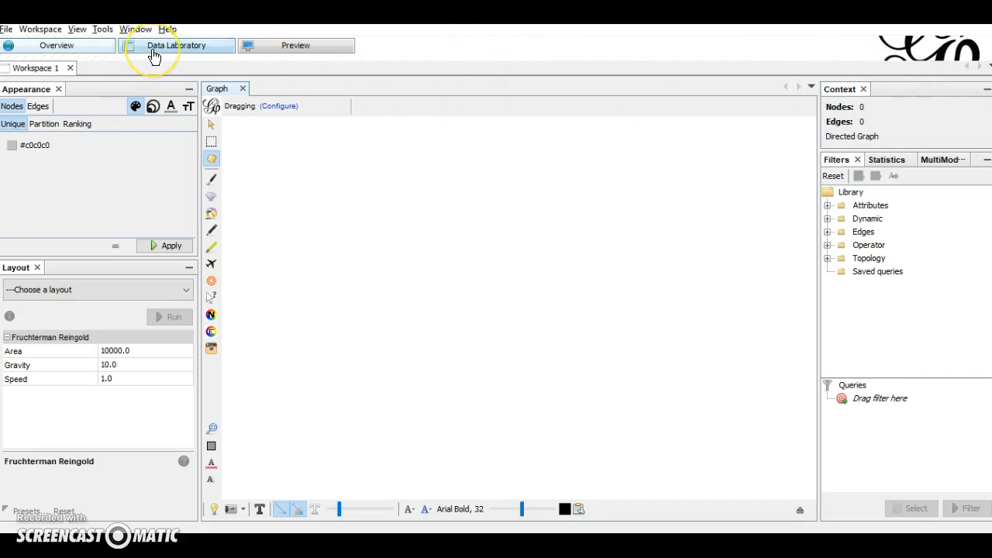
- In Data Laboratory, start a spreadsheet import of hcw_nodes.csv as a Nodes table
click(176, 45)
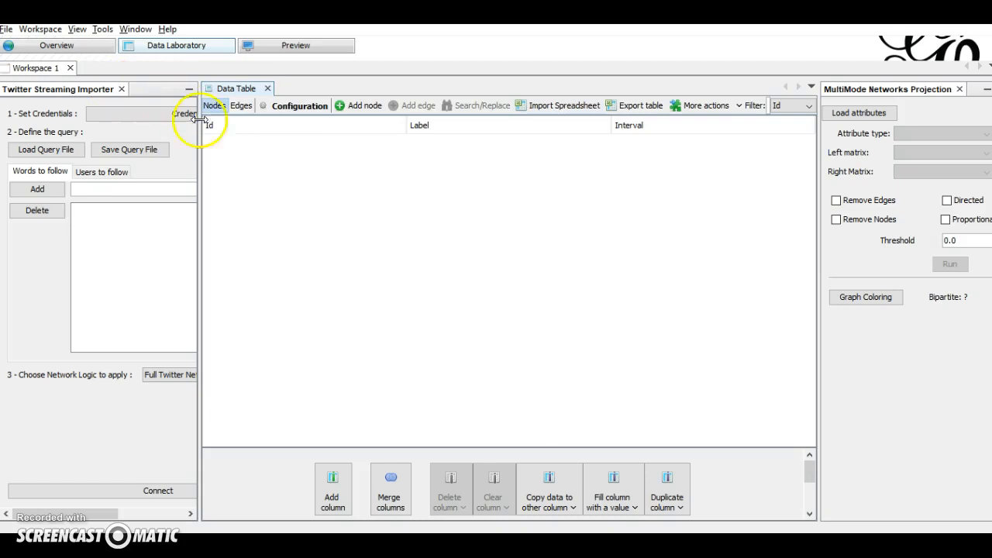
click(530, 105)
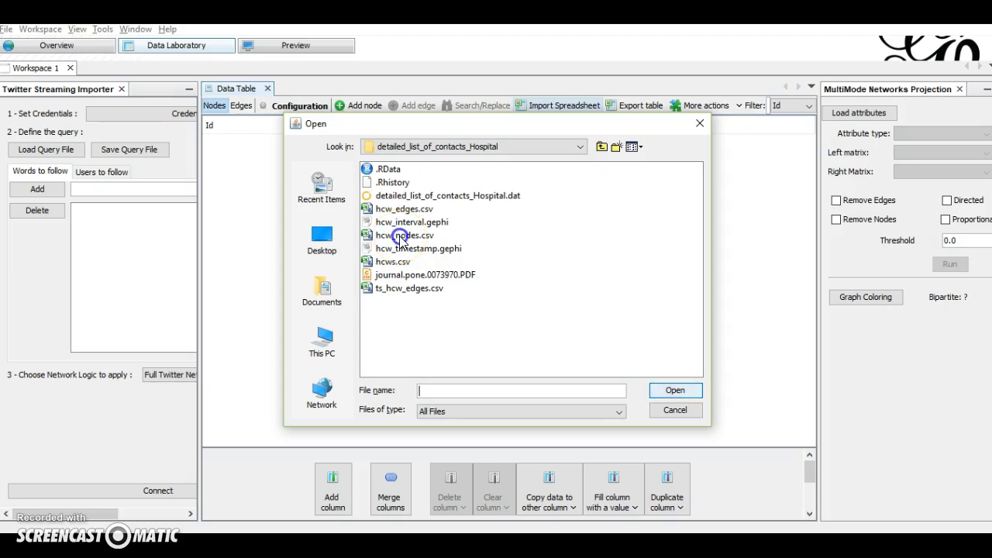
click(674, 409)
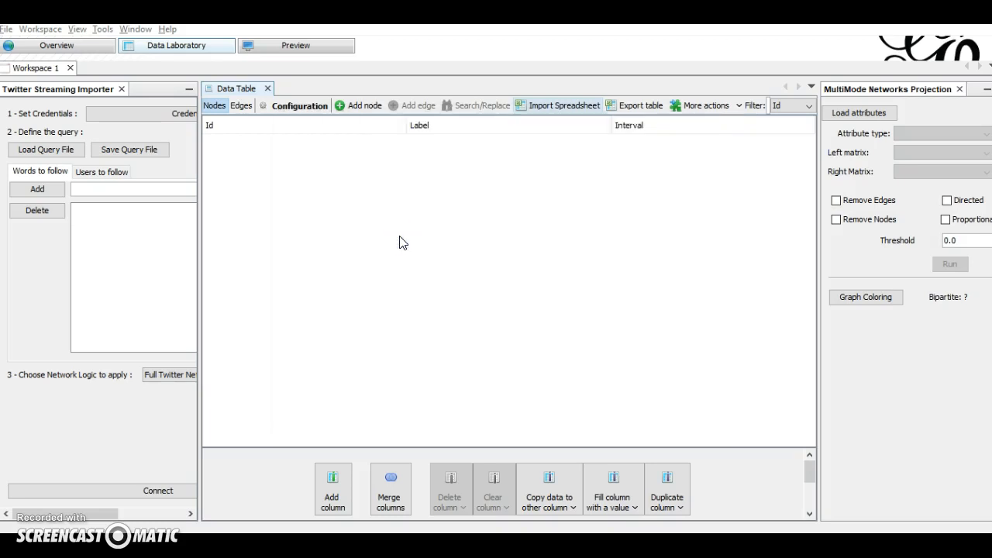
click(564, 105)
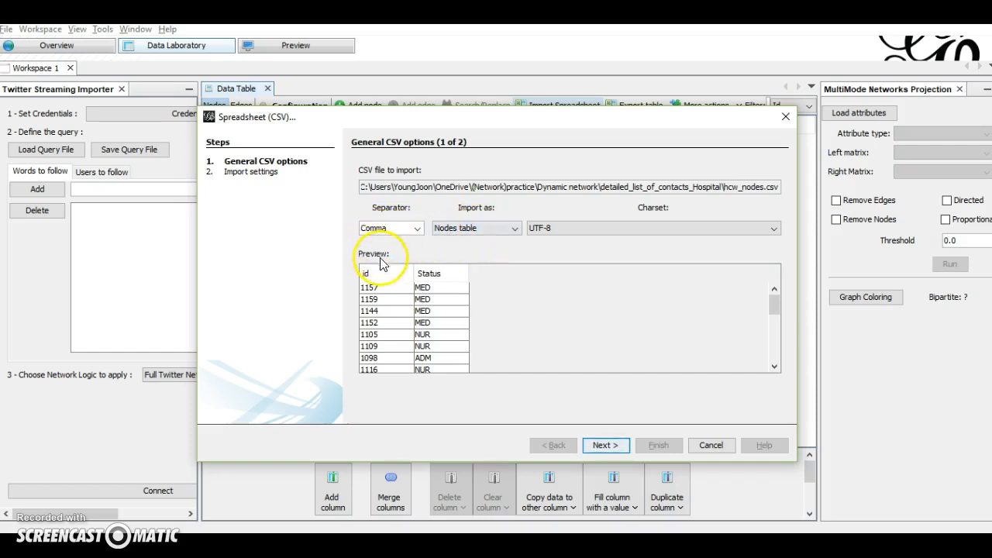
mouse_move(508, 266)
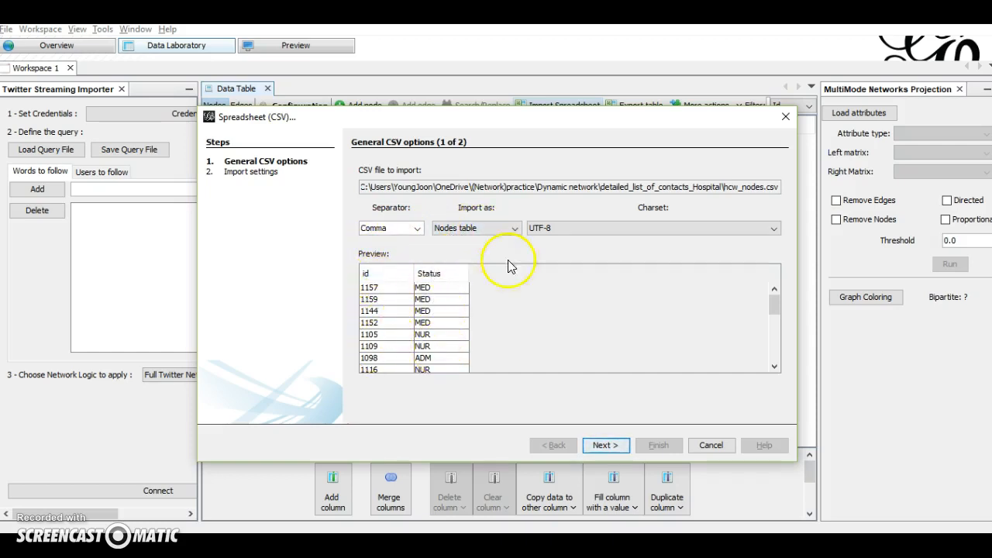
click(604, 445)
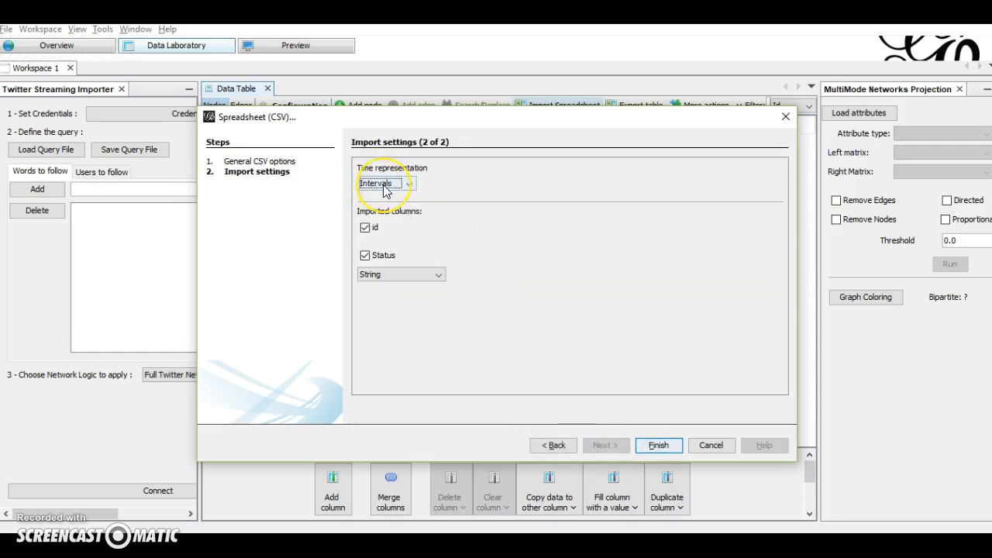
- Keep Intervals as time representation and append the 75 nodes to the existing workspace
click(384, 182)
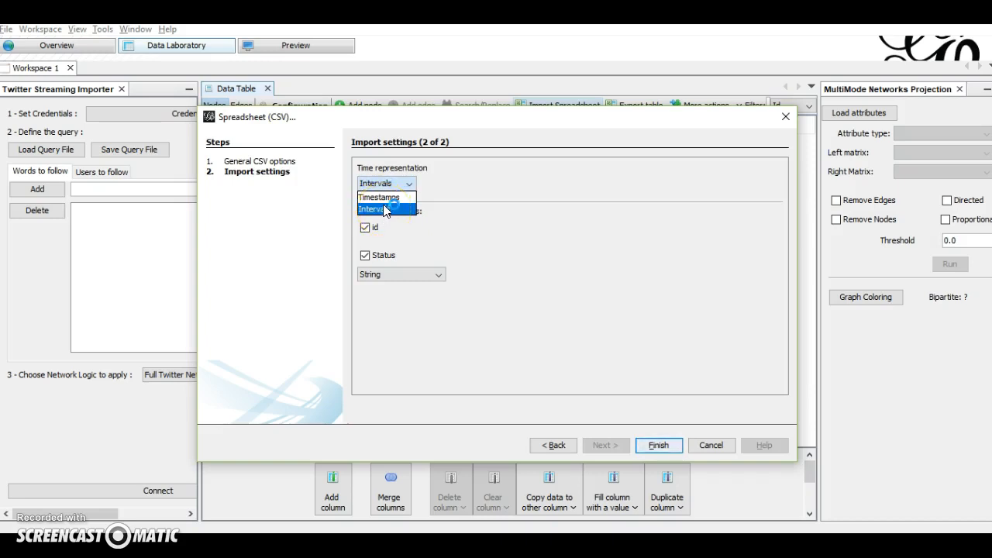
mouse_move(385, 197)
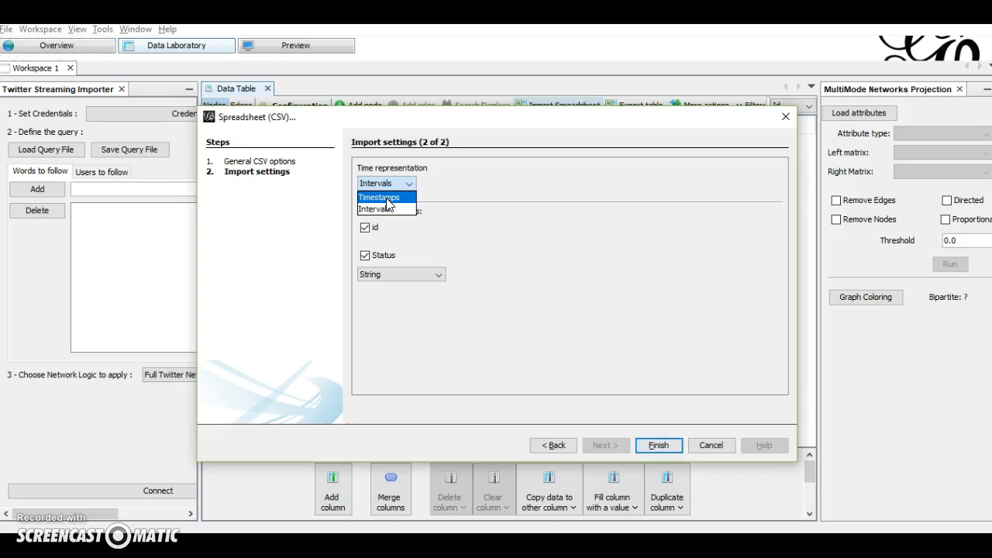
click(386, 183)
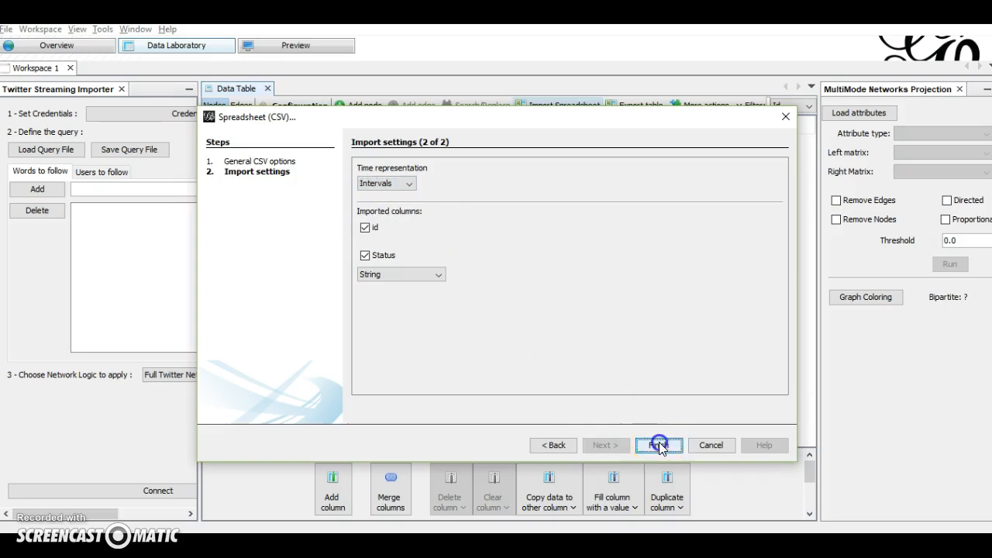
click(659, 443)
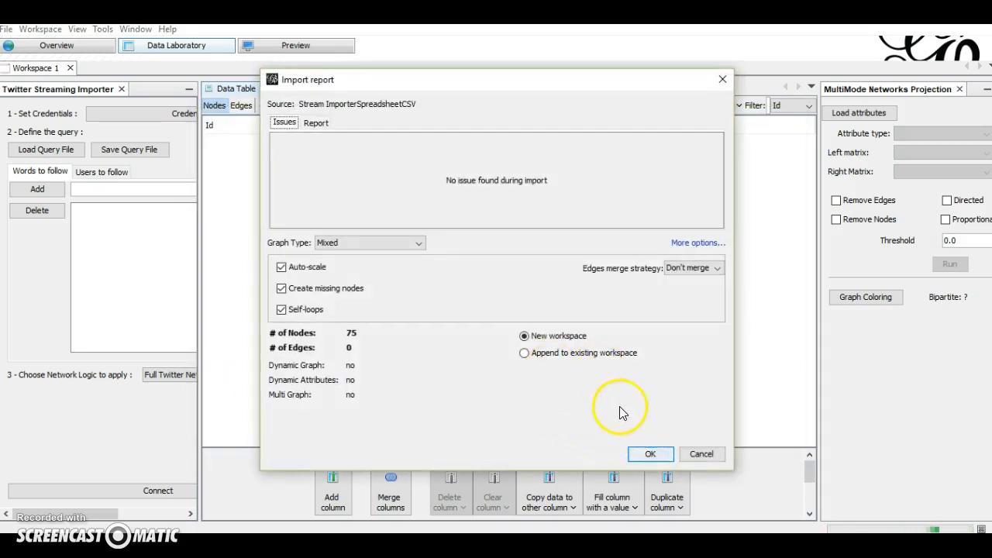
click(524, 353)
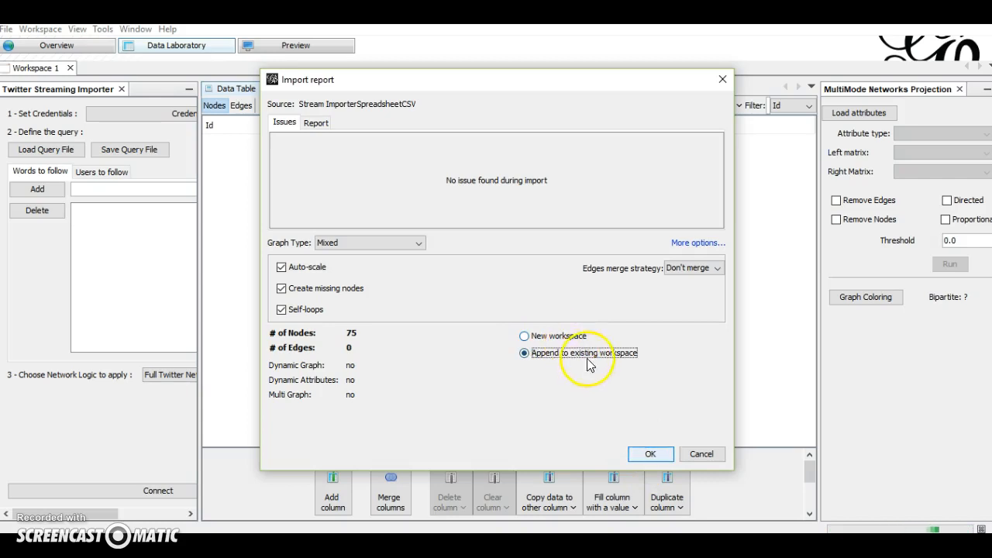
click(651, 453)
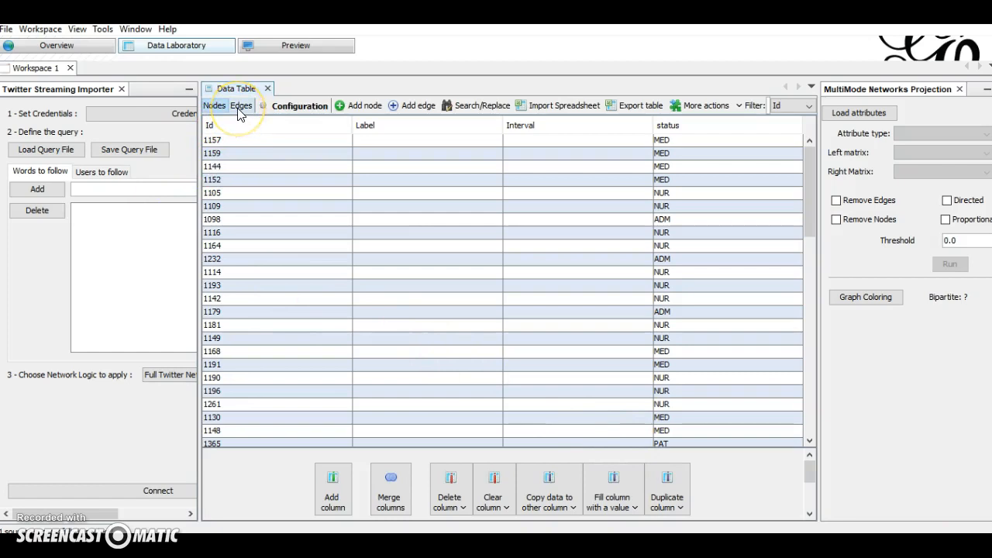
- Start the contact spreadsheet import as an Edges table with integer time_start and time_end
click(242, 105)
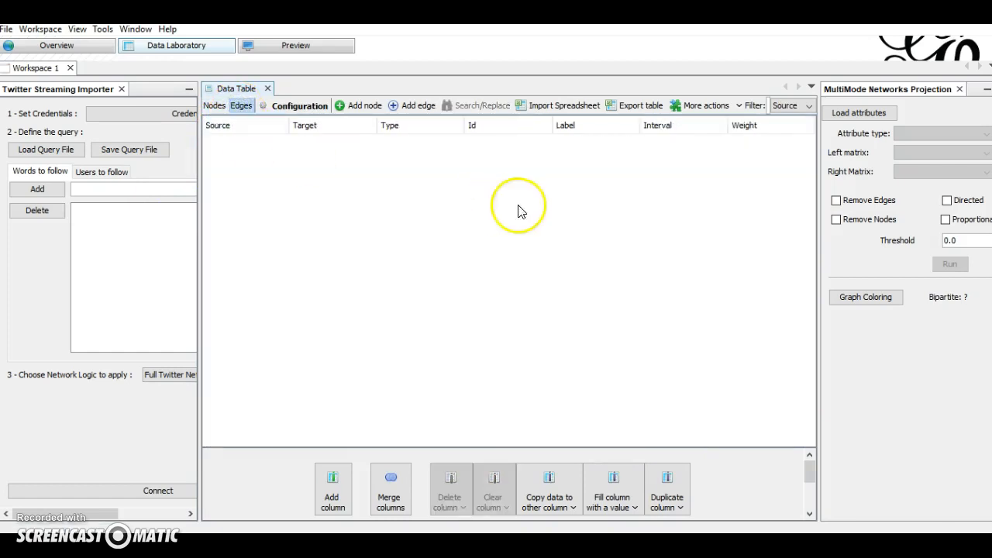
mouse_move(549, 111)
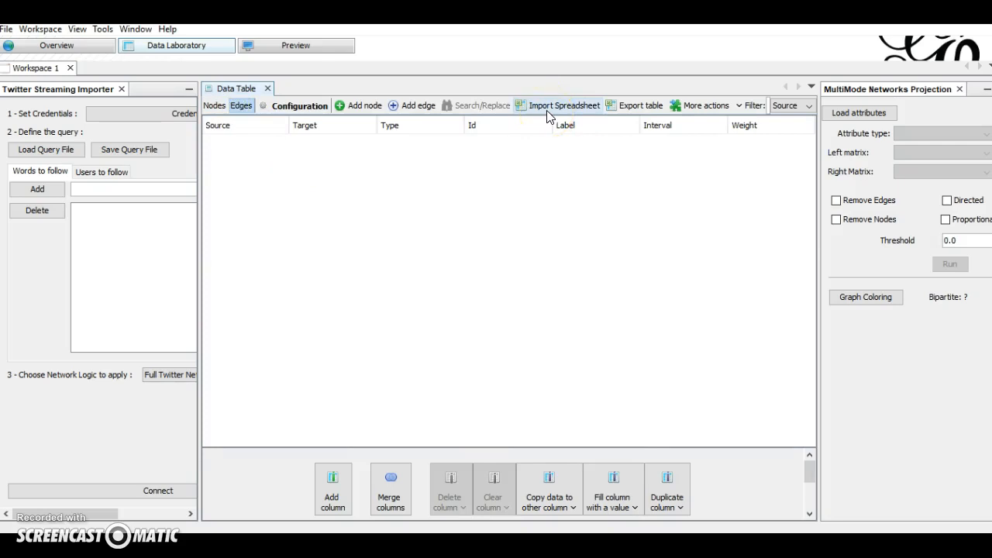
click(564, 105)
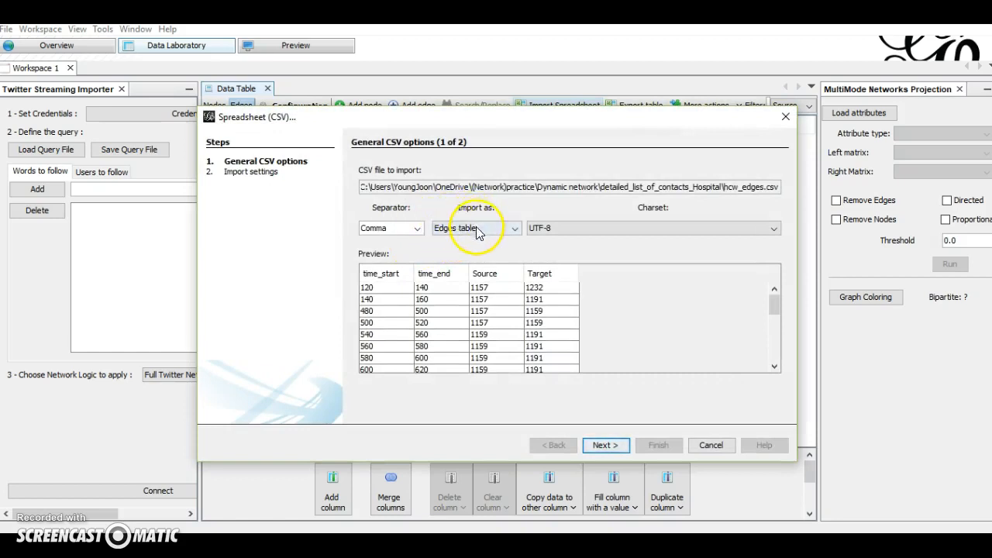
mouse_move(606, 445)
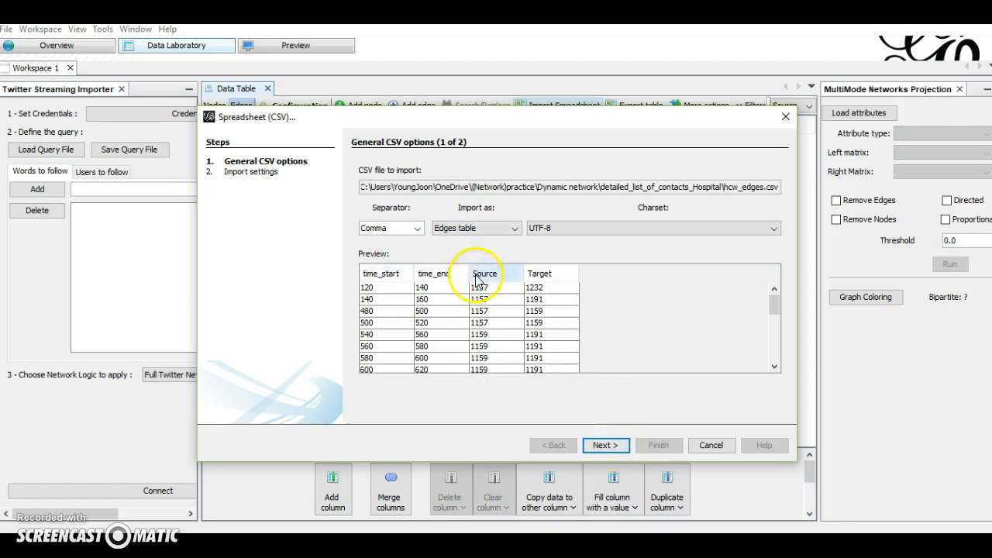
mouse_move(606, 445)
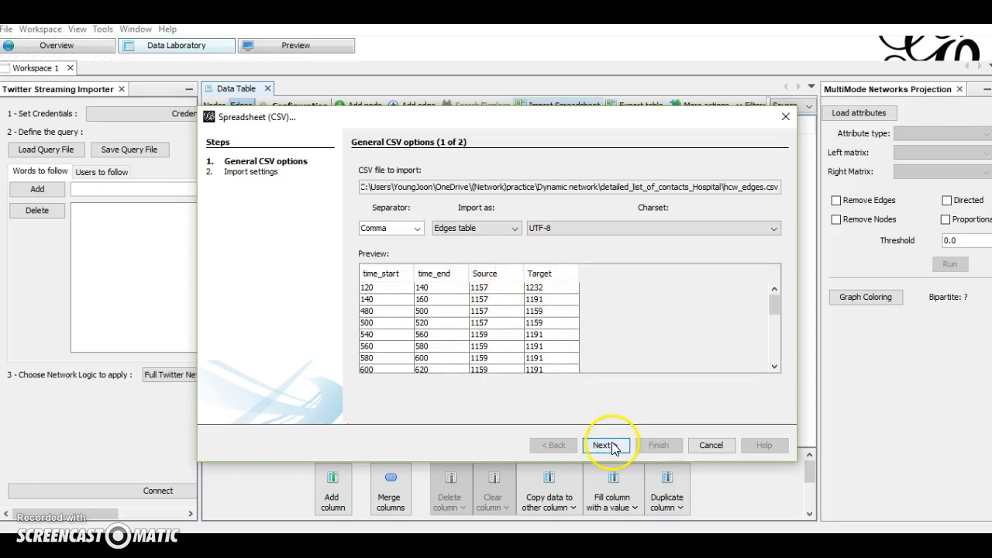
click(606, 444)
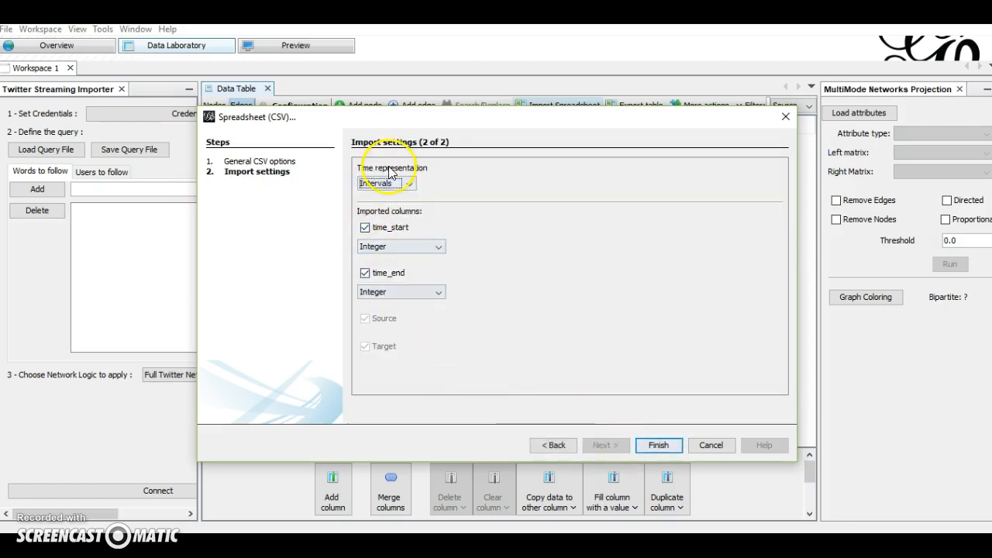
mouse_move(499, 285)
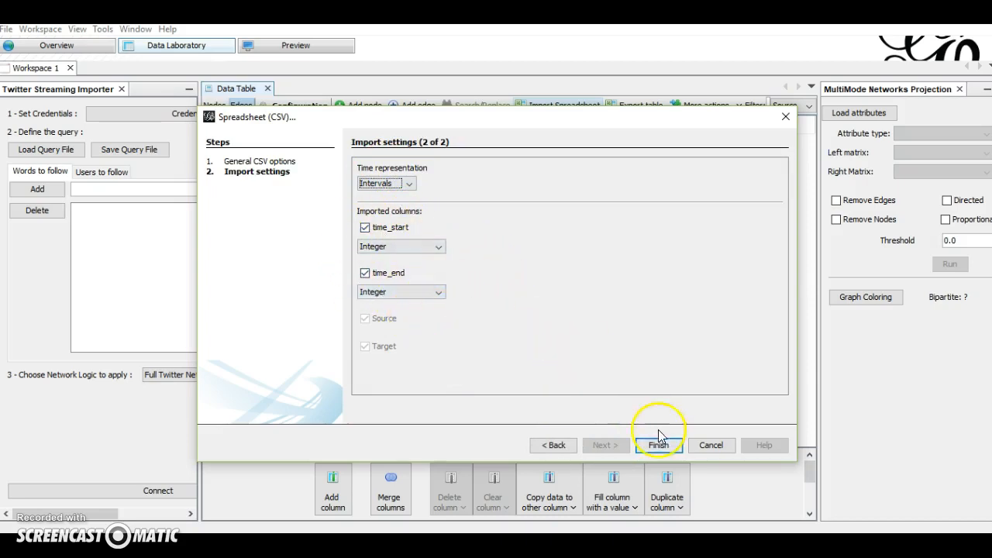
click(437, 245)
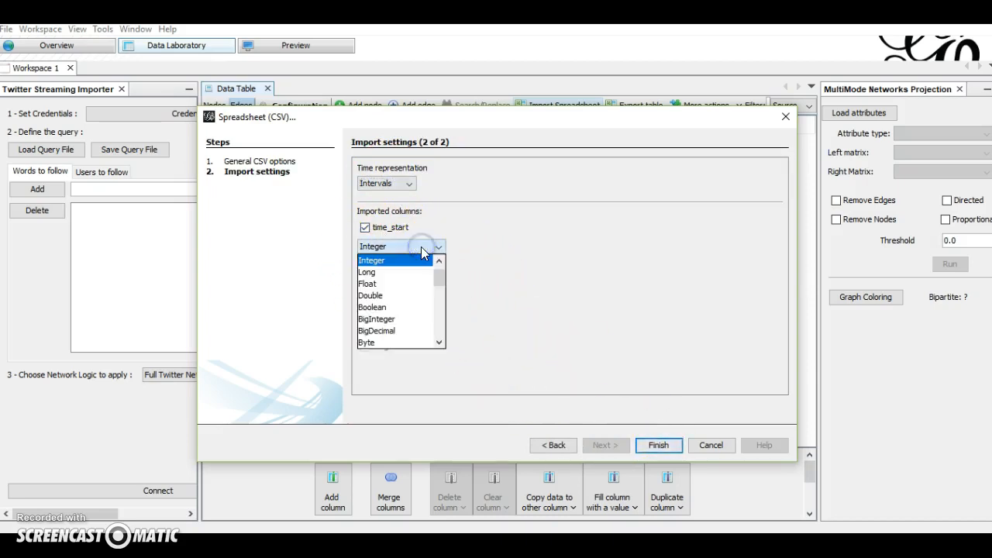
click(372, 260)
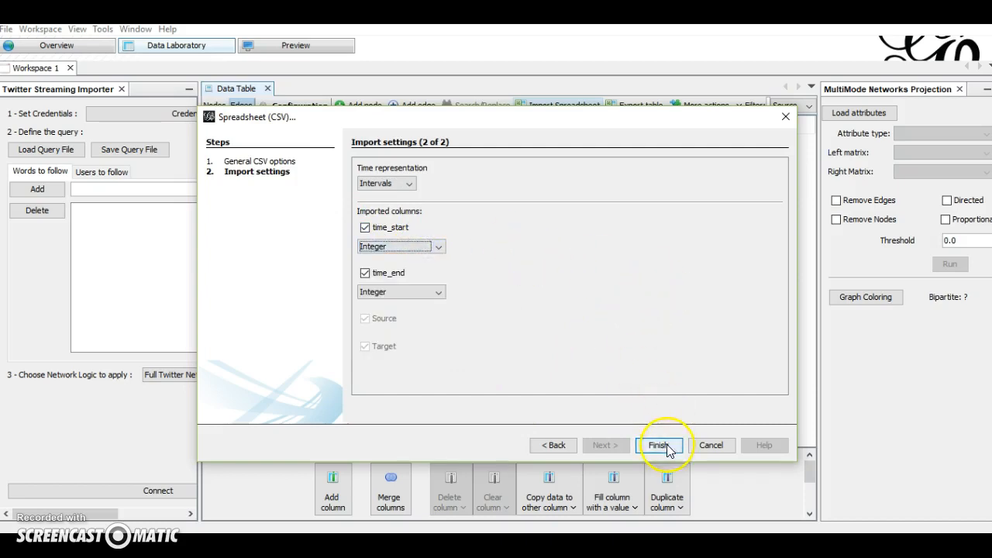
- Finish the import, appending the edges to the existing workspace, and show the Edges table
click(657, 443)
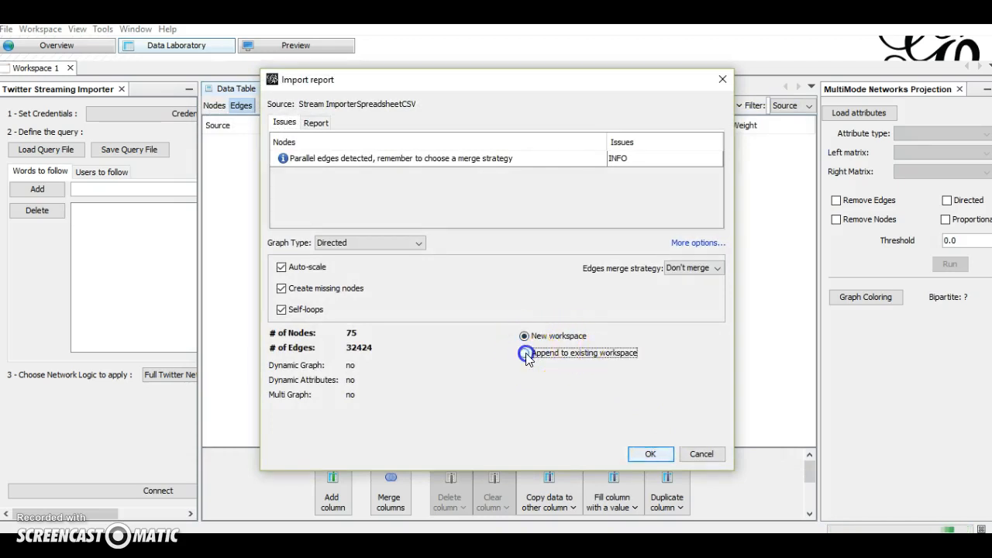
click(525, 354)
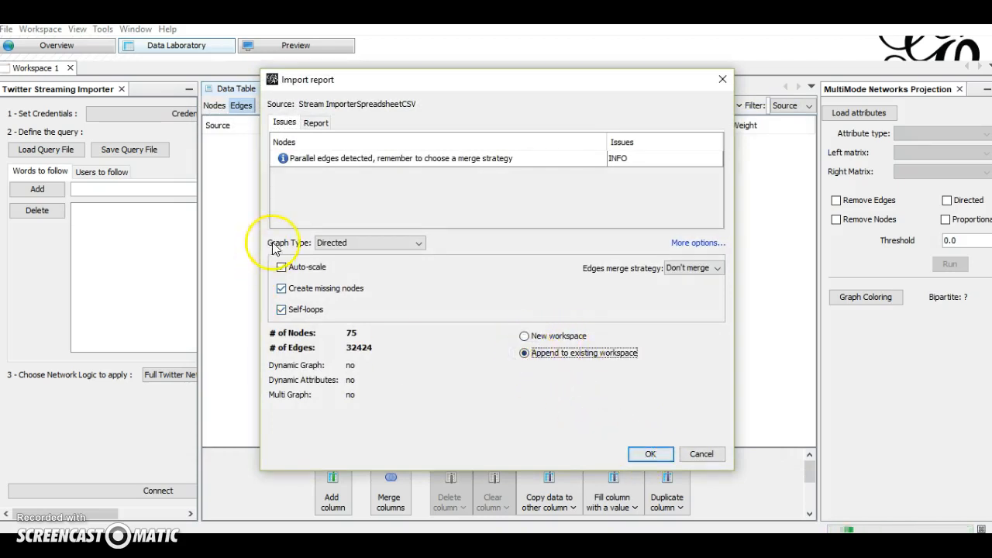
click(649, 452)
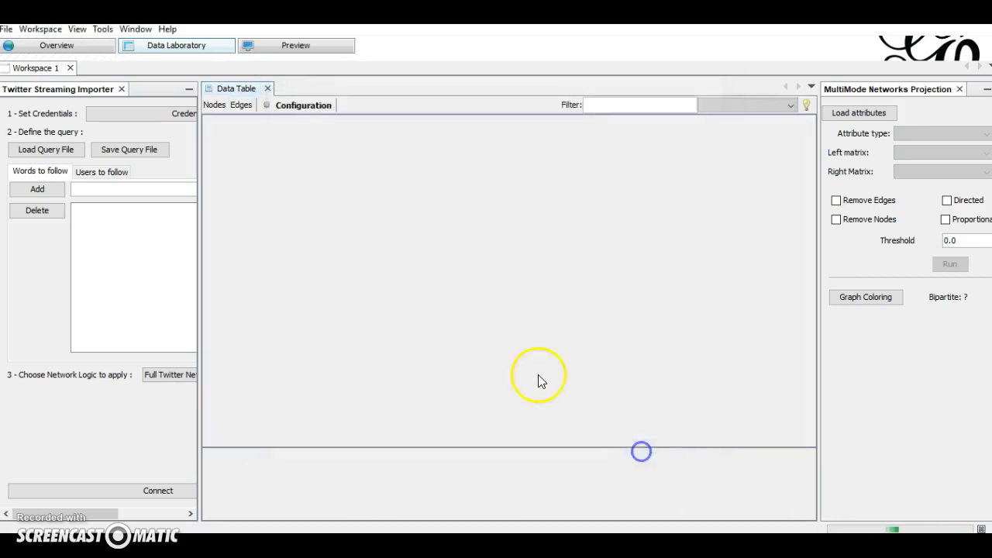
click(241, 106)
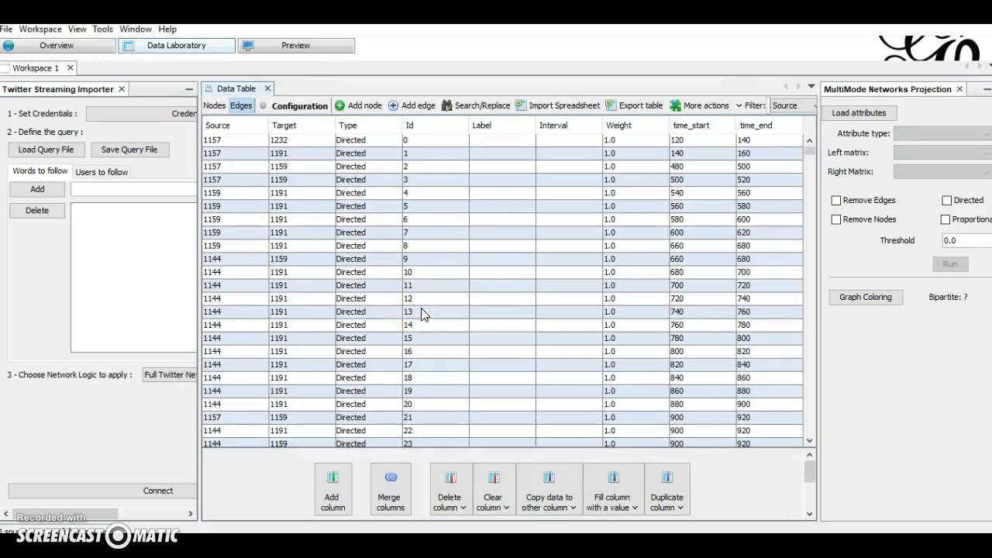
mouse_move(579, 153)
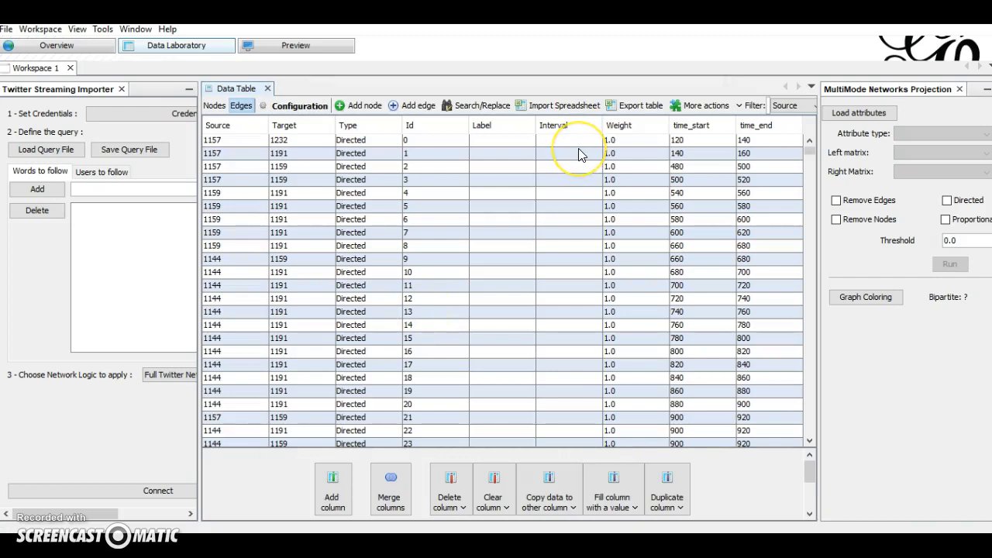
mouse_move(697, 155)
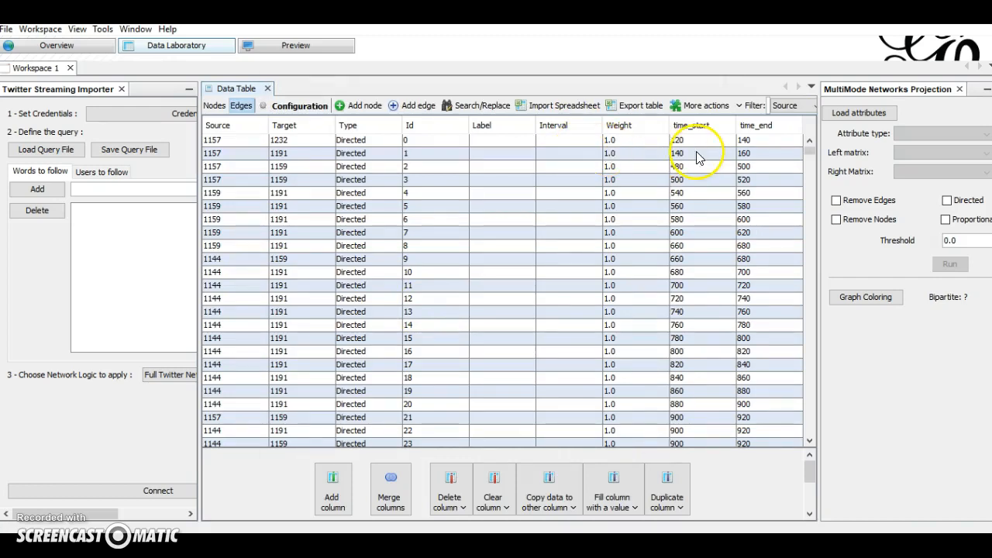
mouse_move(697, 158)
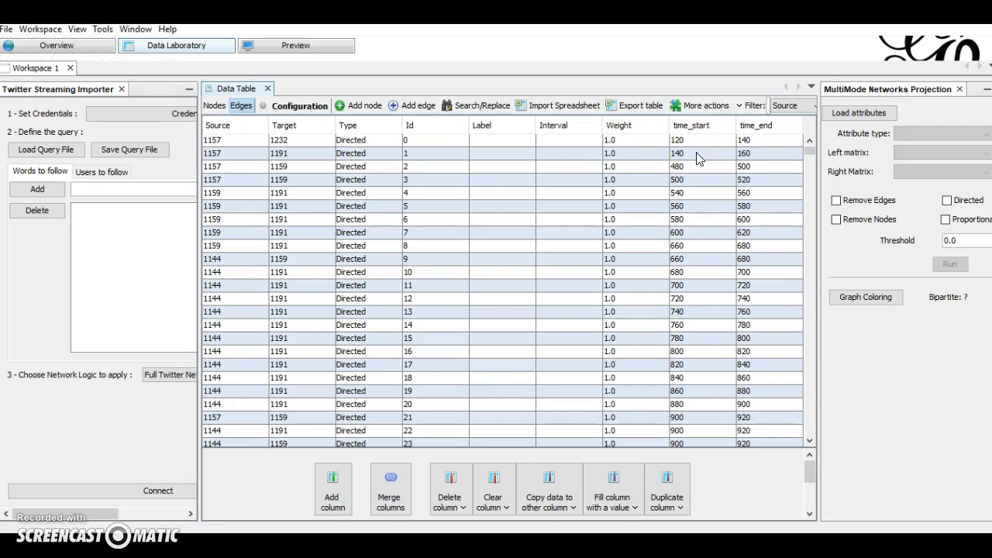
mouse_move(700, 127)
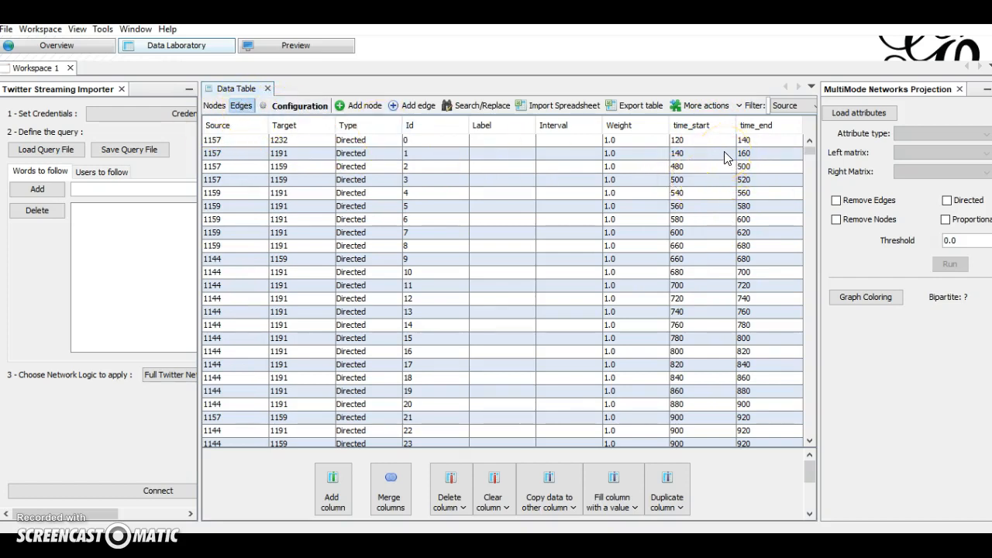
mouse_move(741, 143)
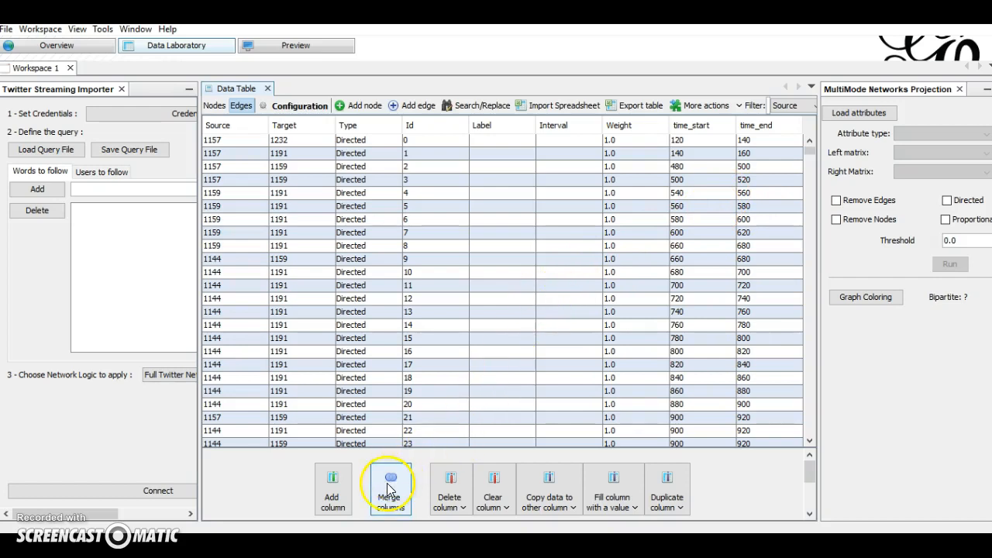
- Merge time_start and time_end with the Create time interval strategy
click(391, 478)
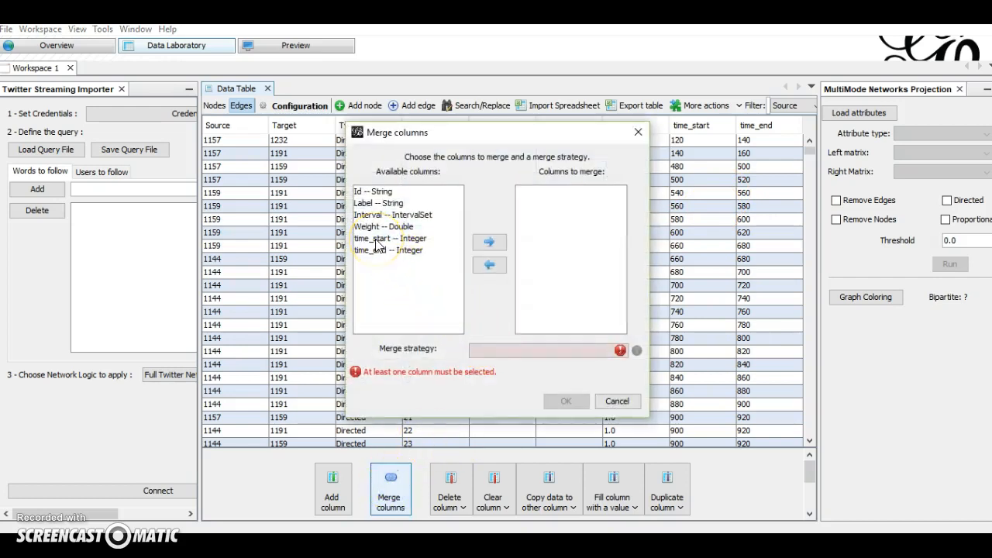
click(390, 245)
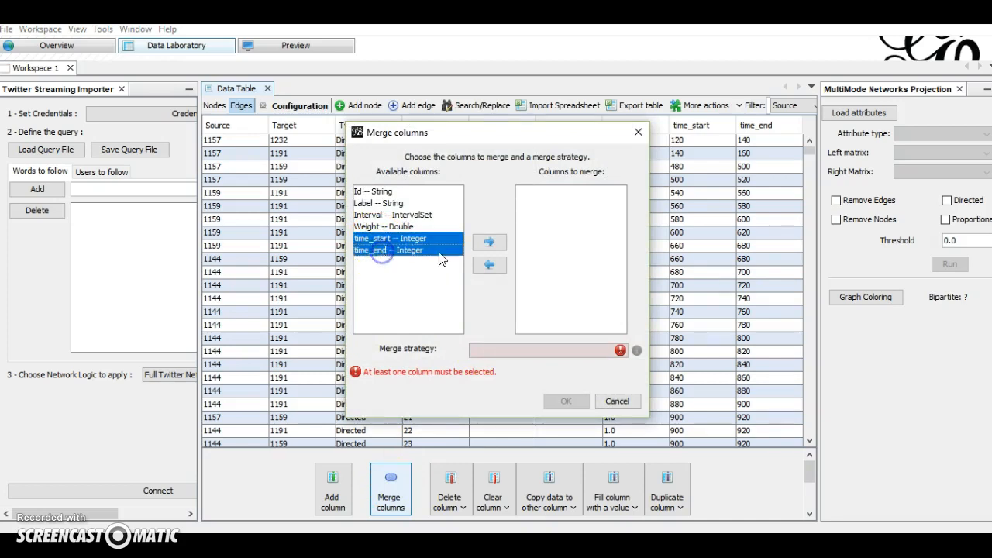
click(490, 241)
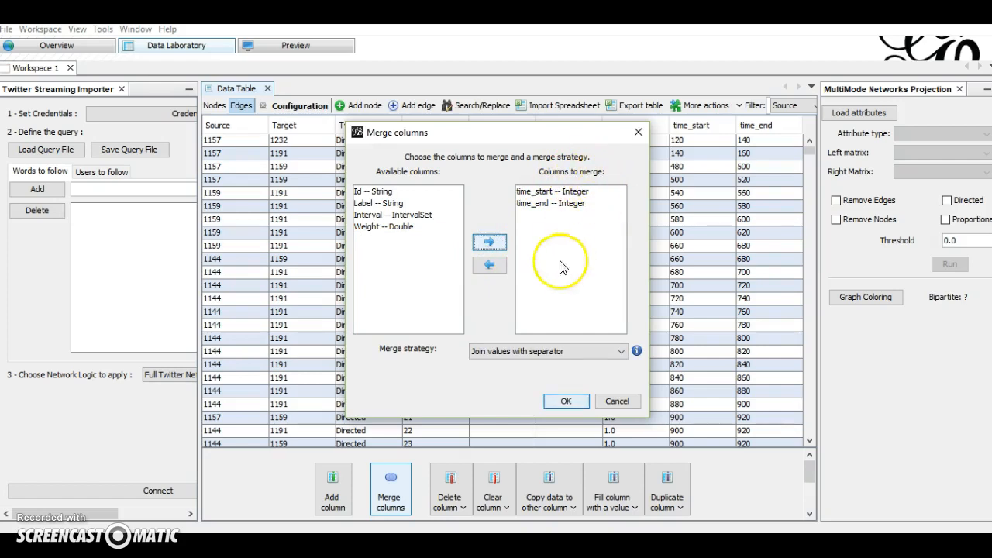
mouse_move(525, 356)
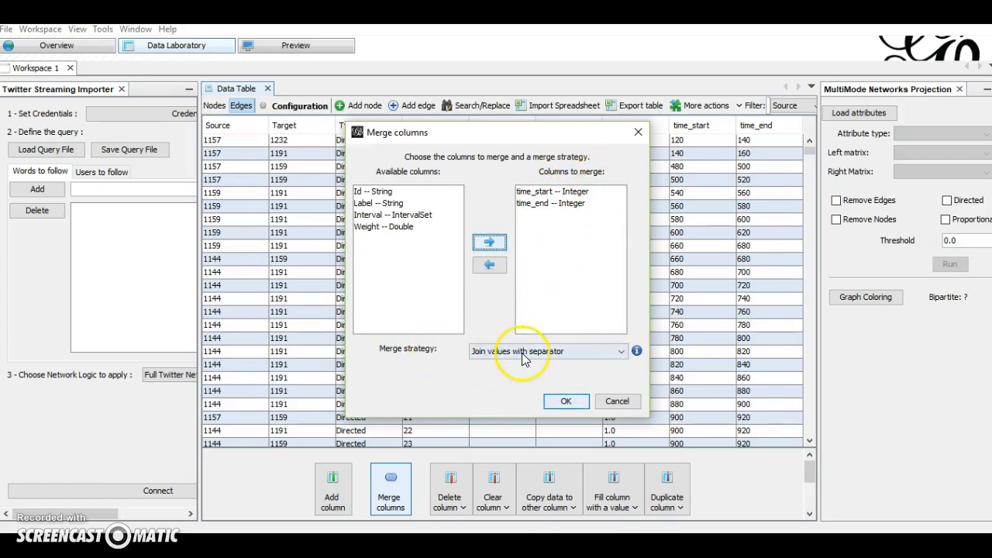
click(545, 350)
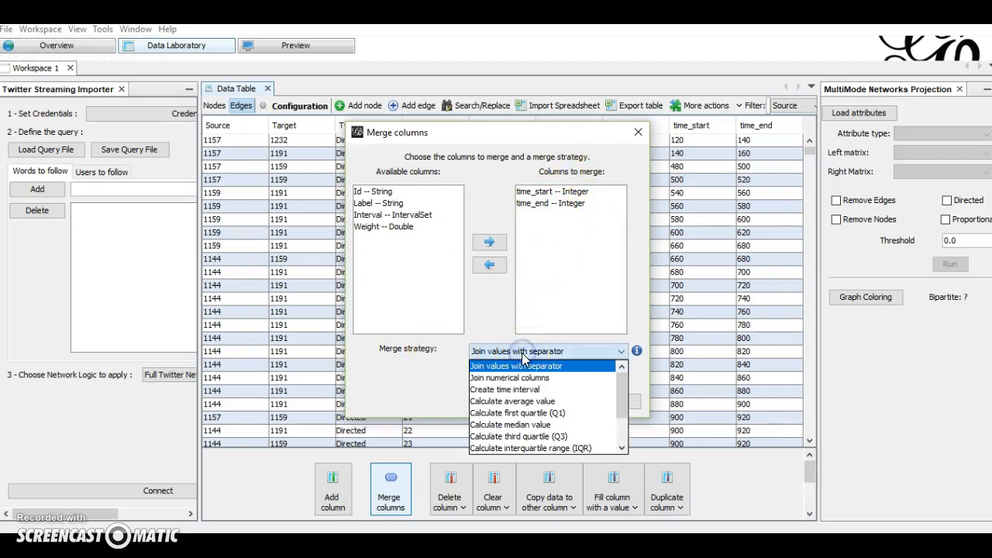
mouse_move(508, 389)
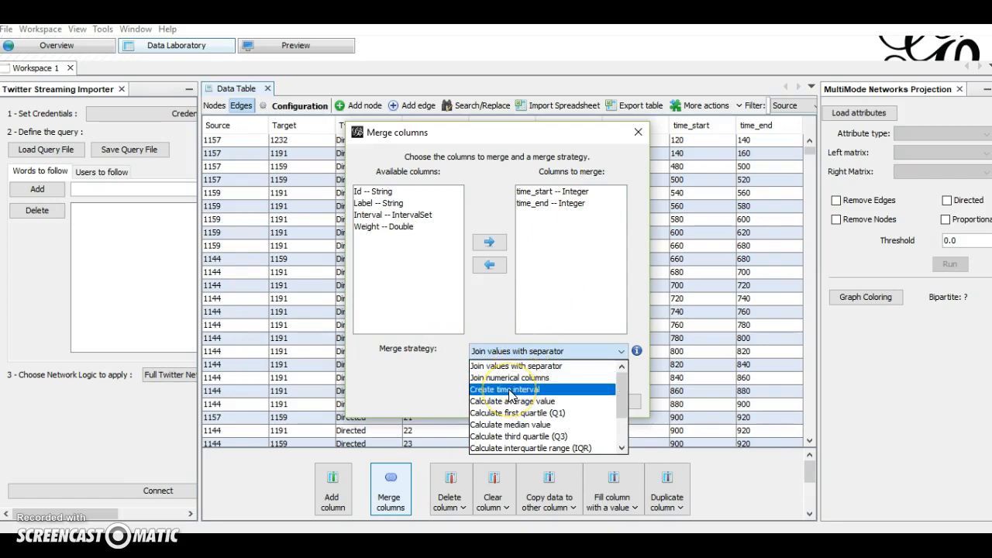
click(506, 389)
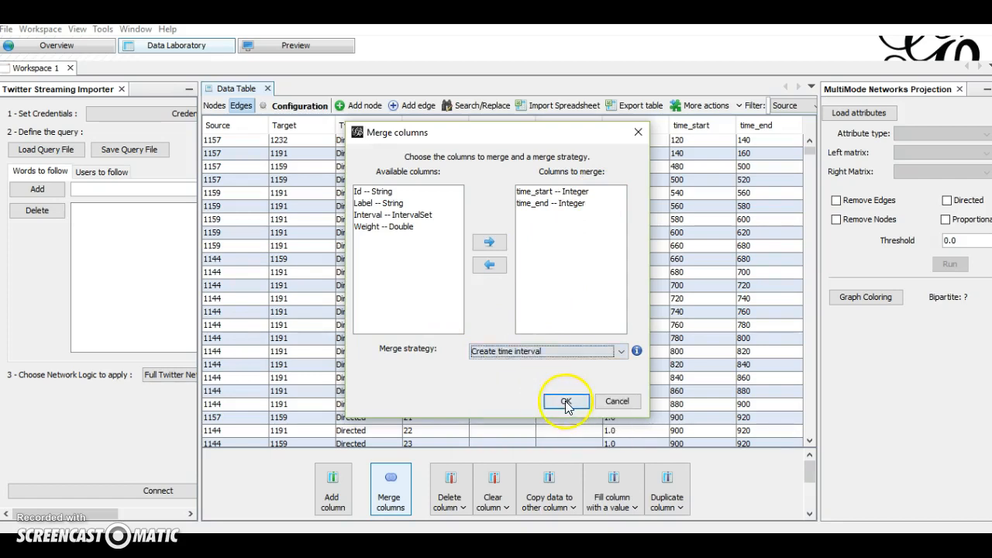
click(564, 400)
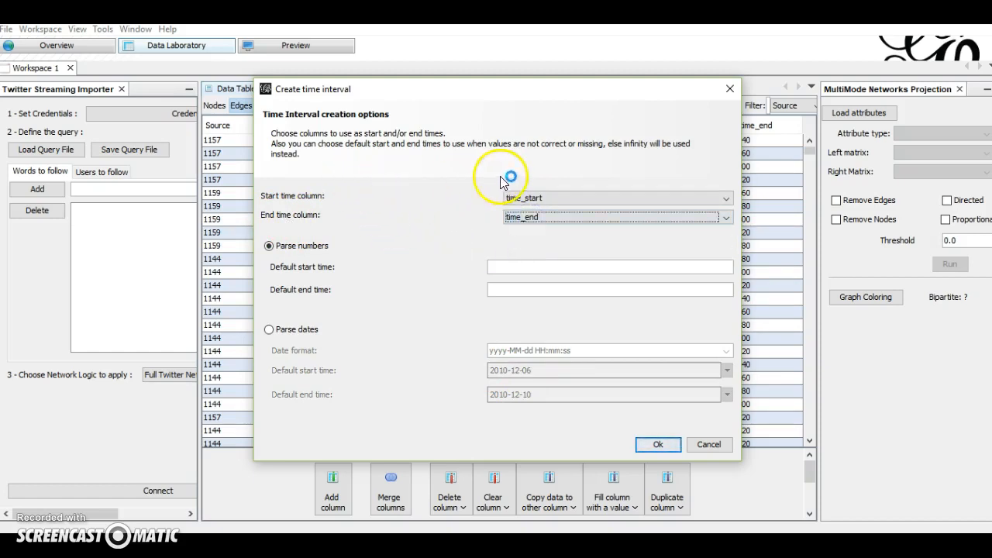
mouse_move(302, 396)
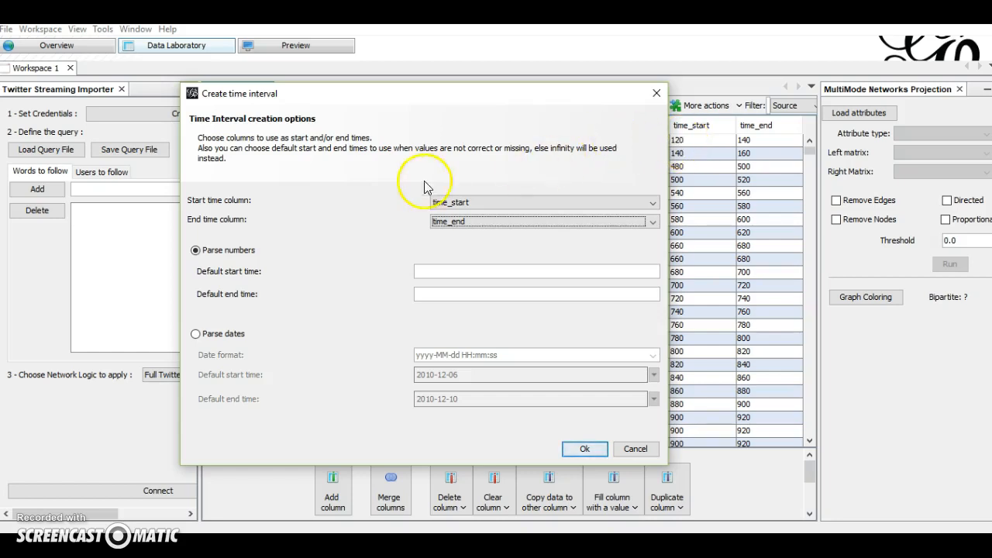
mouse_move(586, 380)
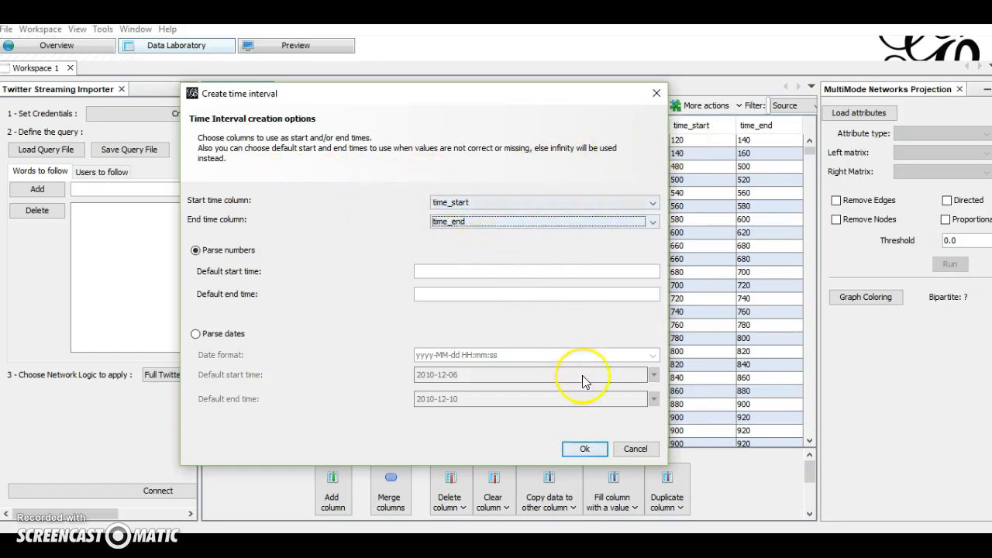
- Create the Interval column from time_start and time_end using Parse numbers
click(584, 449)
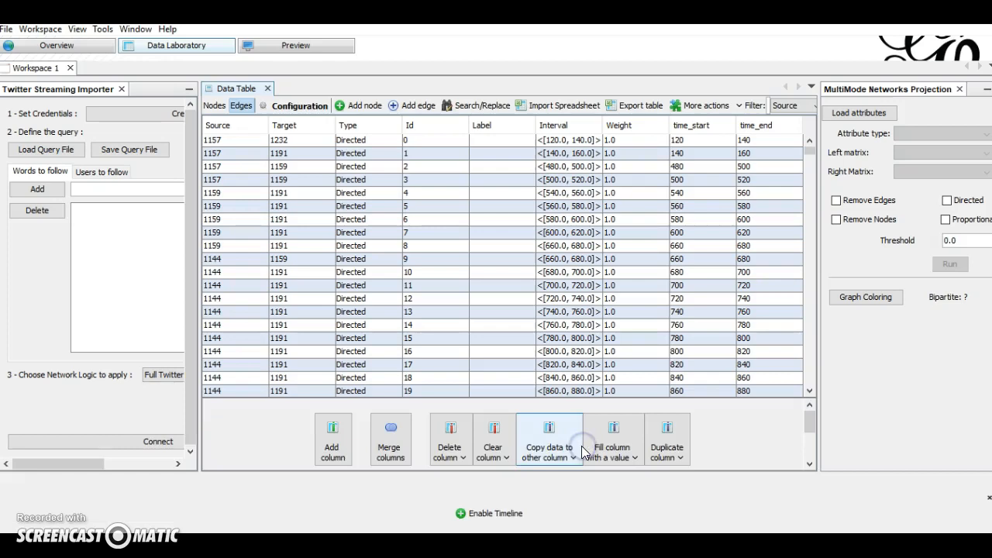
mouse_move(553, 136)
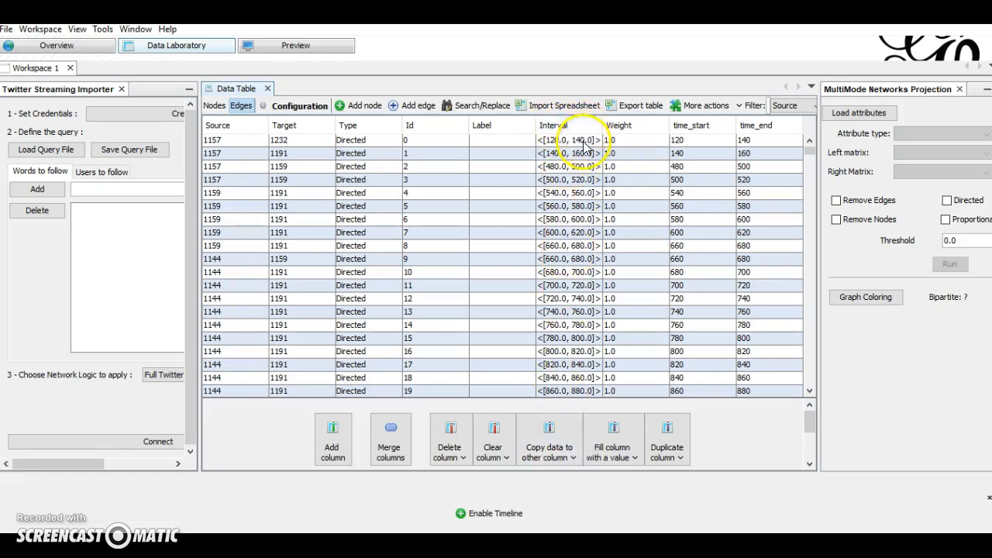
mouse_move(565, 276)
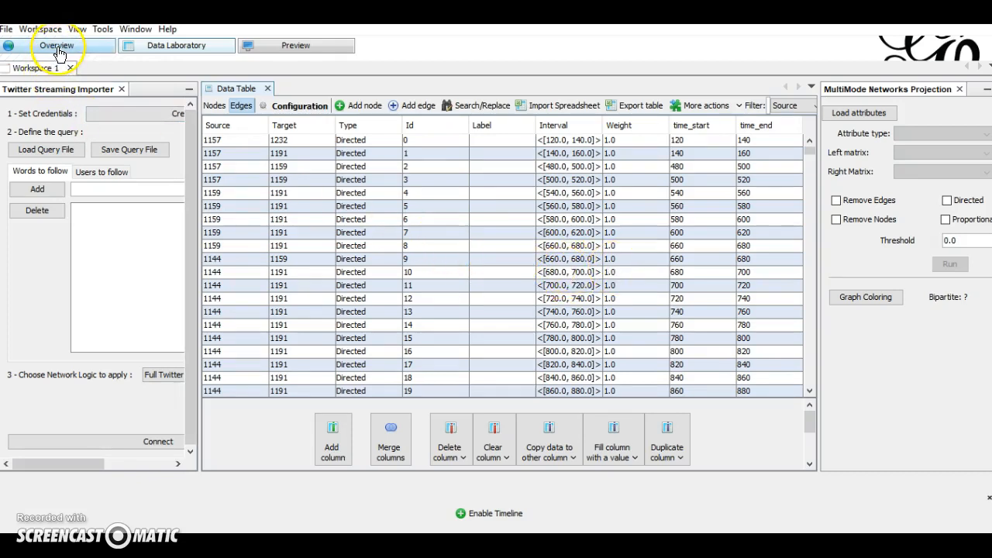
- In Overview, colour the nodes by the status partition (PAT, NUR, MED, ADM) and apply
click(56, 45)
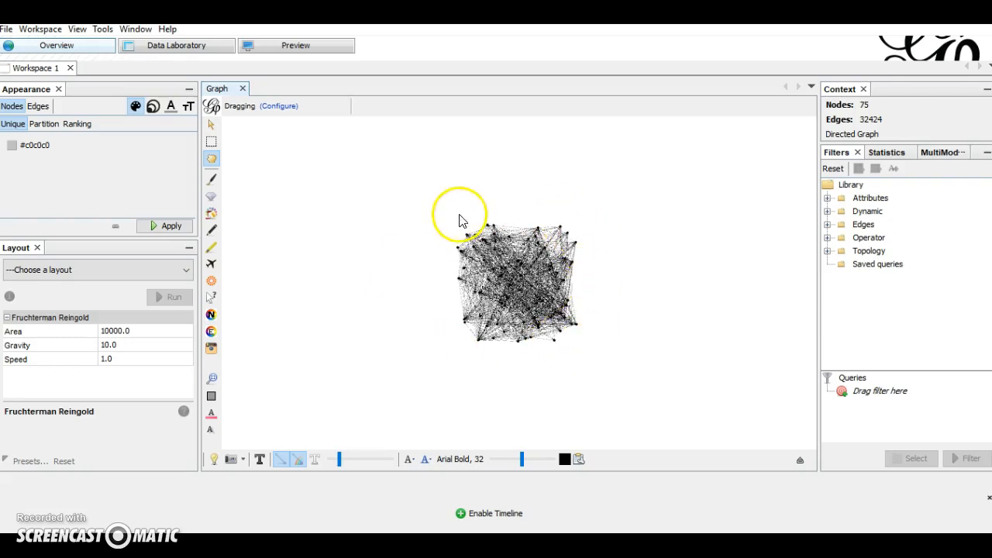
mouse_move(453, 253)
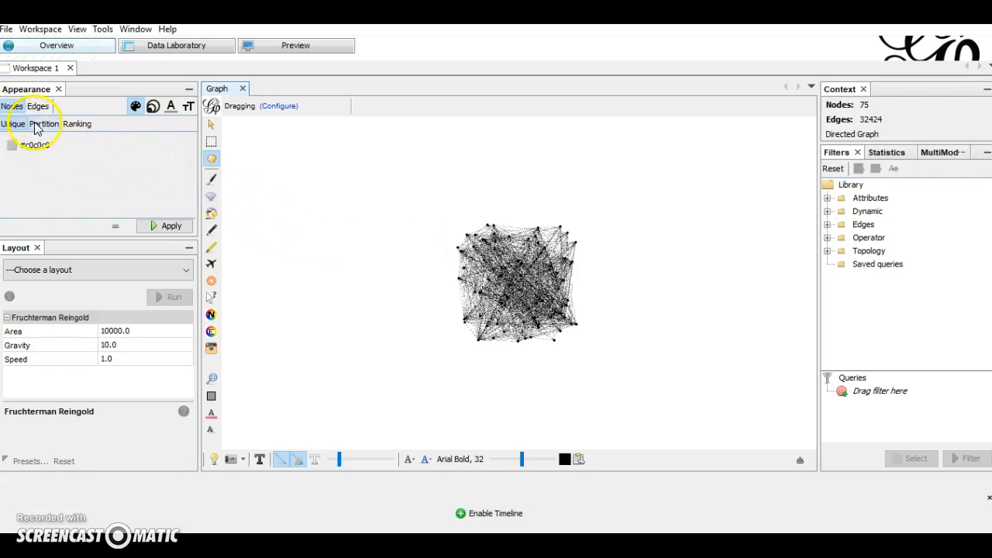
click(43, 124)
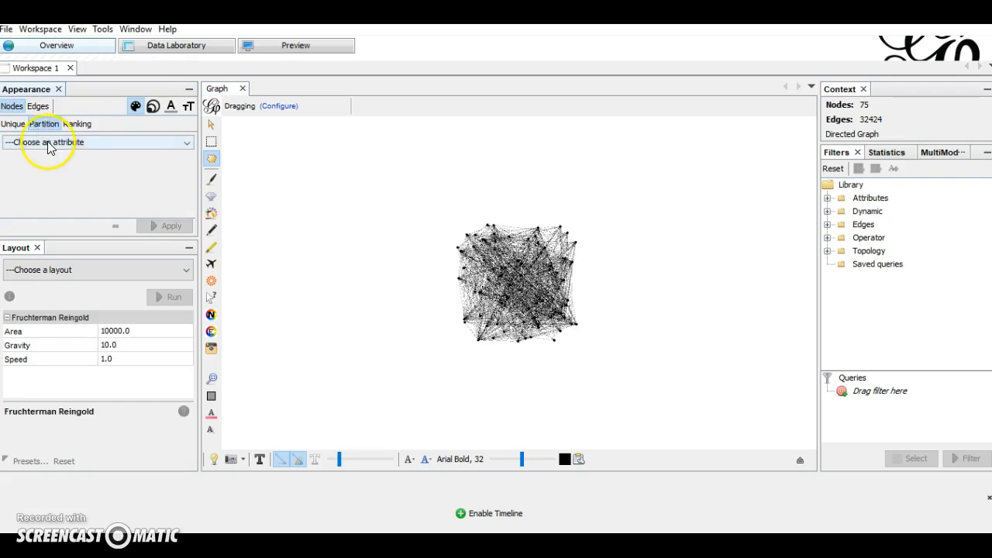
click(99, 143)
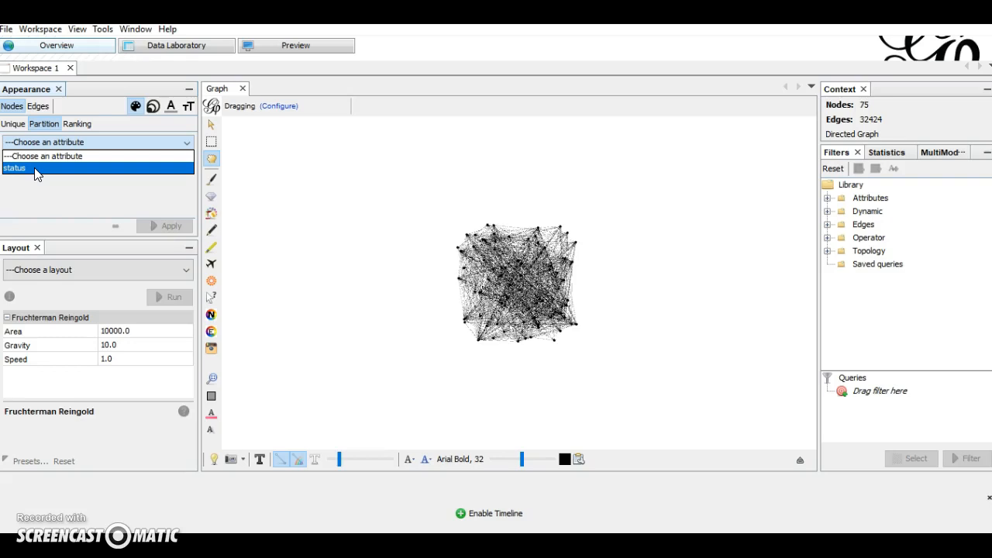
click(14, 167)
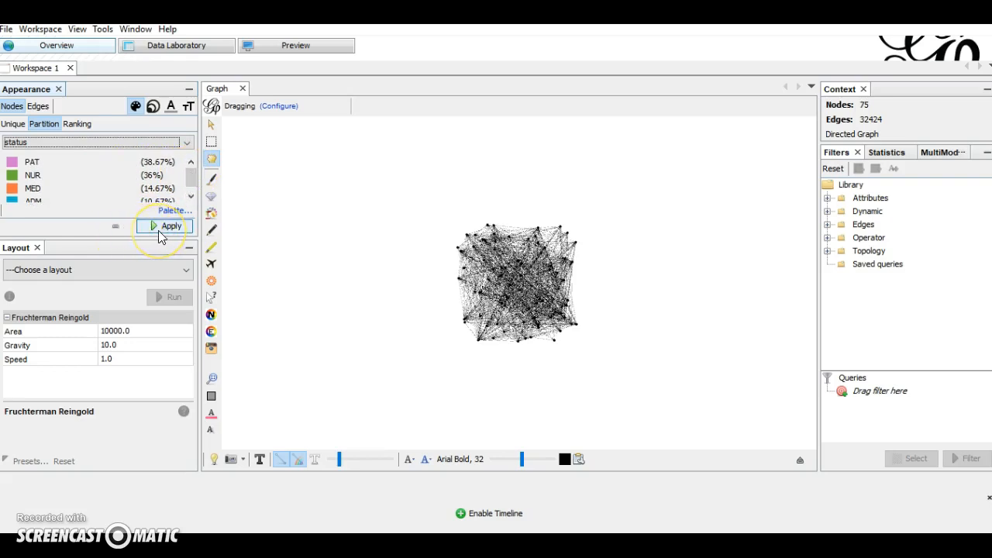
click(164, 226)
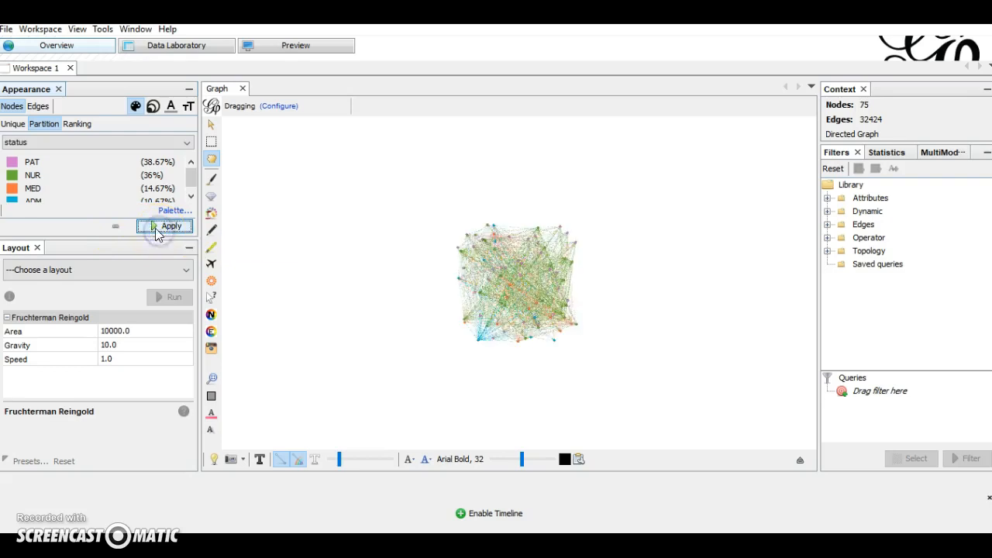
mouse_move(93, 146)
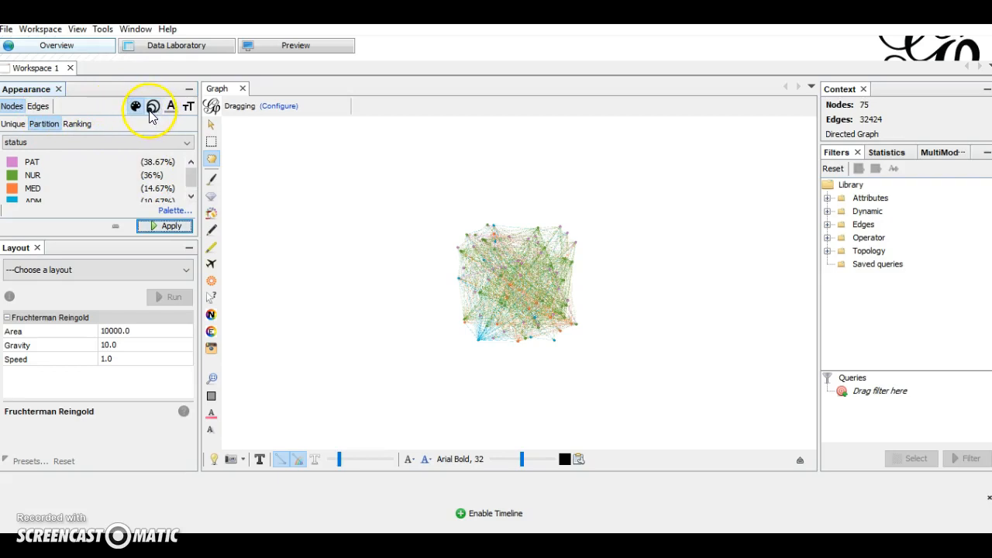
mouse_move(152, 107)
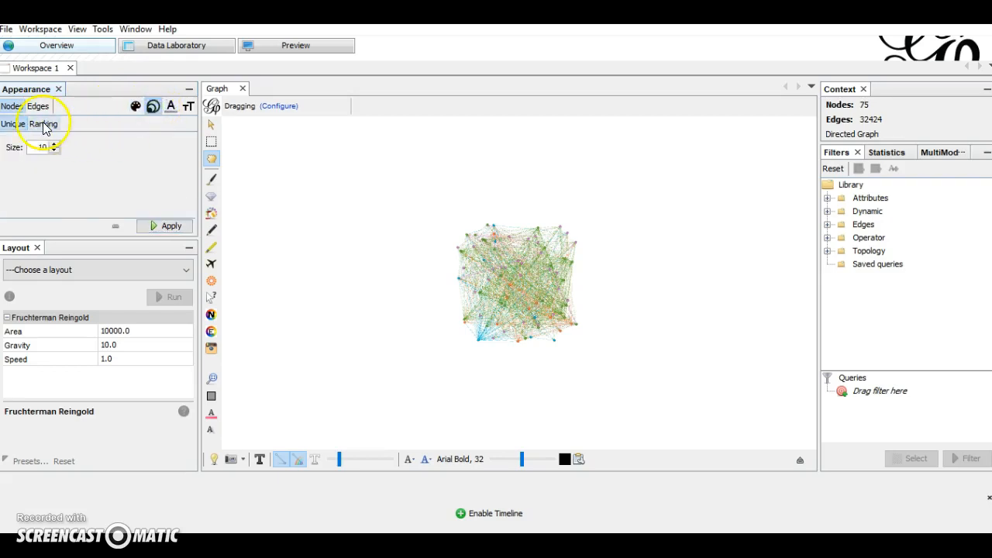
- List the ranking attributes (Degree, In-Degree, Out-Degree) for node sizing
click(45, 124)
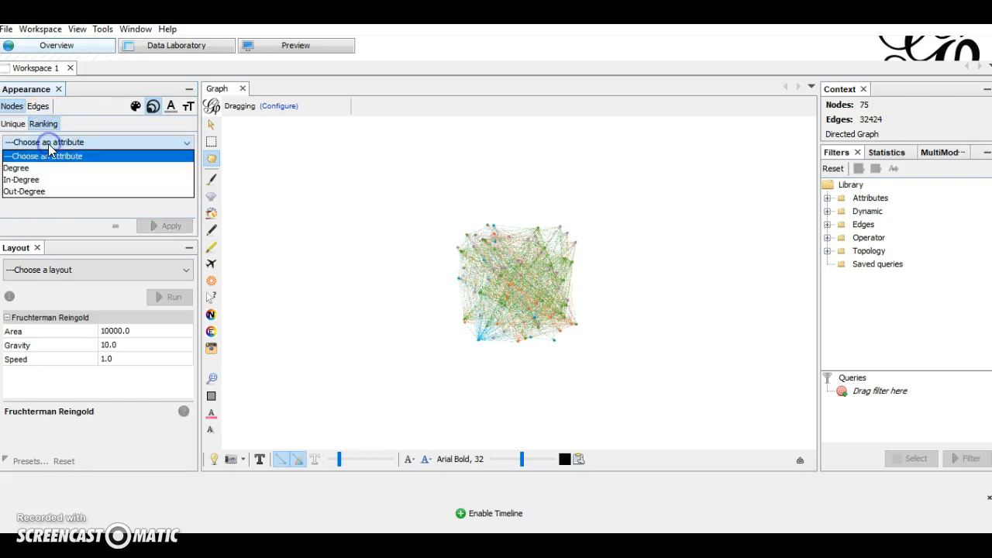
mouse_move(24, 167)
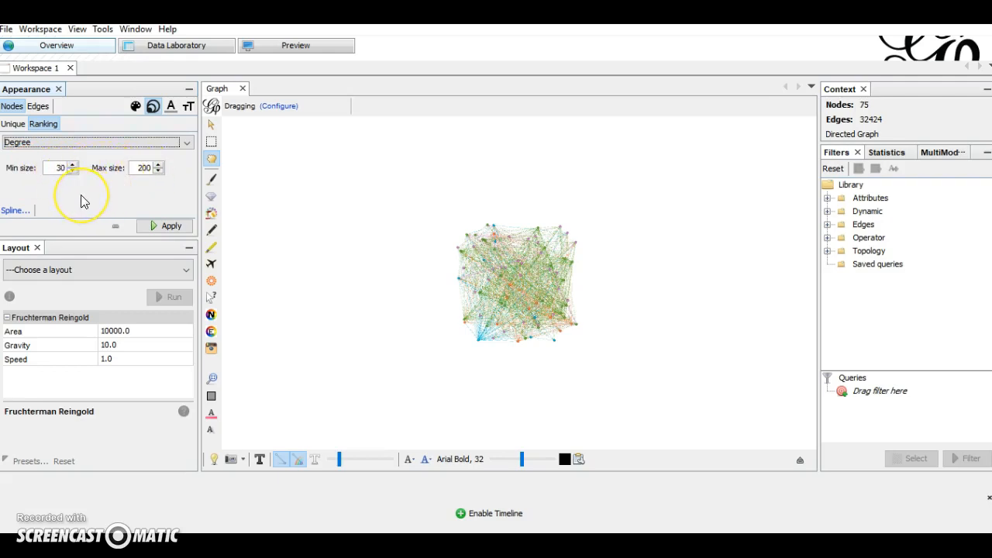
mouse_move(64, 217)
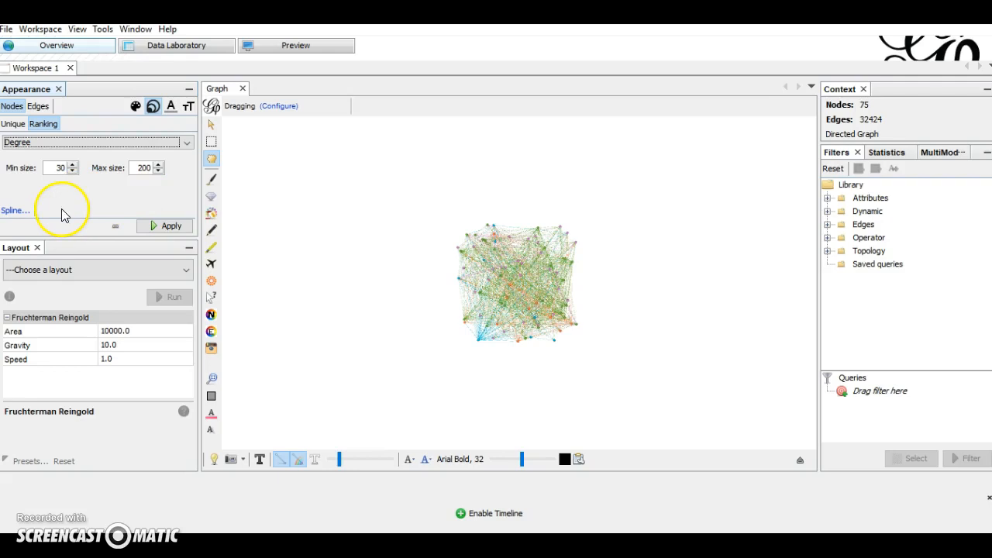
mouse_move(12, 226)
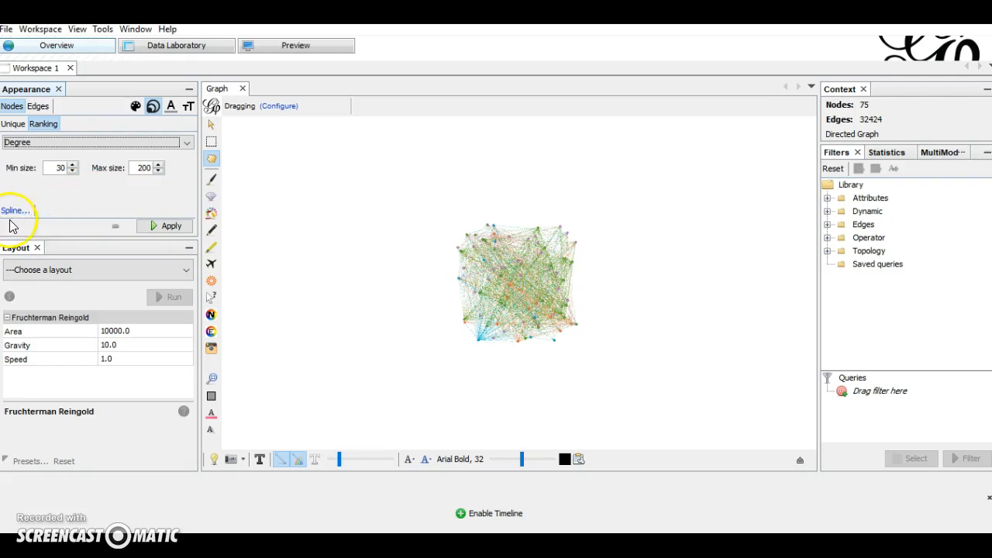
- In the Spline Editor, choose the S-curve template for the Degree size interpolation
click(16, 210)
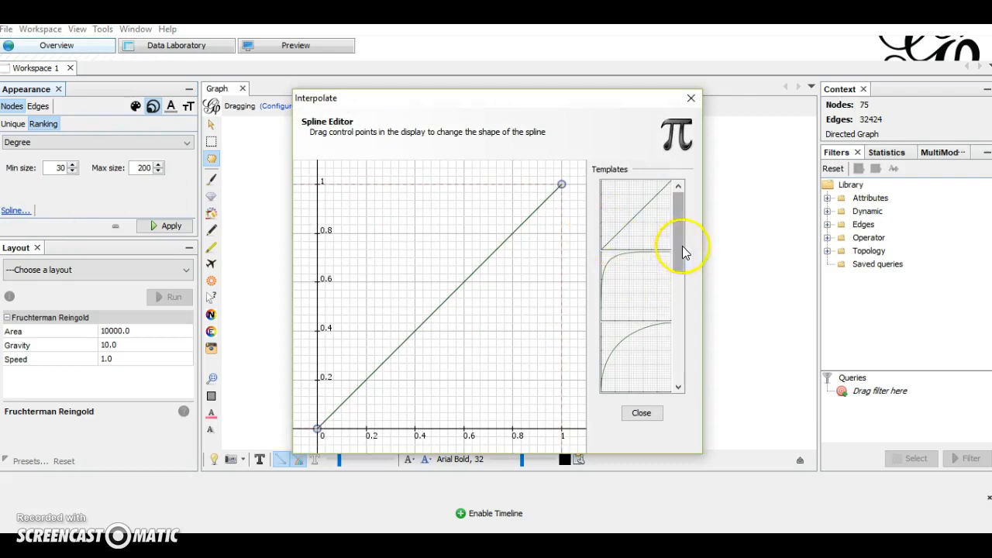
click(633, 286)
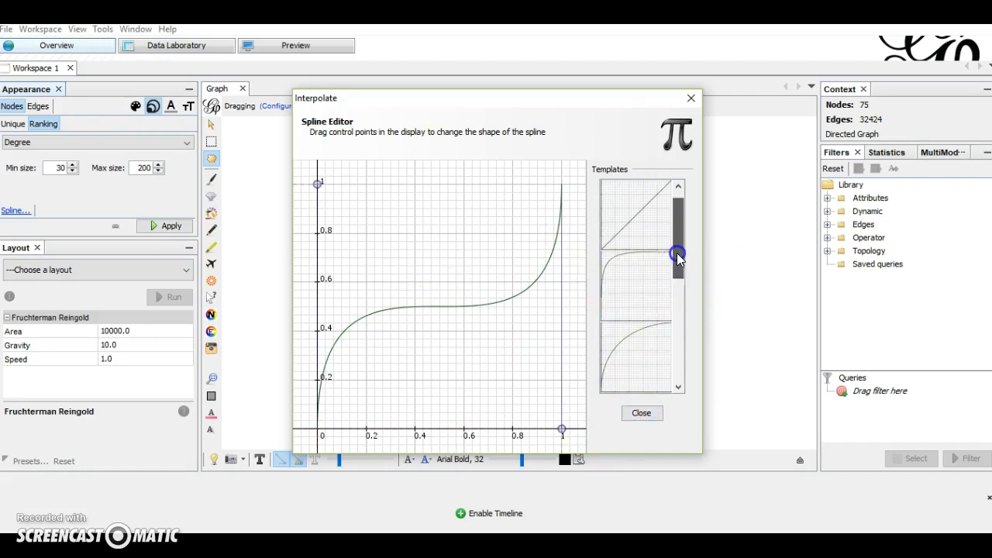
drag(679, 256, 680, 313)
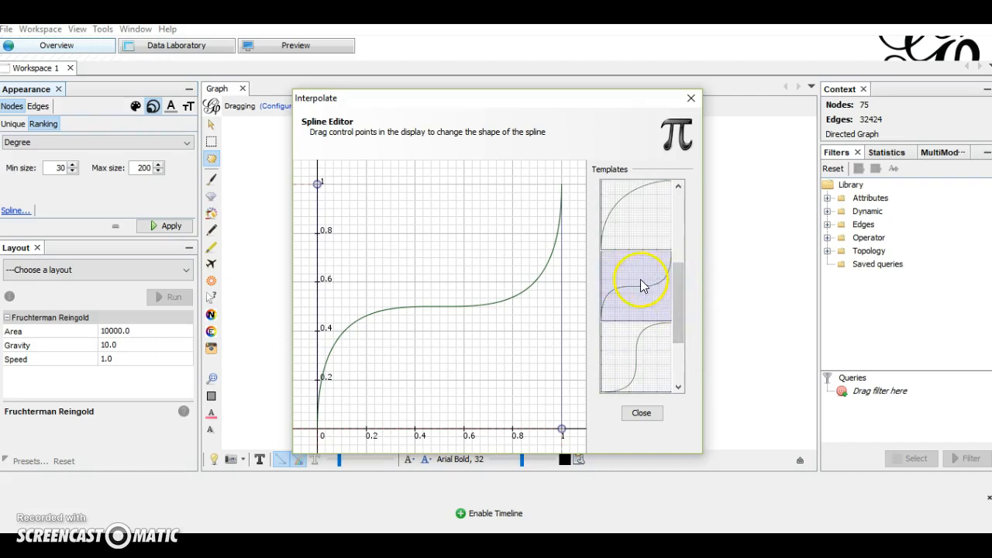
mouse_move(606, 278)
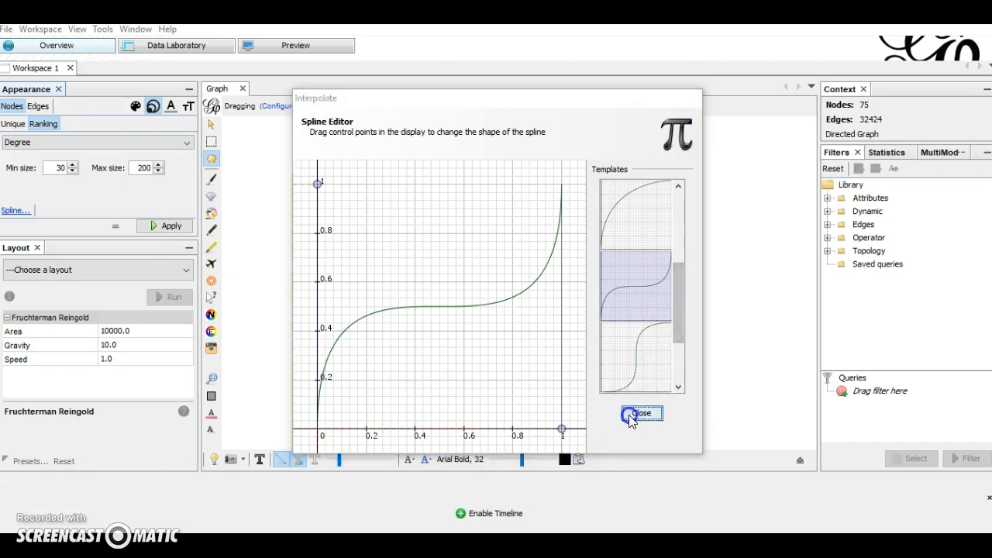
click(640, 412)
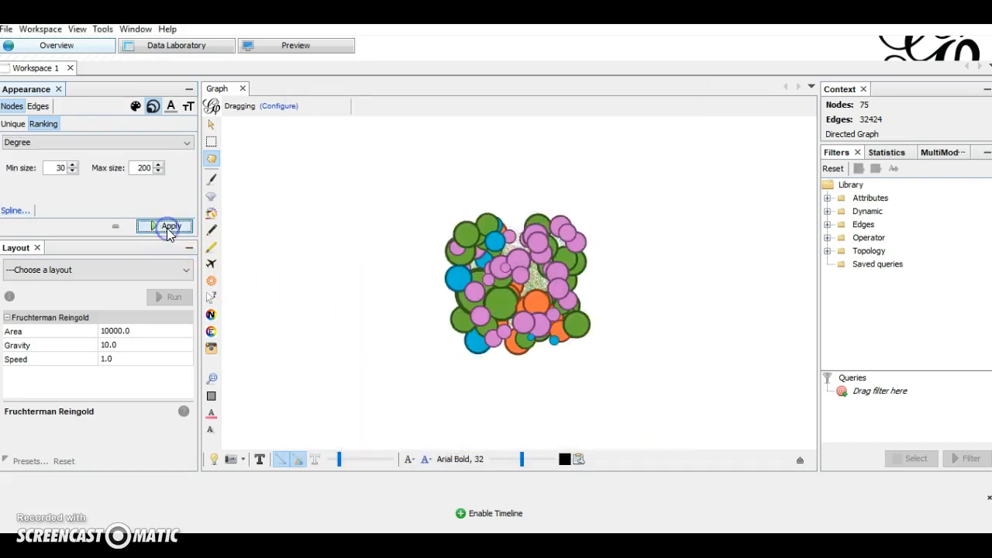
- Apply degree sizes 30–200 and run Fruchterman Reingold (area 10000, gravity 10, speed 1)
click(165, 226)
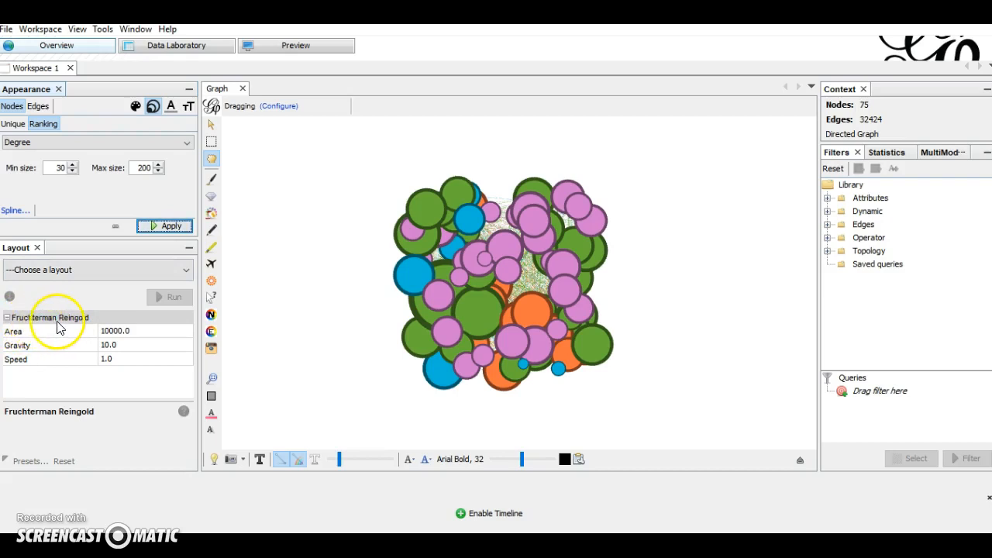
mouse_move(96, 327)
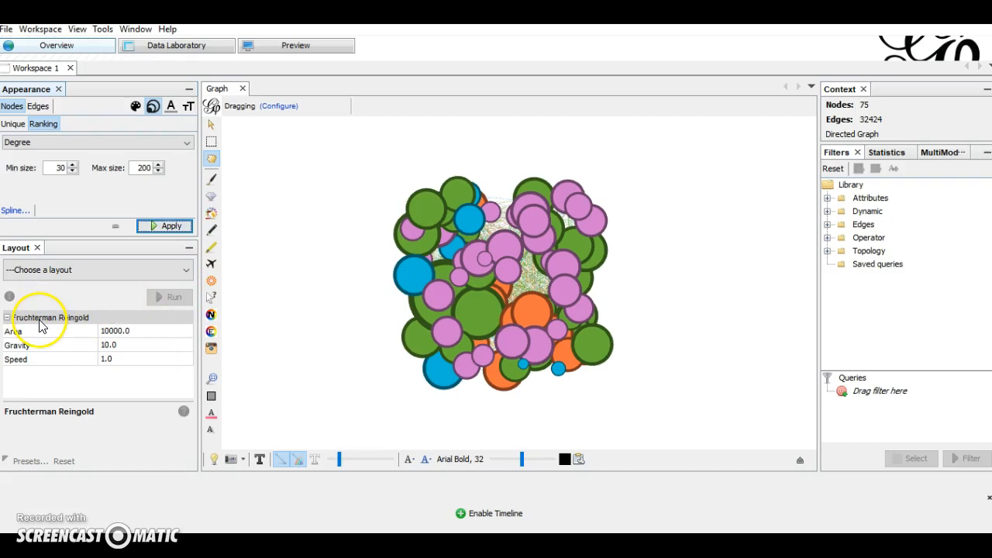
mouse_move(68, 331)
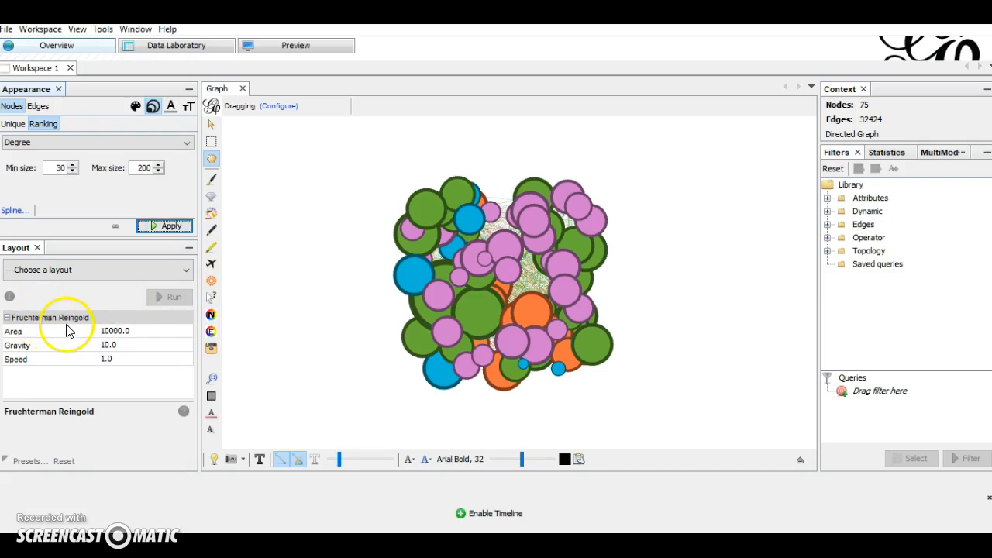
mouse_move(14, 338)
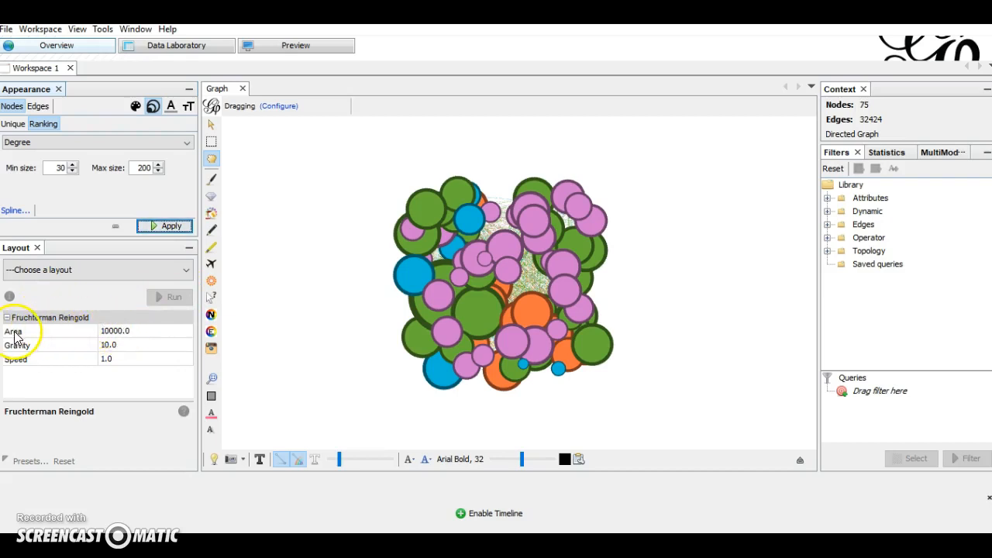
mouse_move(32, 368)
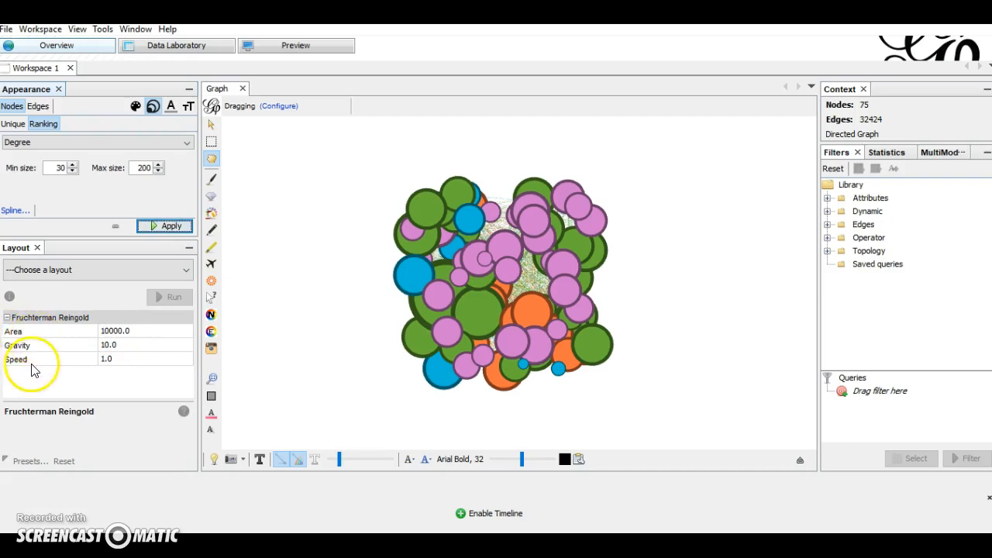
mouse_move(52, 353)
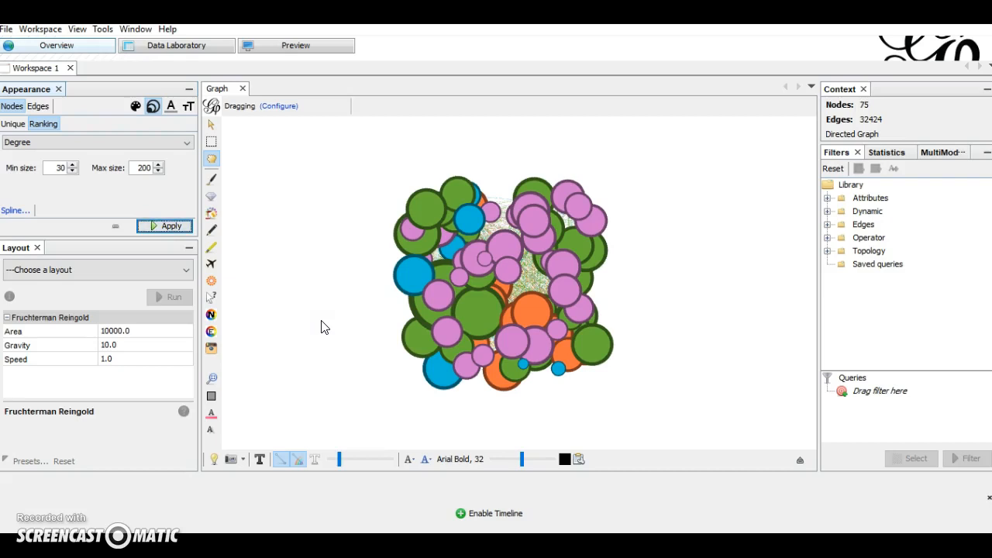
mouse_move(35, 363)
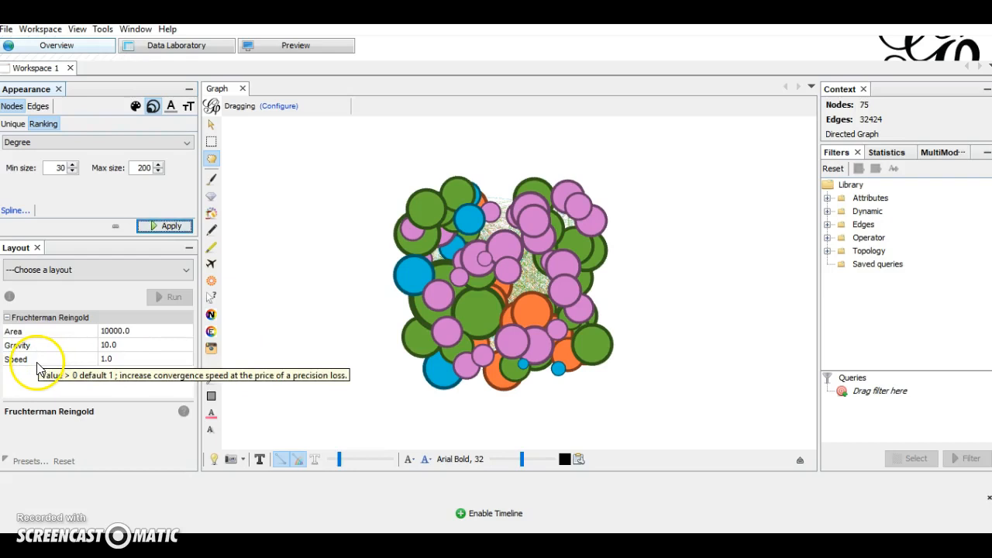
mouse_move(33, 369)
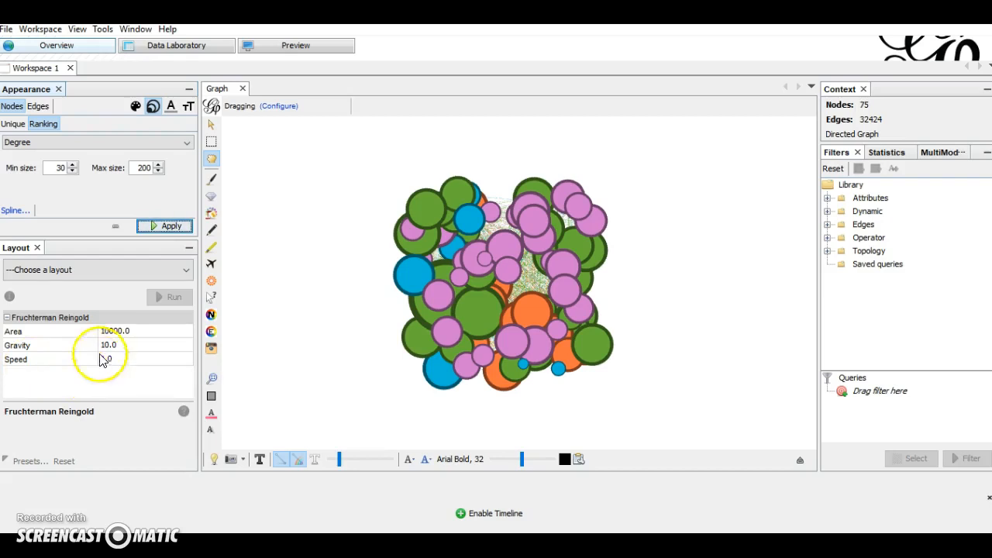
click(99, 269)
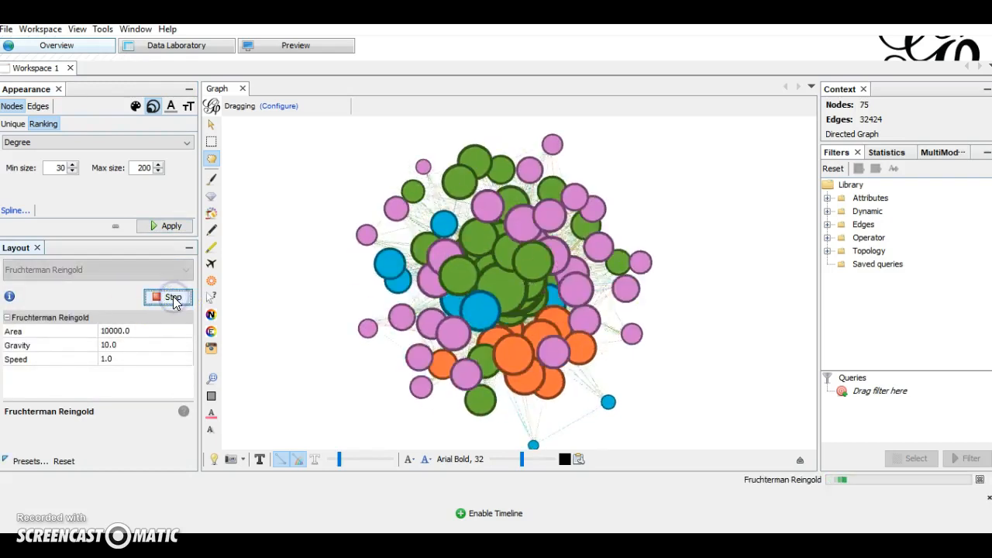
click(172, 298)
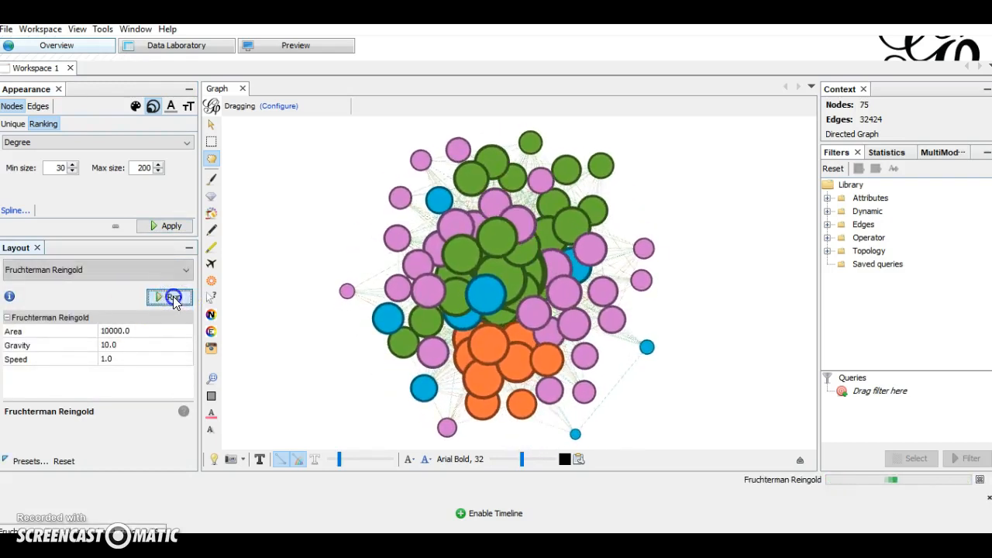
click(169, 298)
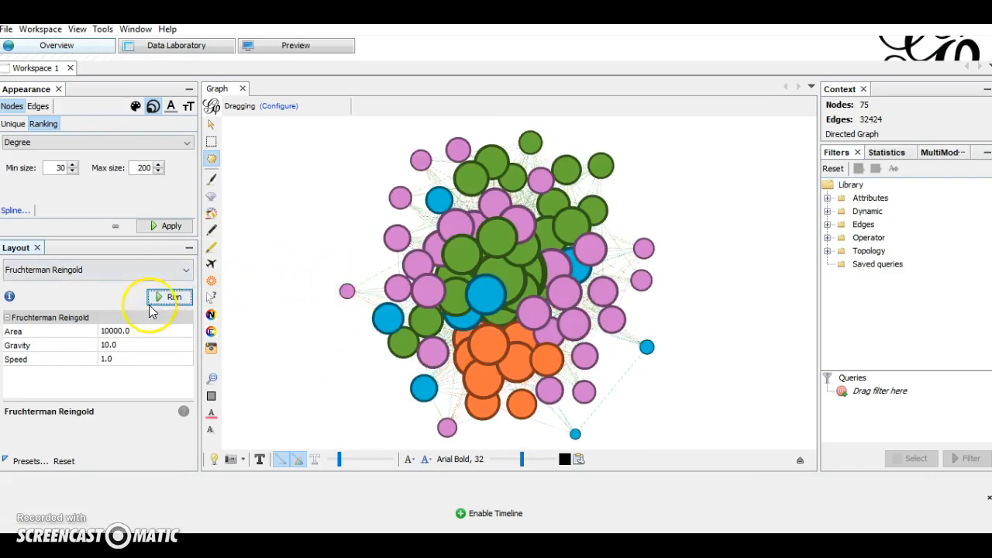
click(169, 298)
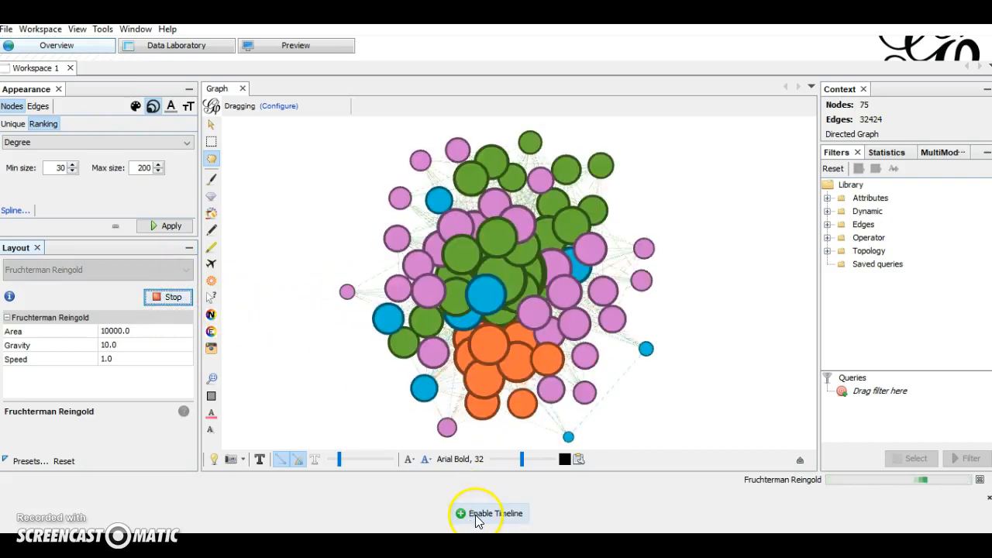
- Enable the timeline and slide a Dynamic Range window across the recording, leaving 347 of 32,424 edges
click(494, 513)
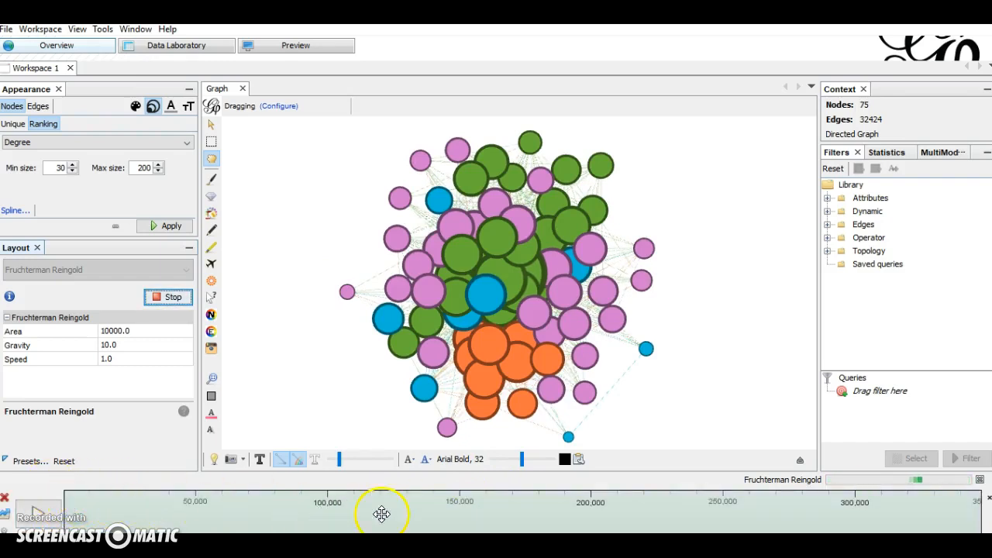
mouse_move(415, 508)
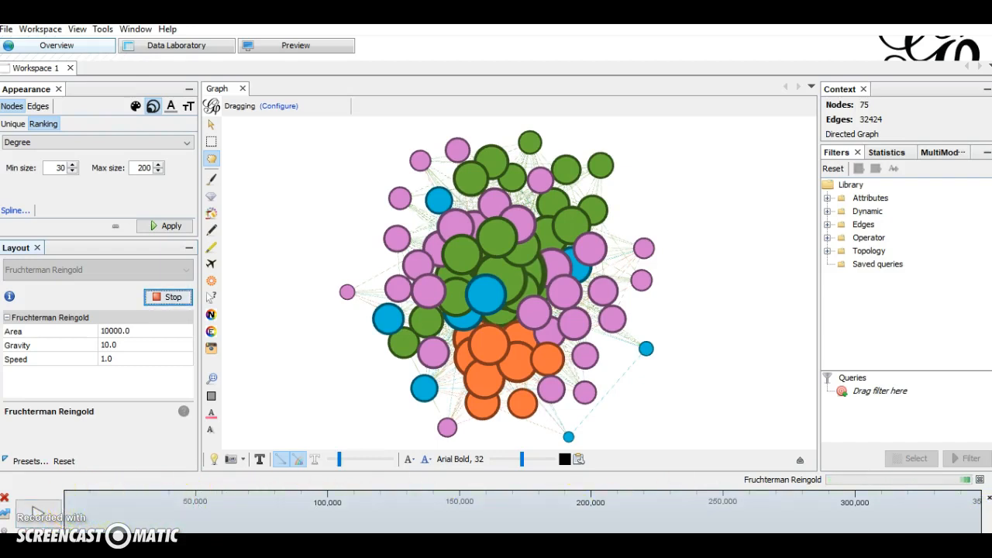
mouse_move(62, 509)
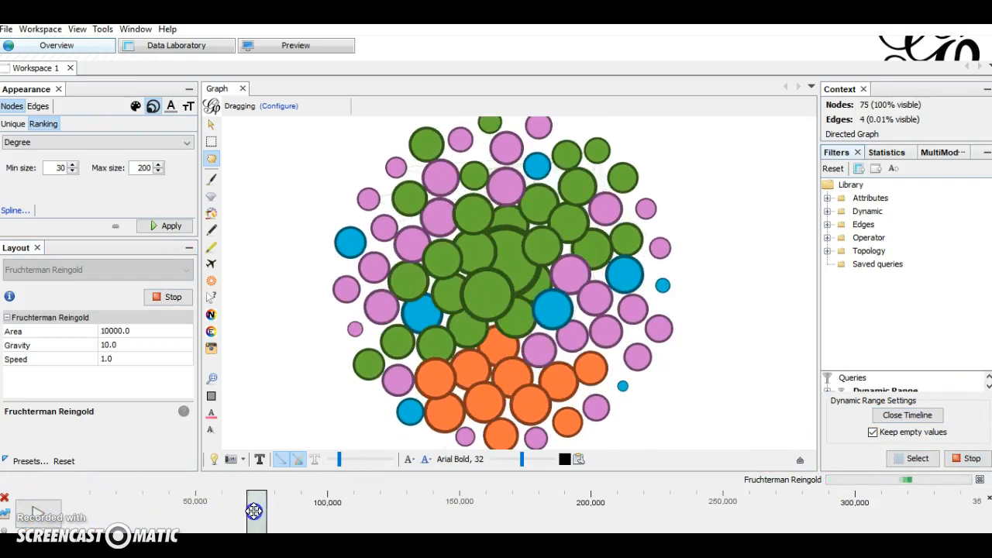
drag(256, 512, 533, 511)
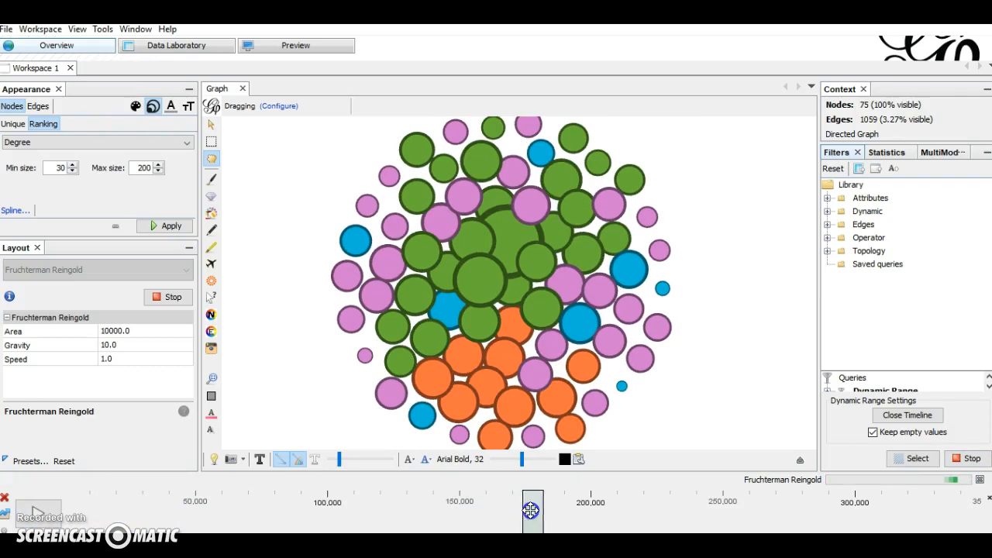
drag(531, 511, 725, 511)
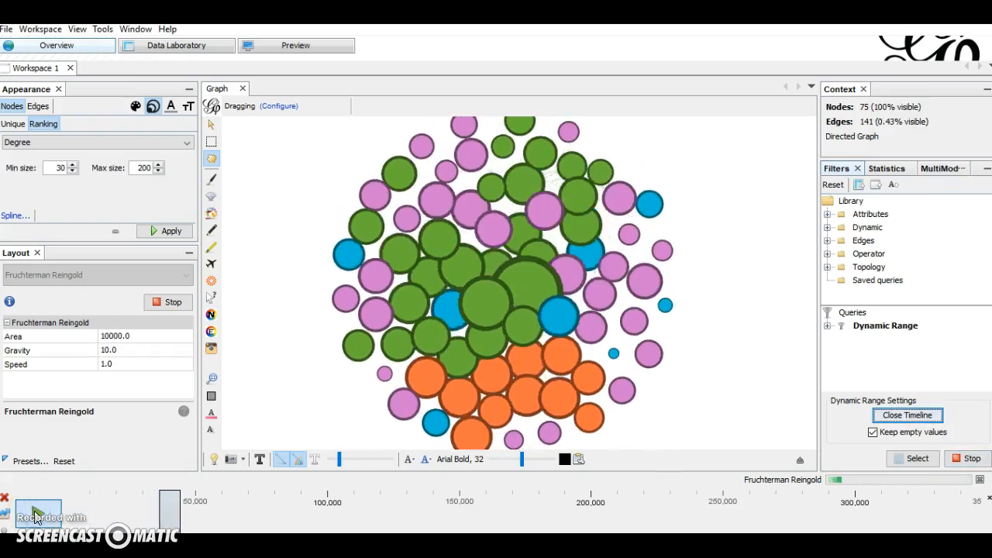
drag(163, 512, 341, 512)
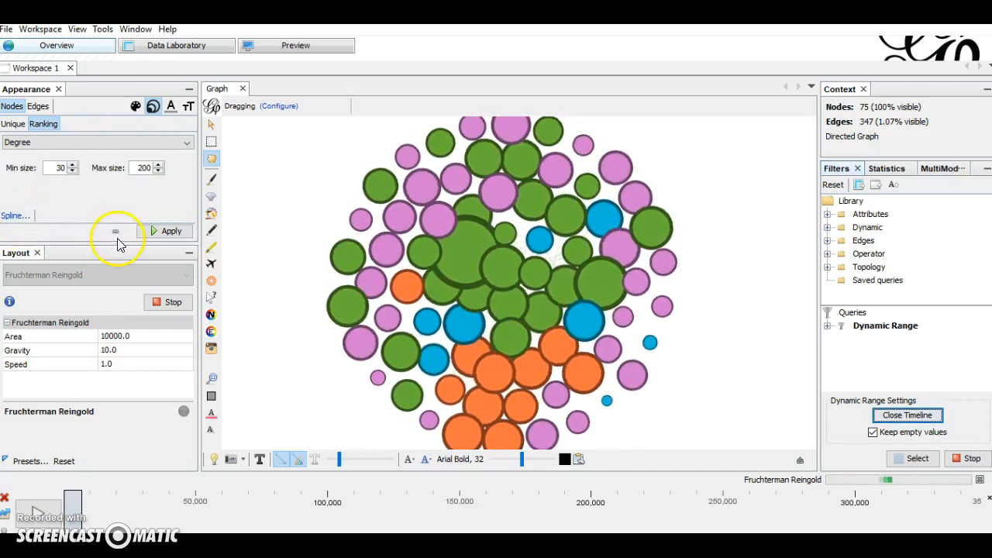
- Enable Auto apply so node sizes keep re-ranking by degree within the time window
click(114, 231)
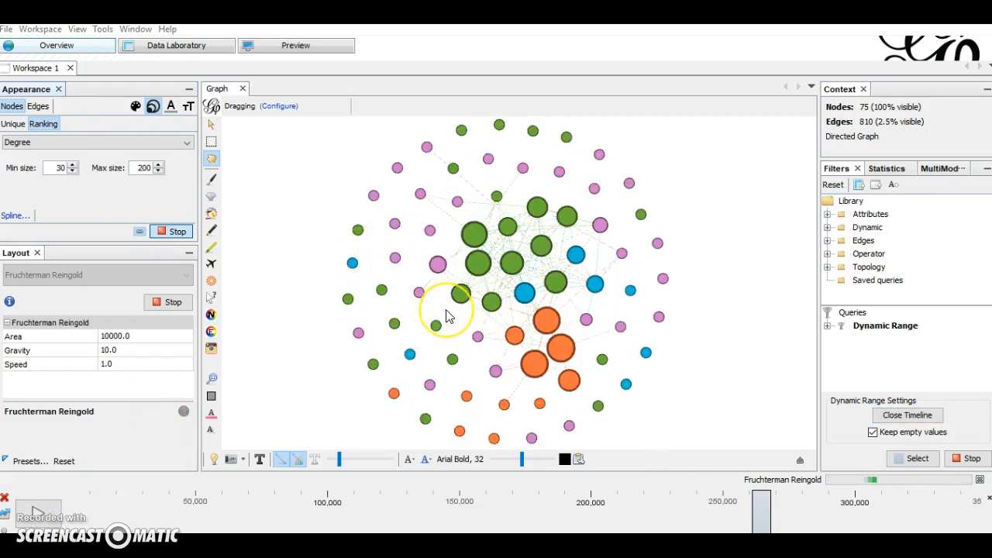
mouse_move(412, 239)
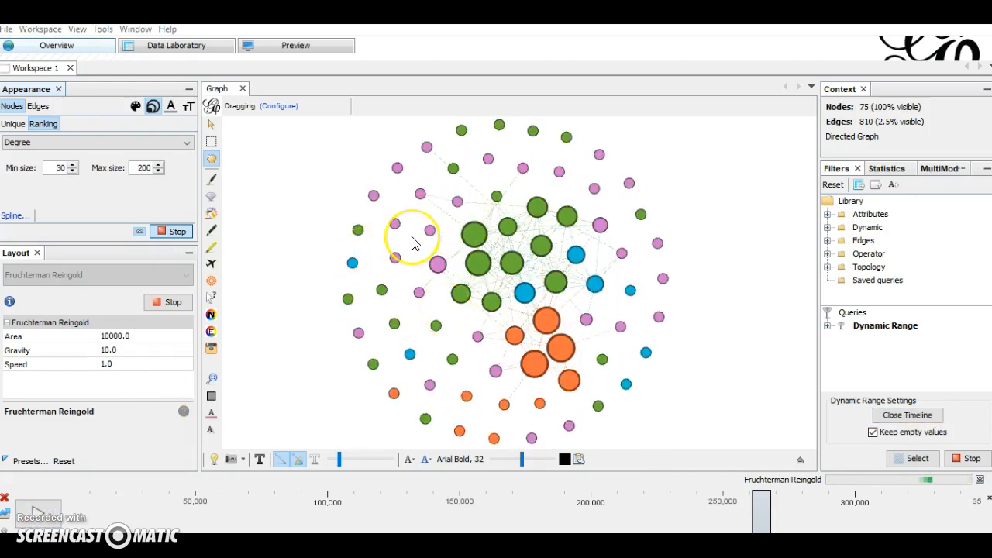
mouse_move(379, 329)
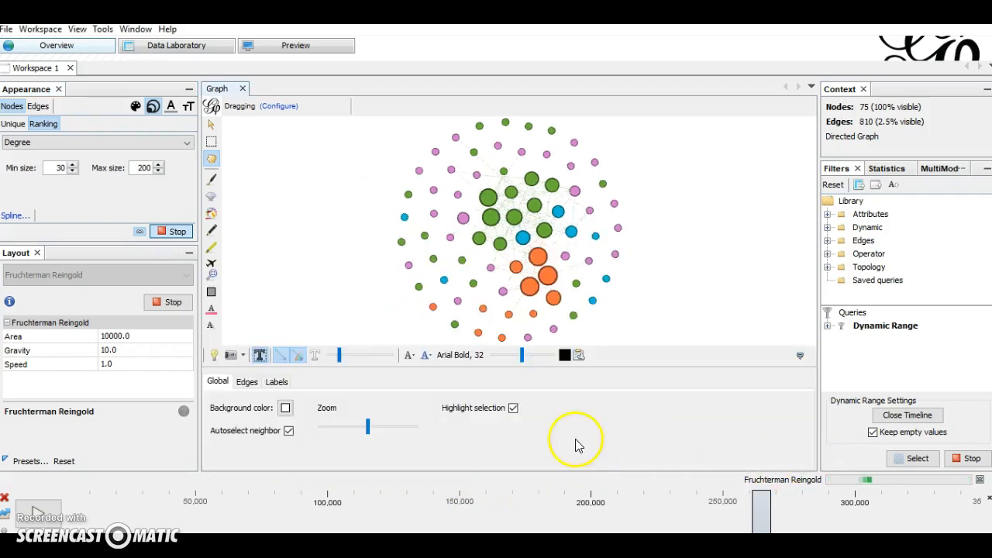
- Show node ID numbers as labels on the graph and enlarge them until readable
click(276, 382)
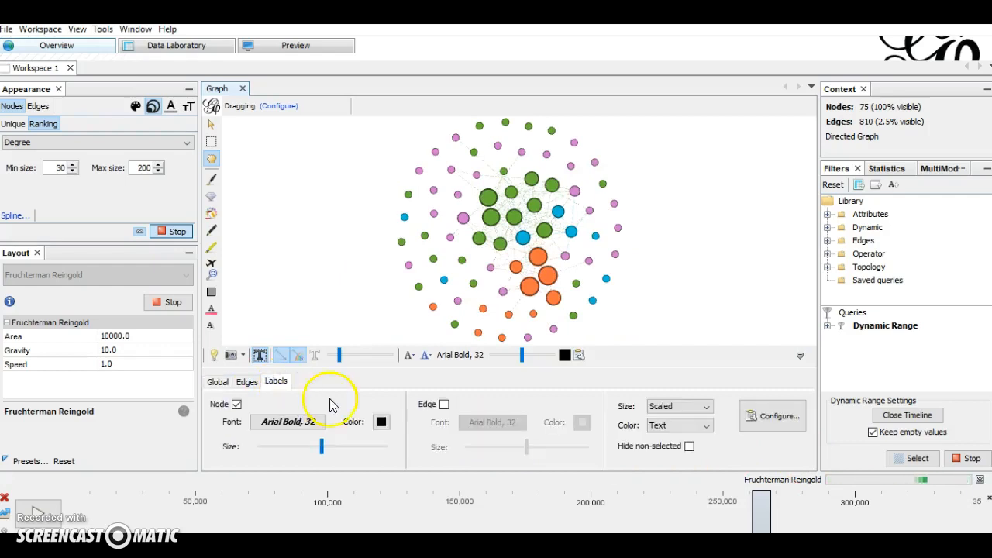
mouse_move(763, 415)
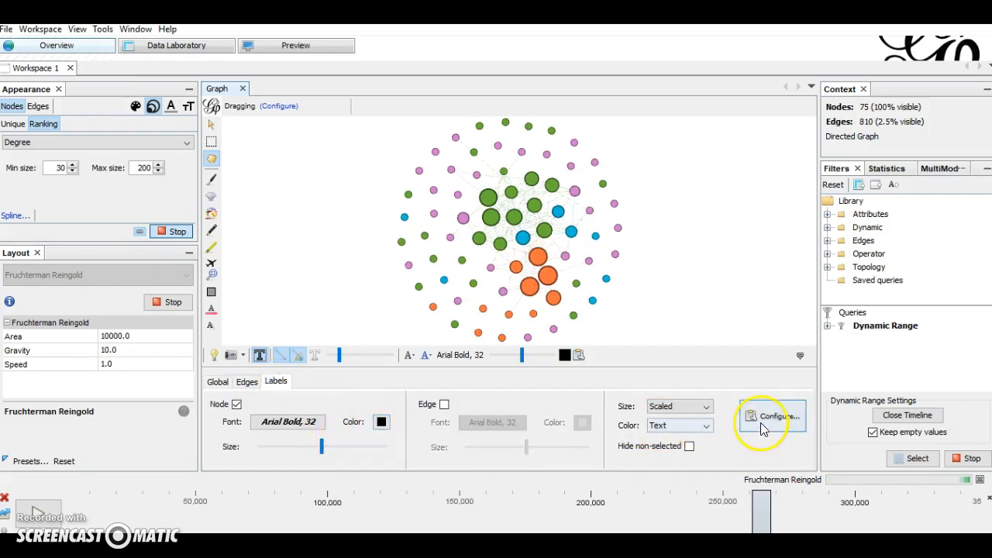
click(771, 415)
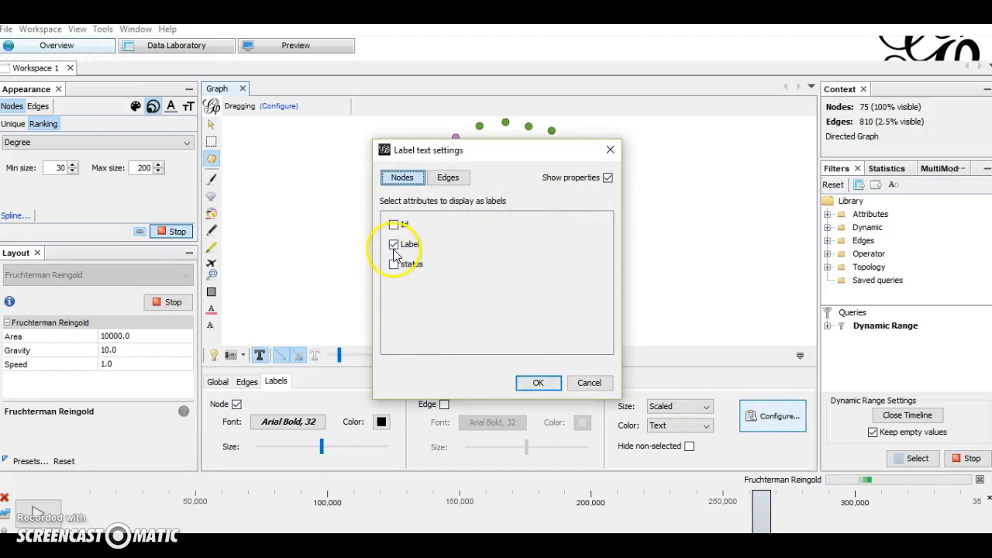
click(393, 223)
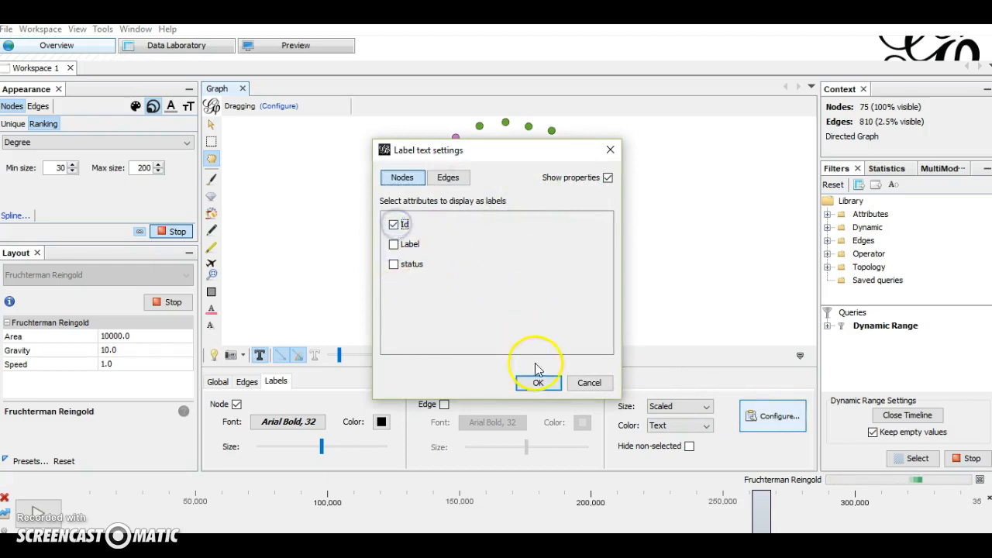
click(536, 382)
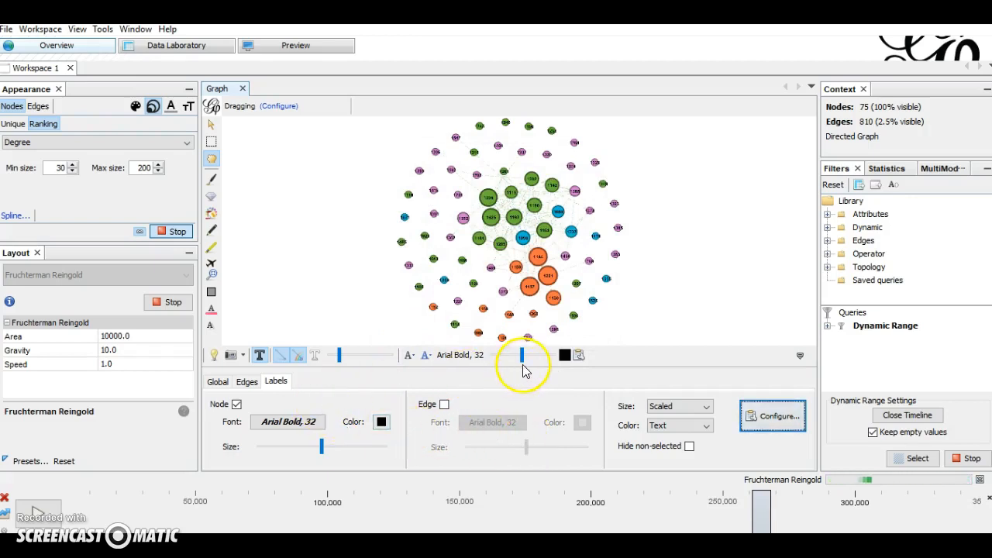
click(679, 406)
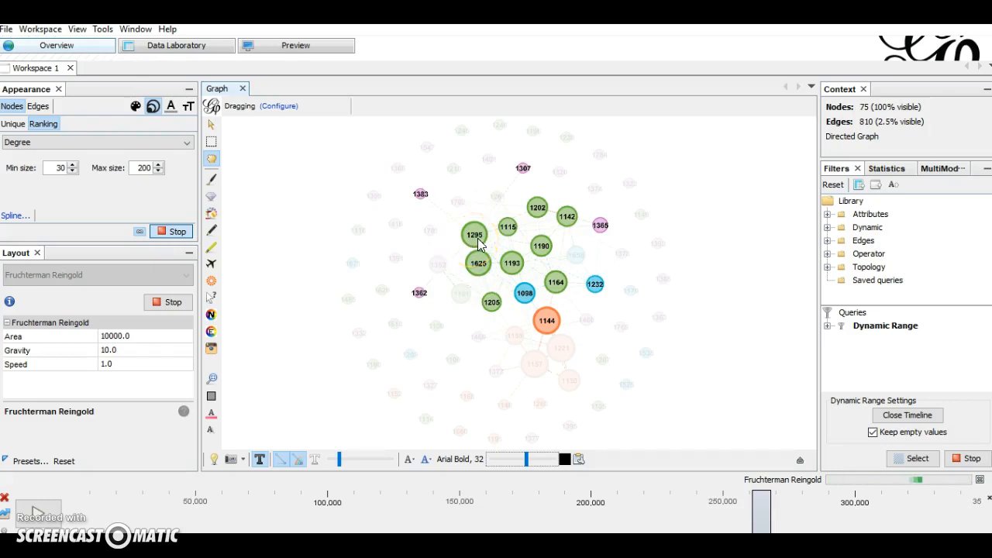
click(474, 234)
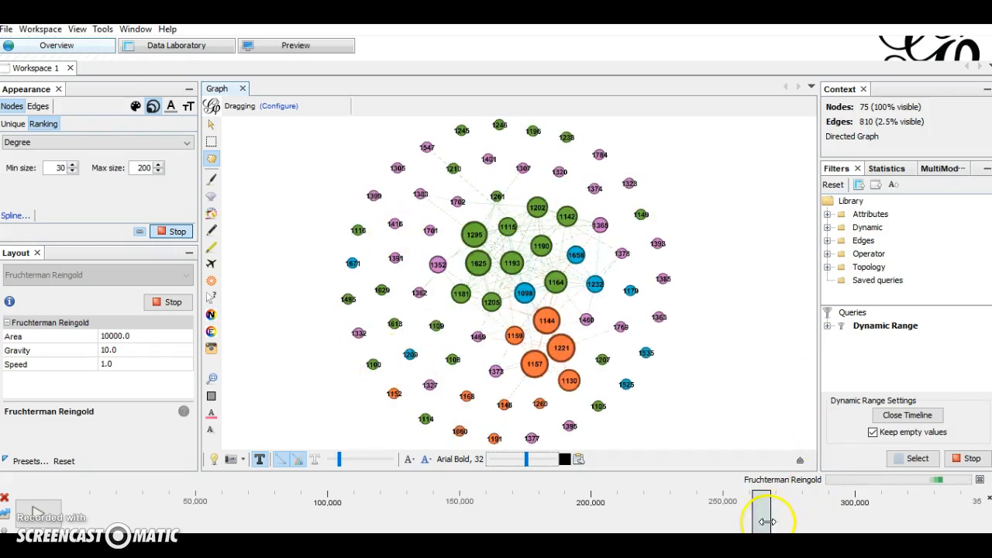
- Slide the time window back toward the start to show an earlier period of contacts
drag(767, 511, 639, 513)
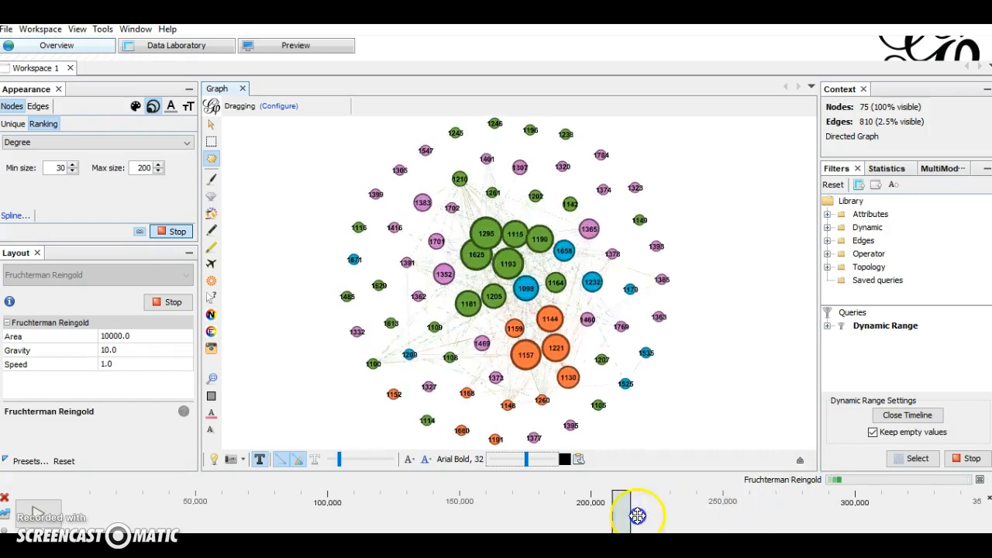
drag(635, 514, 87, 499)
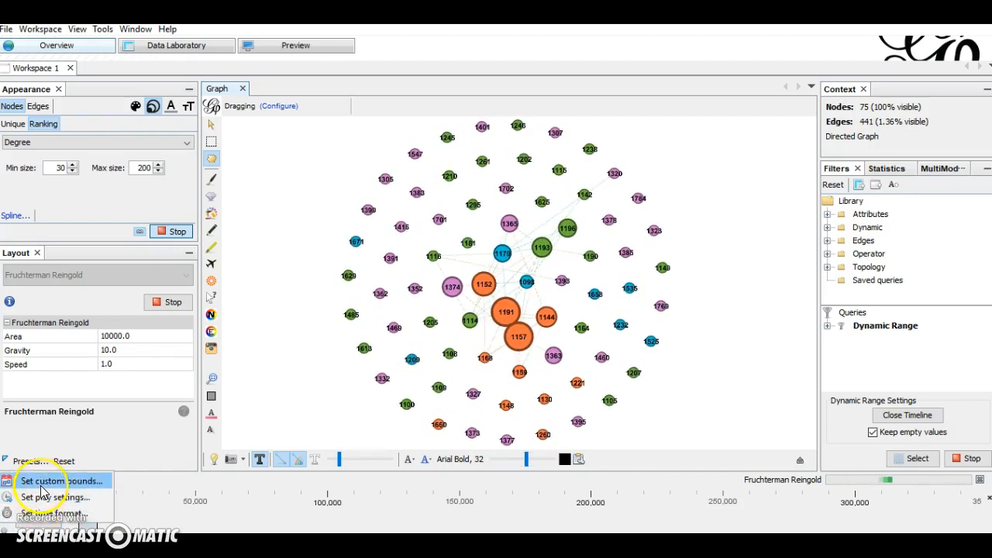
- Set custom timeline bounds with the interval starting at 120 and ending at 11000
click(54, 480)
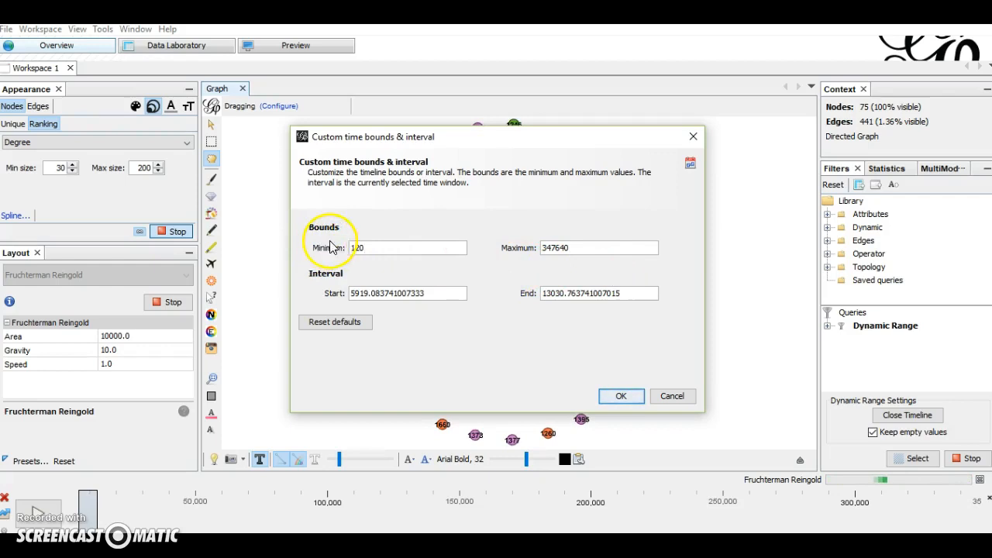
mouse_move(380, 282)
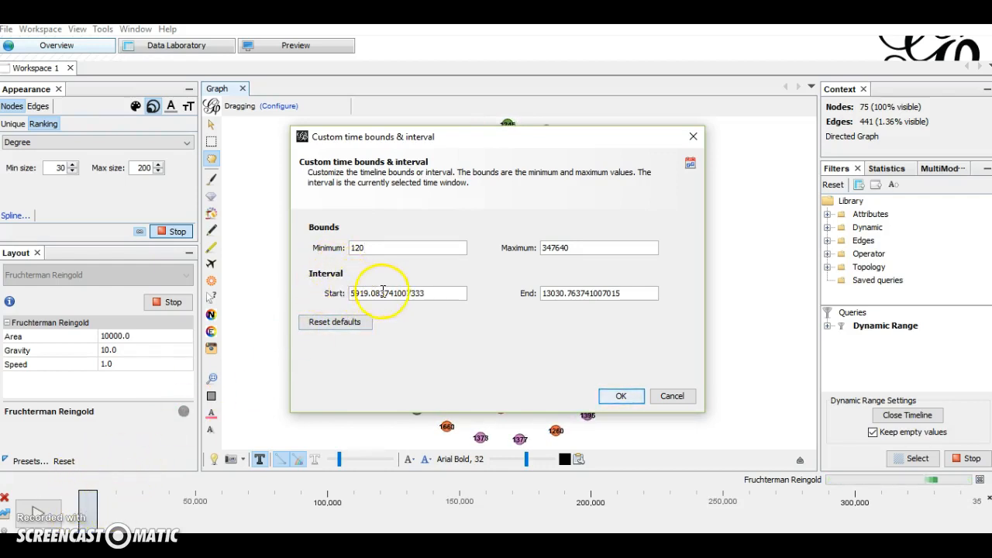
triple_click(406, 292)
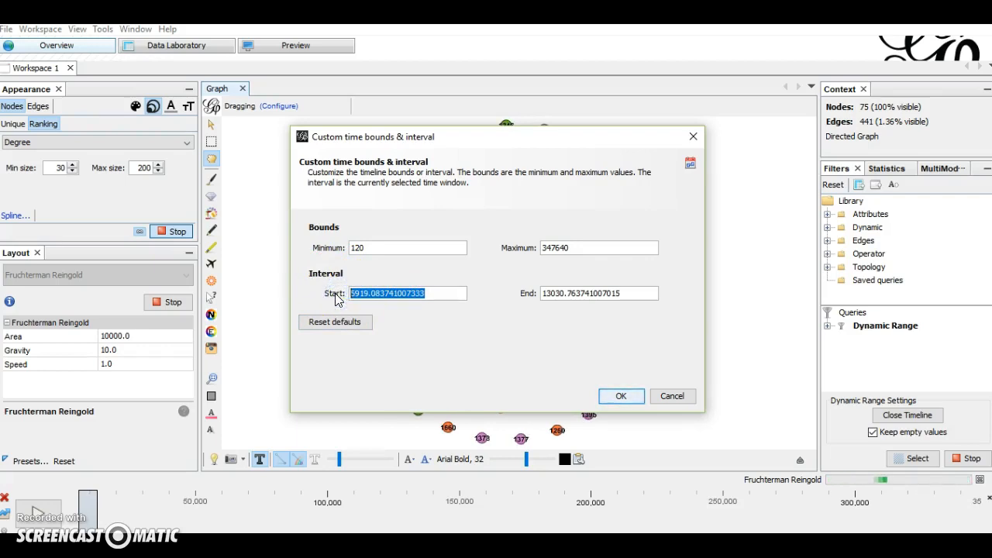
text(120)
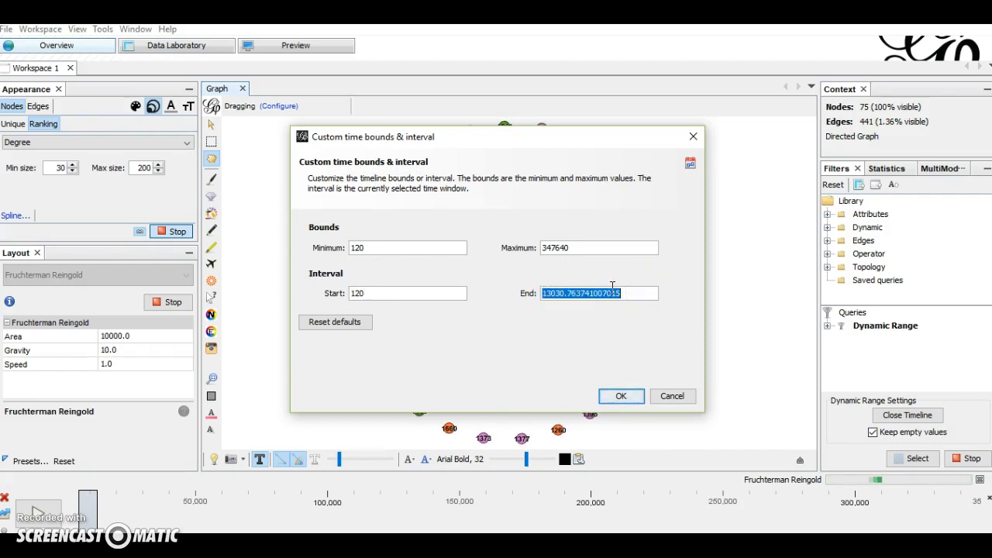
text(11000)
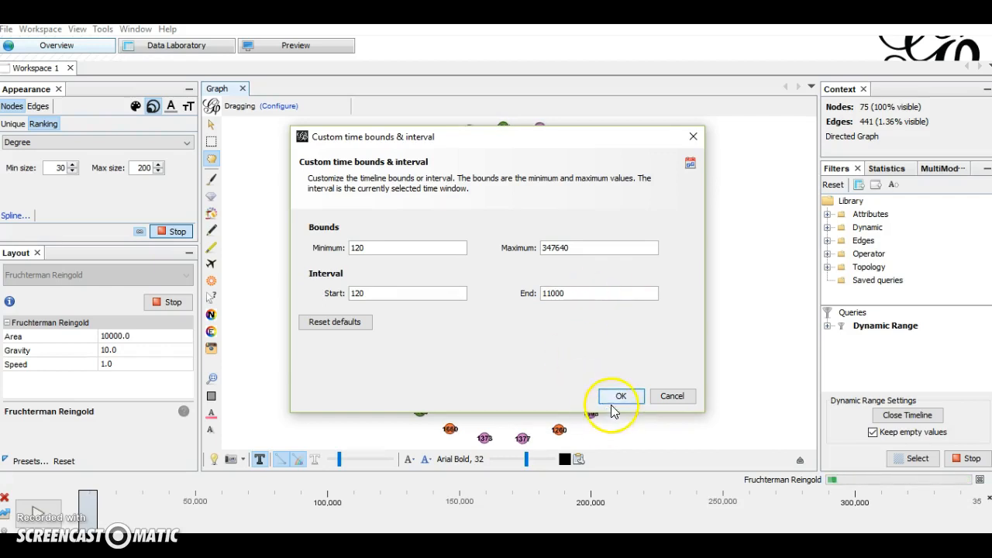
click(620, 397)
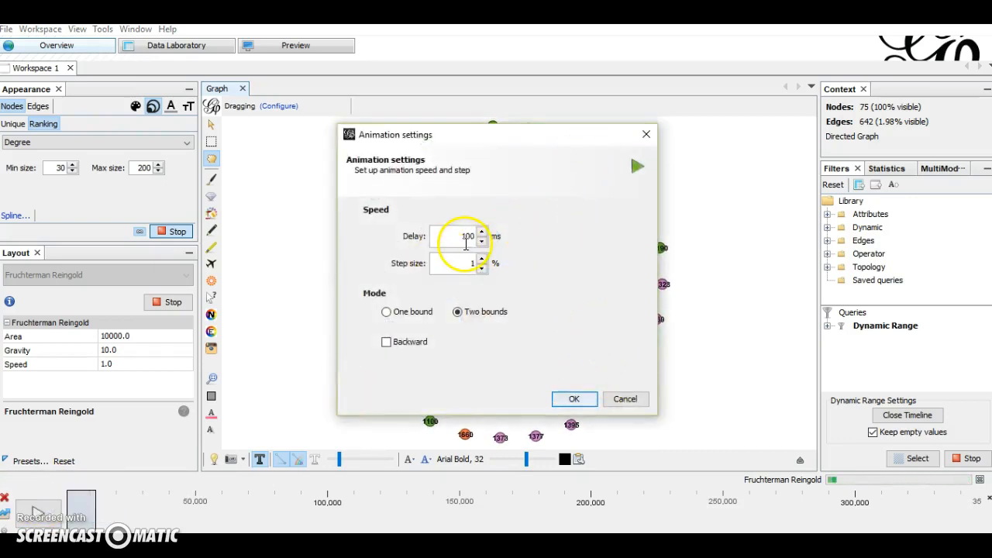
mouse_move(137, 472)
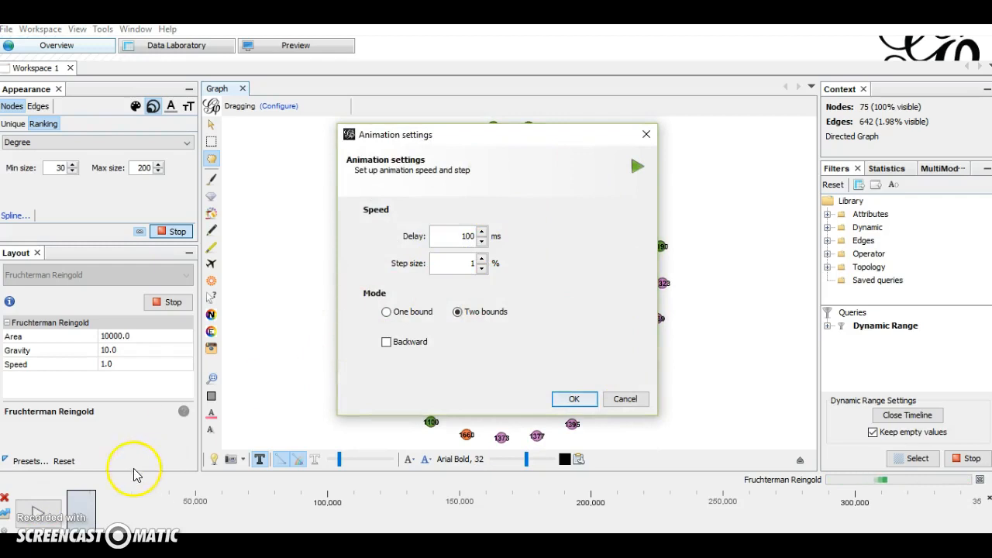
- Set the animation delay to 500 ms with an adjusted step size and rewind the time window
triple_click(462, 236)
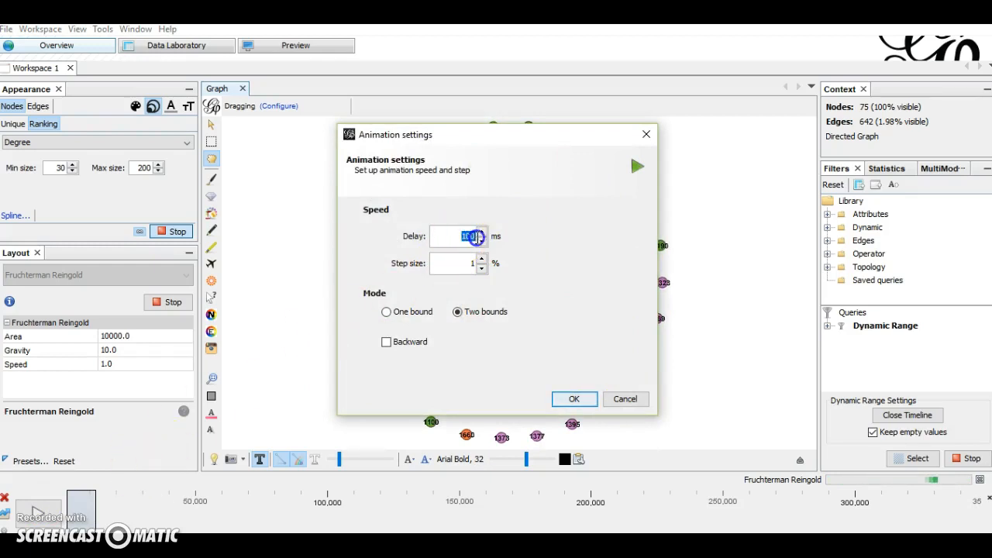
click(480, 240)
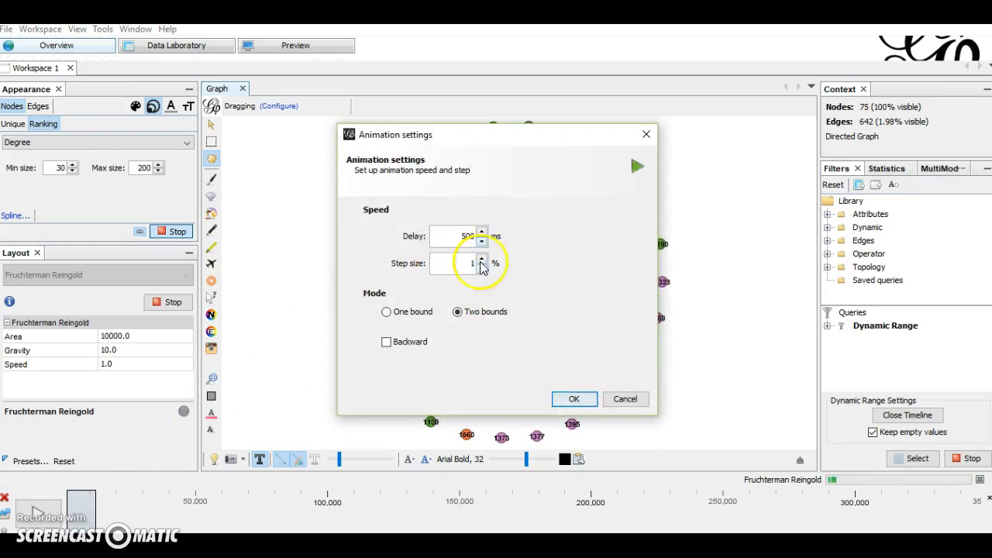
click(573, 398)
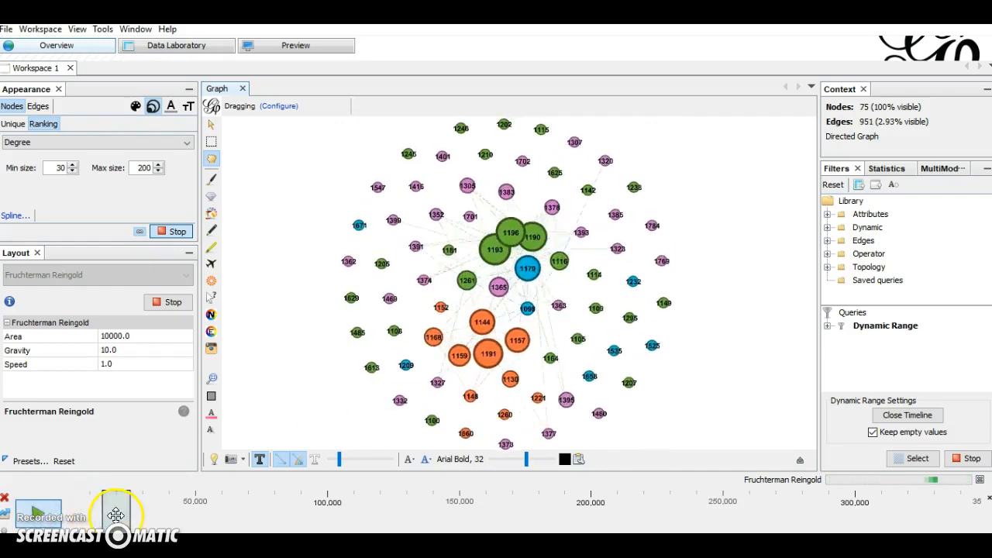
drag(116, 510, 155, 510)
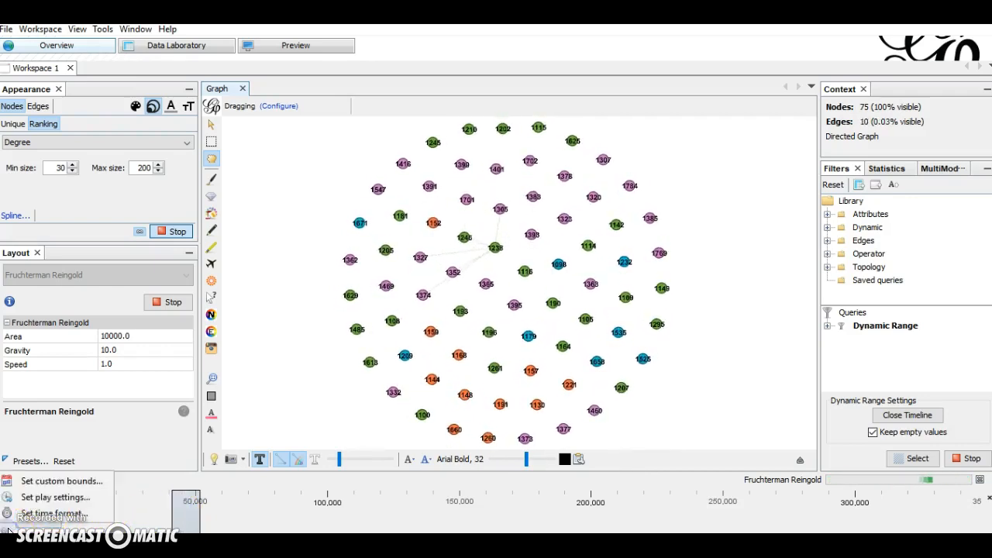
- Replay the animation with the 500 ms delay, carrying the time window to a later period
click(56, 496)
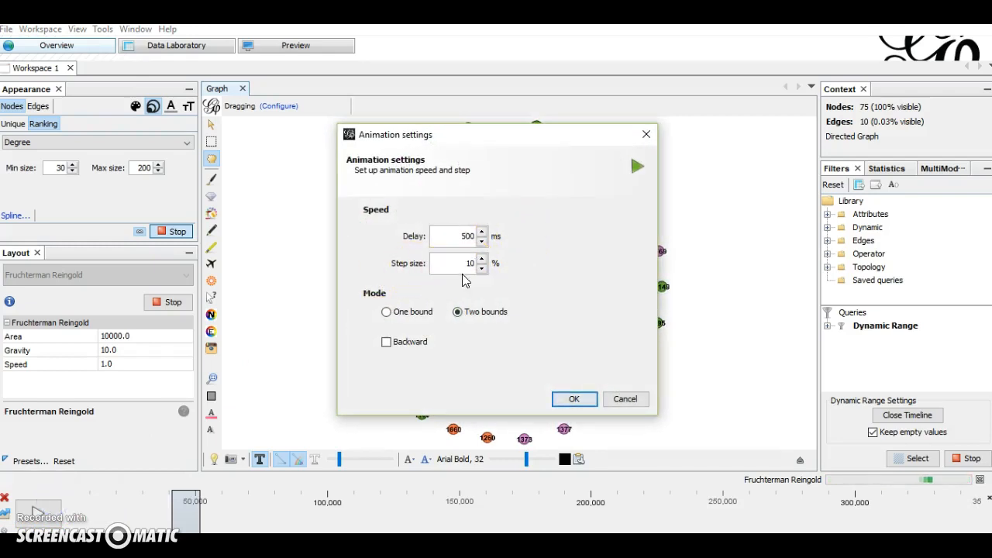
click(573, 398)
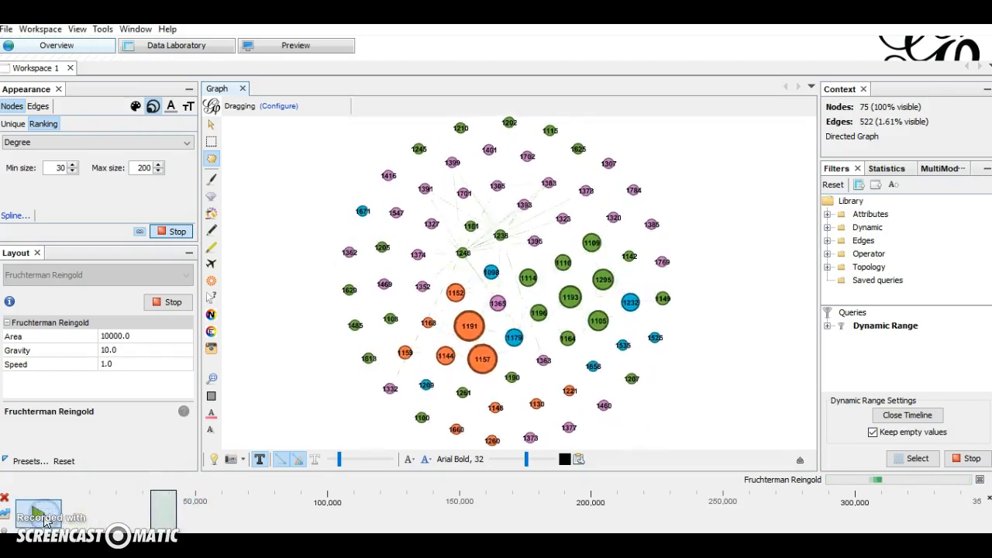
drag(163, 508, 508, 509)
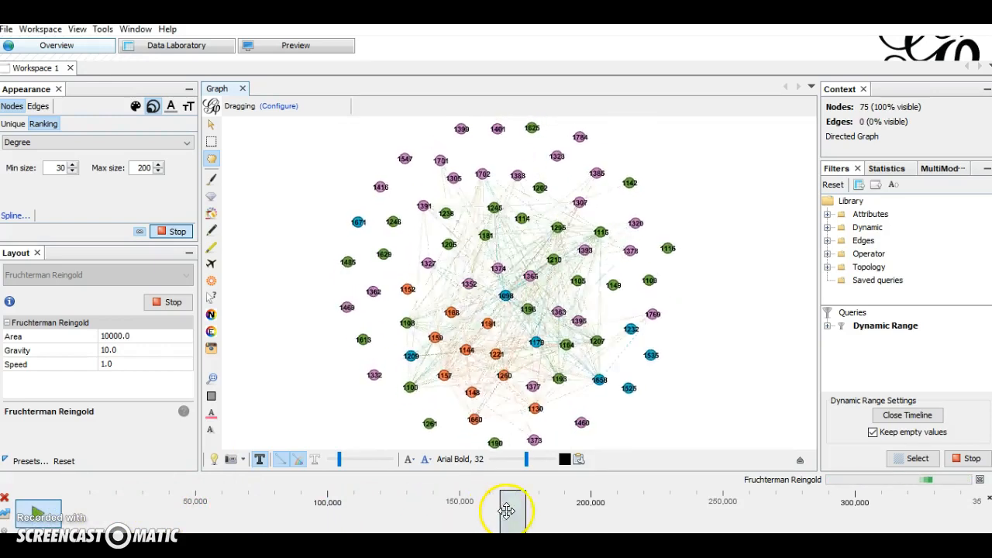
drag(507, 508, 859, 508)
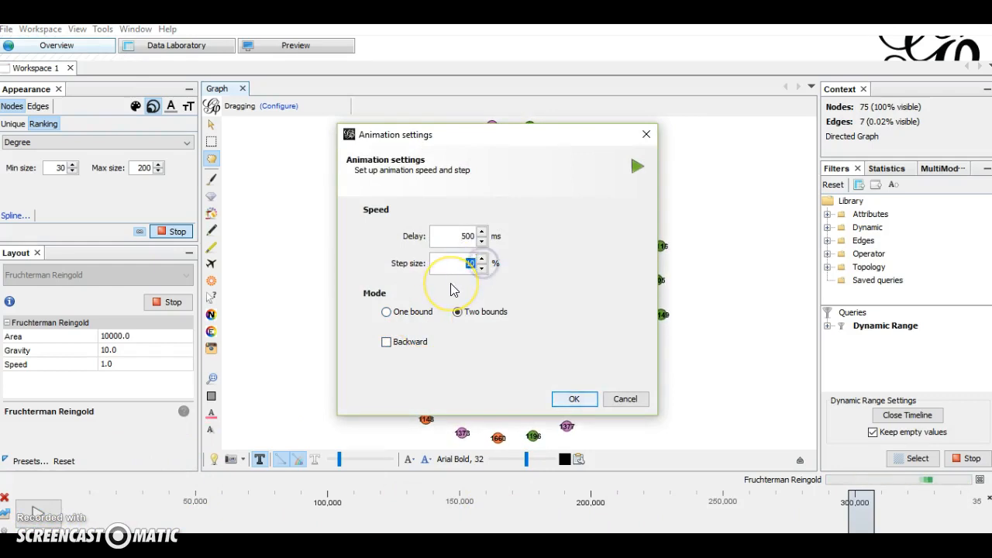
click(574, 398)
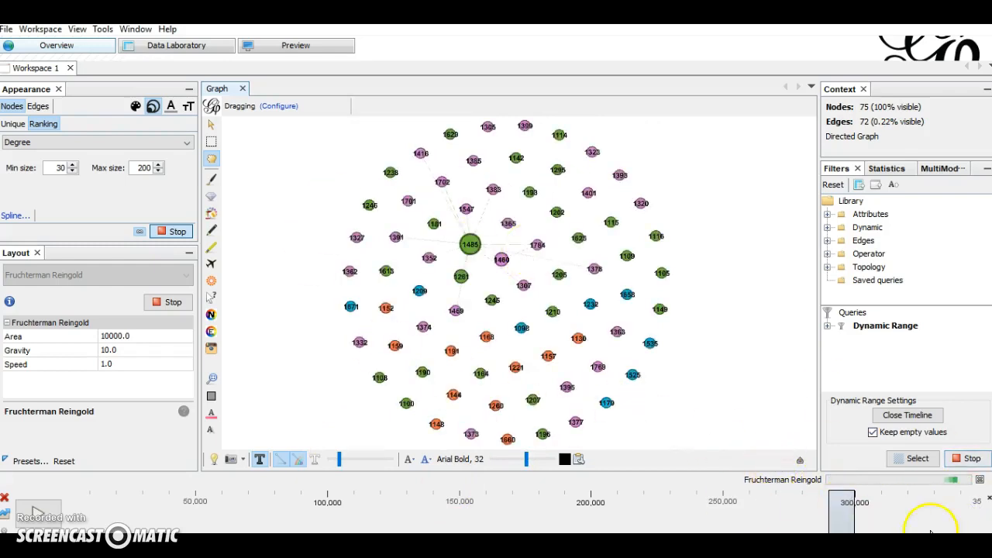
- Move the time window back, then advance it gradually to a mid-timeline busy period around 200,000
drag(839, 508, 146, 508)
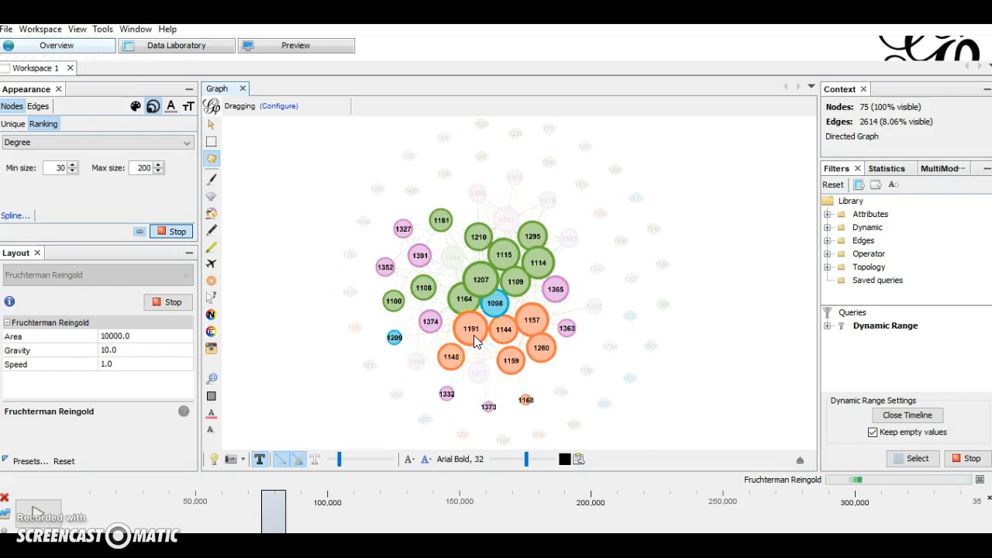
mouse_move(468, 341)
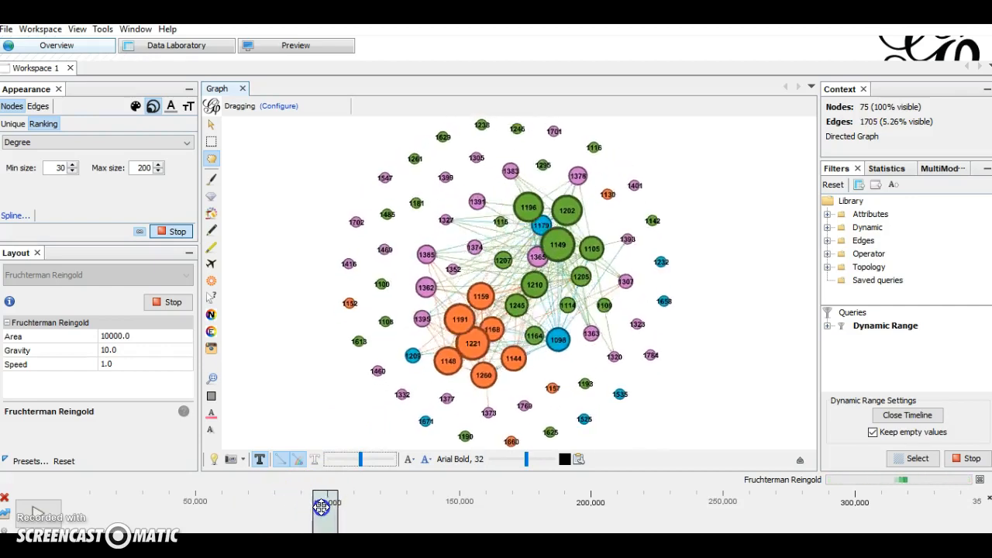
drag(324, 508, 437, 508)
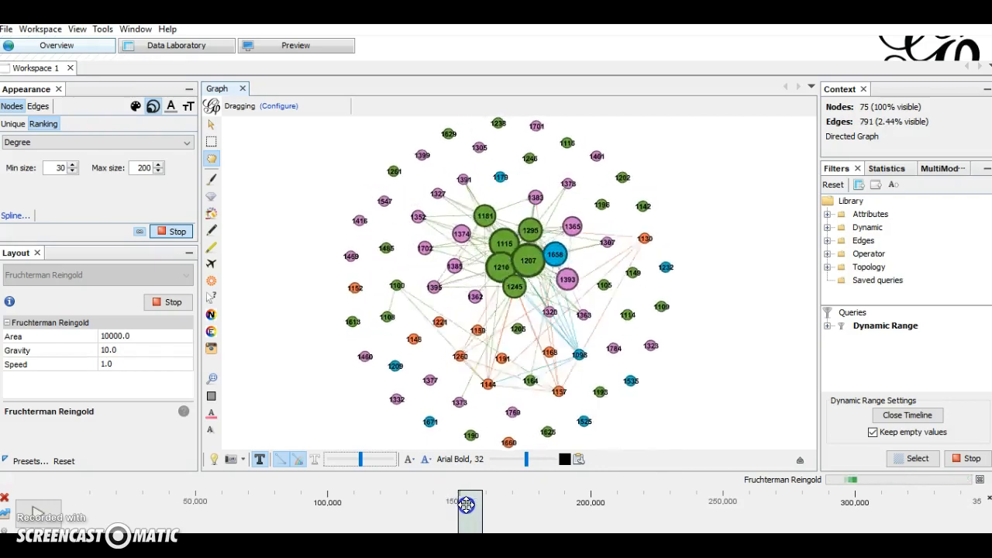
drag(468, 510, 515, 509)
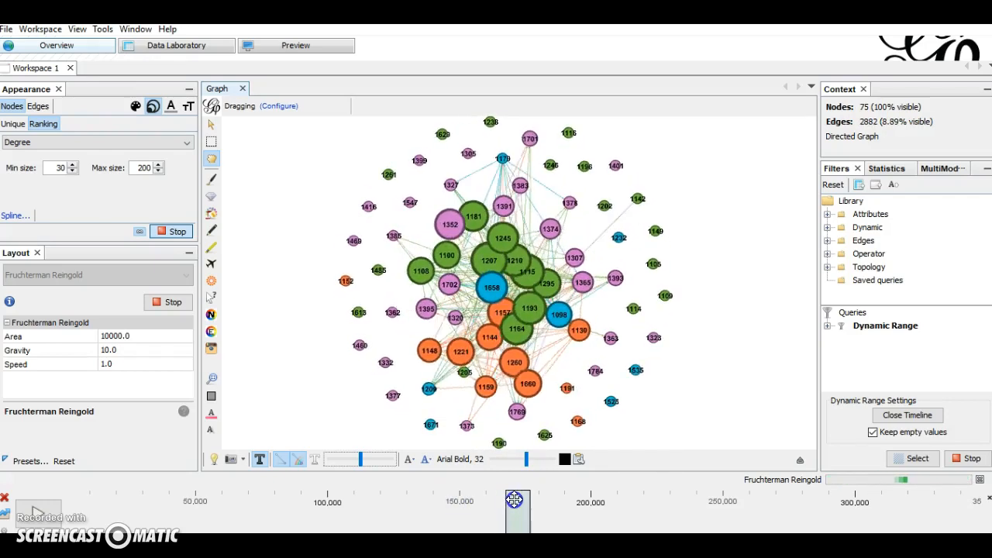
drag(516, 508, 539, 508)
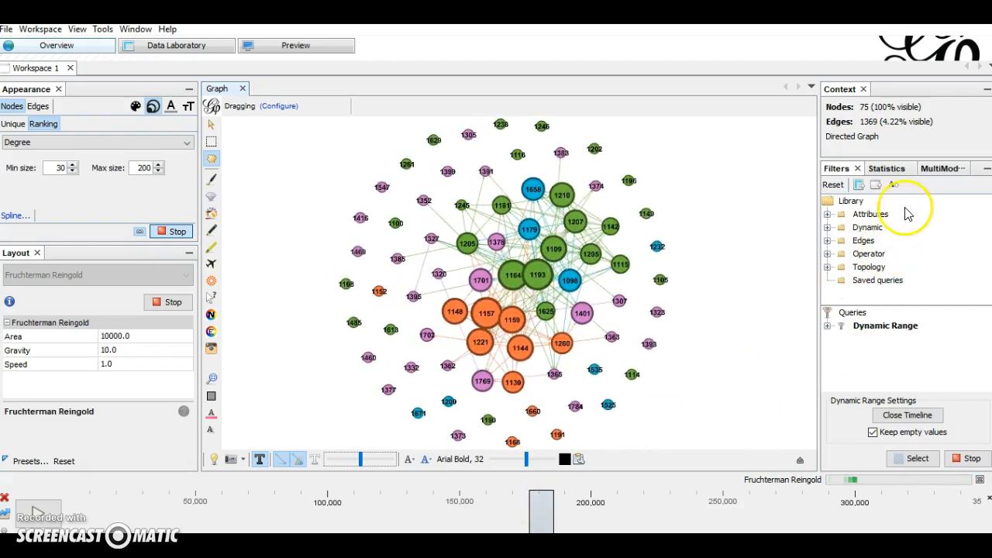
- Show the Statistics measures list and widen the time window to cover the whole timeline
click(886, 168)
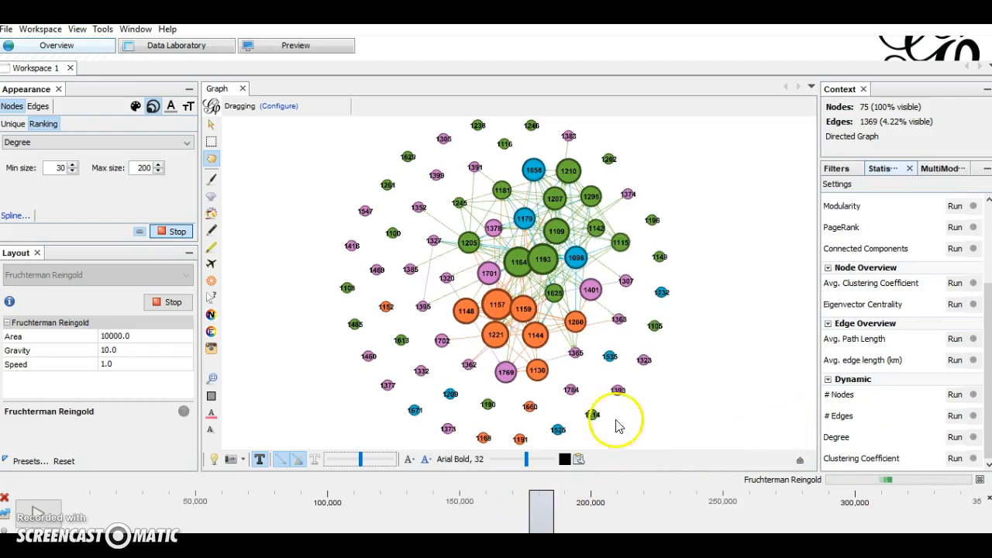
mouse_move(860, 127)
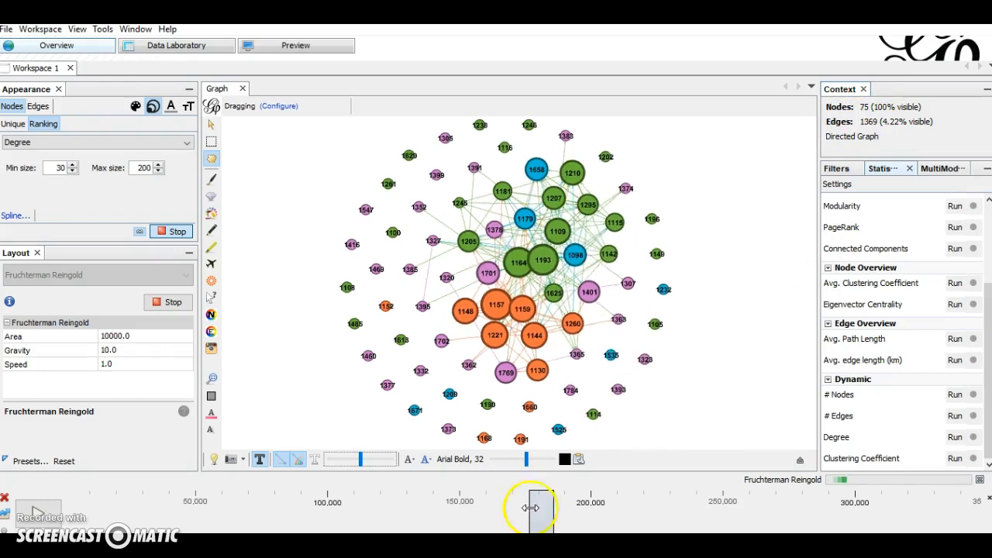
drag(530, 508, 596, 512)
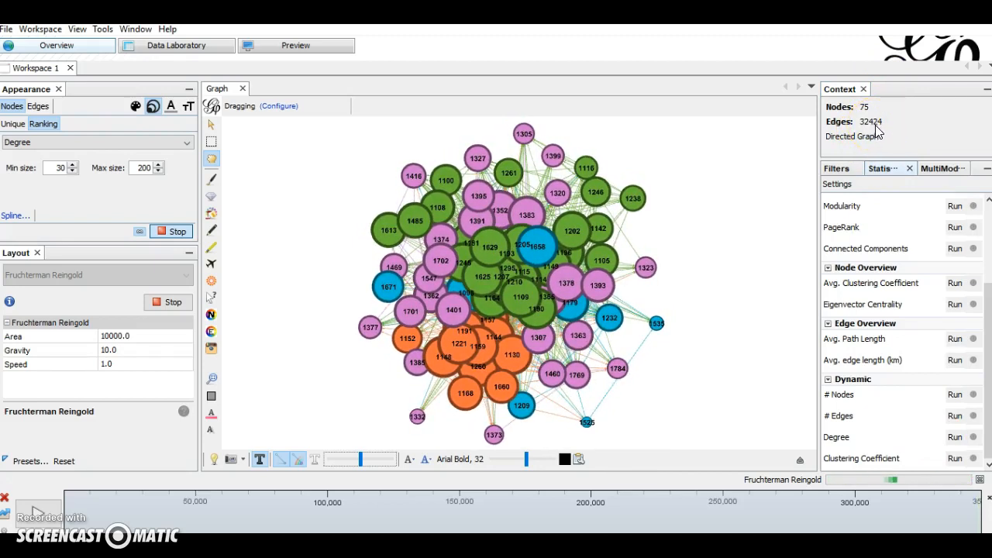
mouse_move(798, 353)
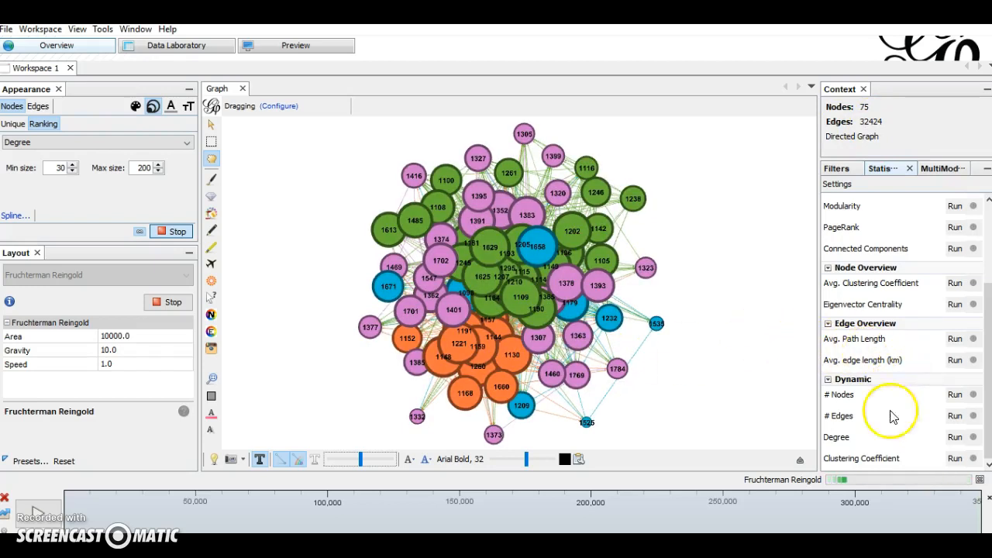
mouse_move(836, 466)
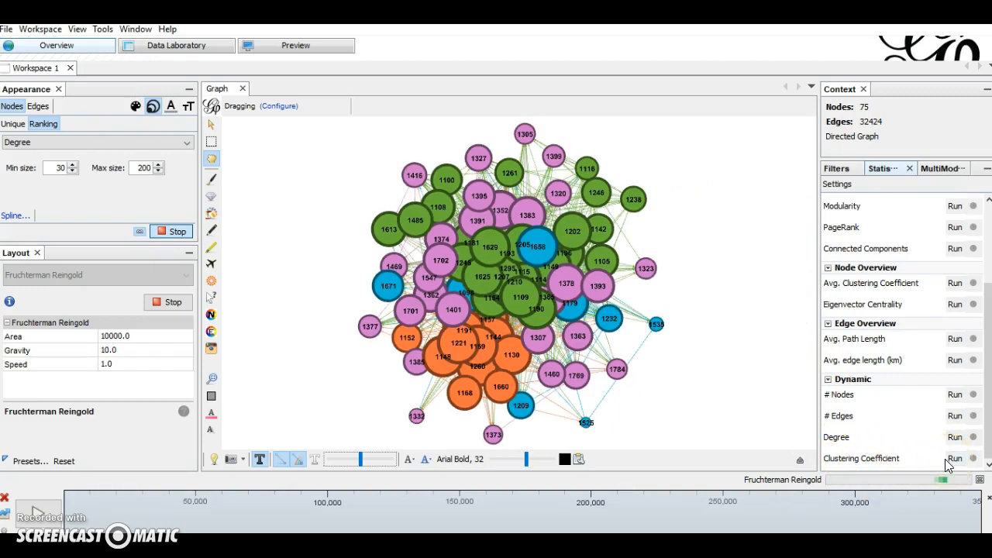
mouse_move(858, 137)
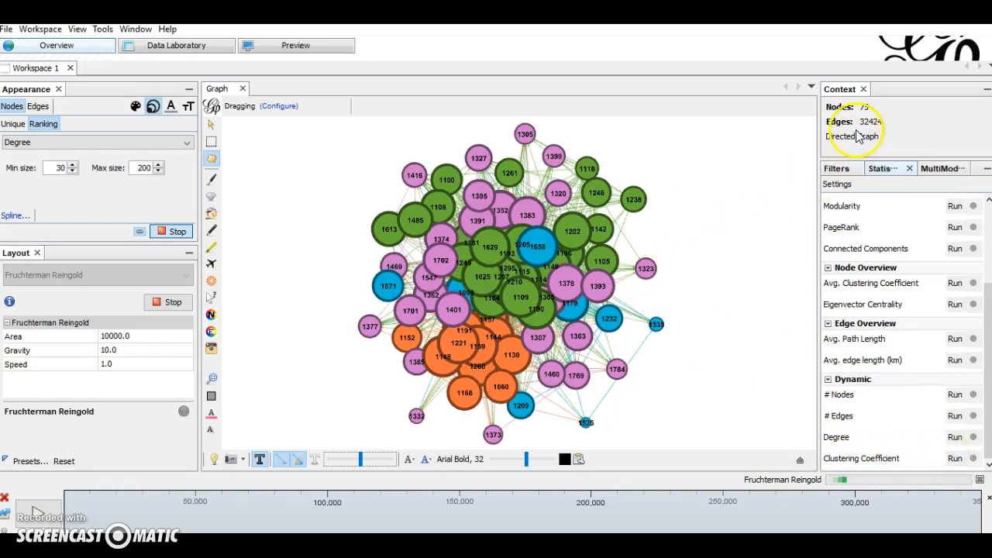
mouse_move(798, 400)
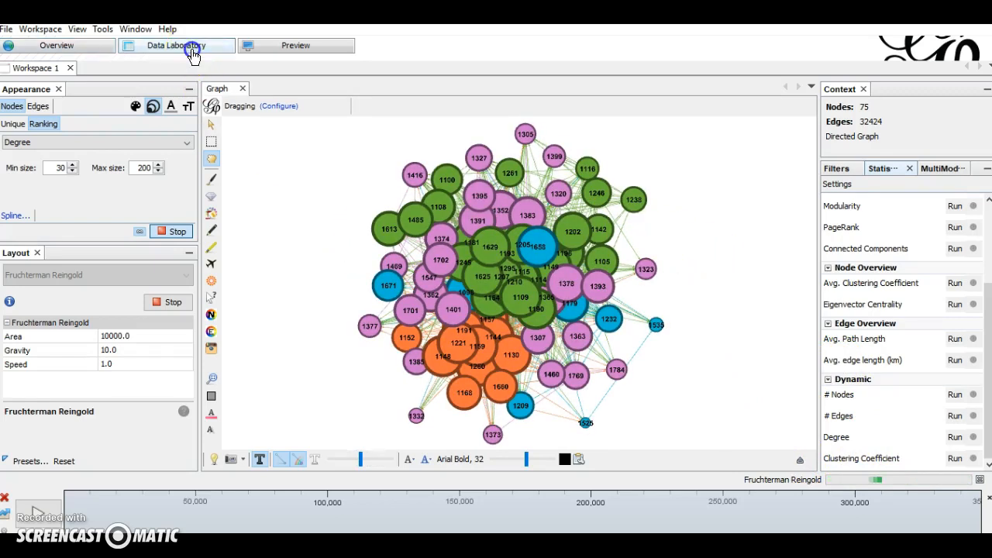
- Switch to the Data Laboratory to view the edges table with source, target and time intervals
click(177, 45)
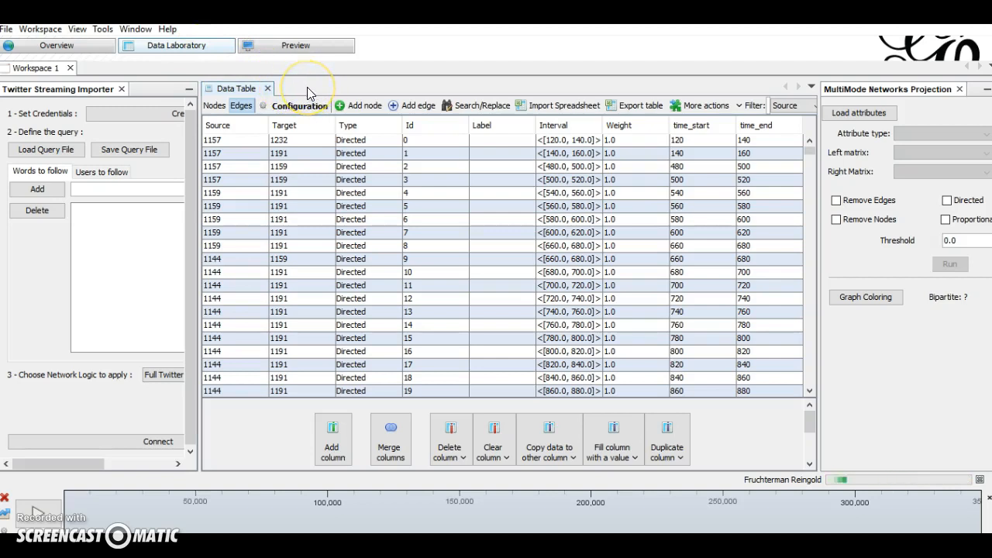
mouse_move(257, 106)
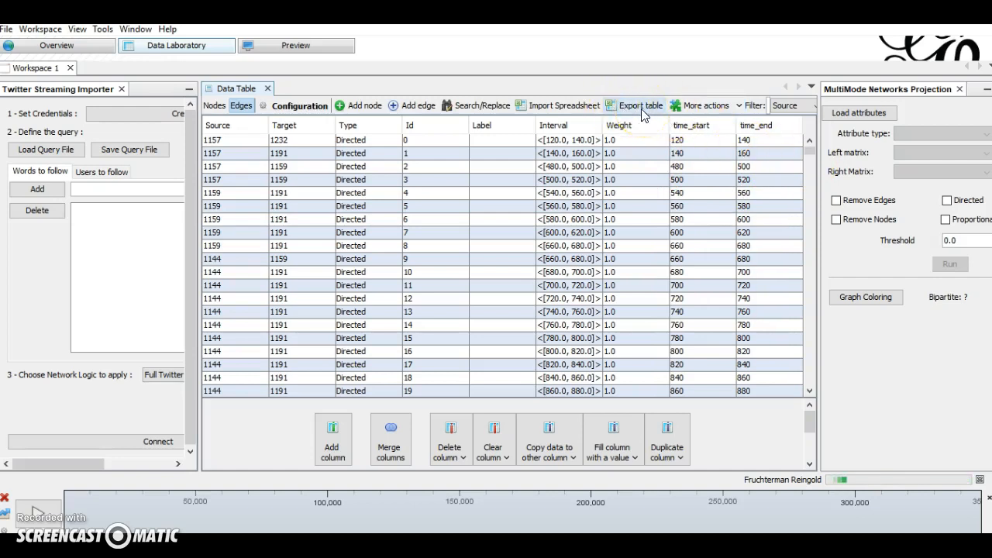
mouse_move(68, 49)
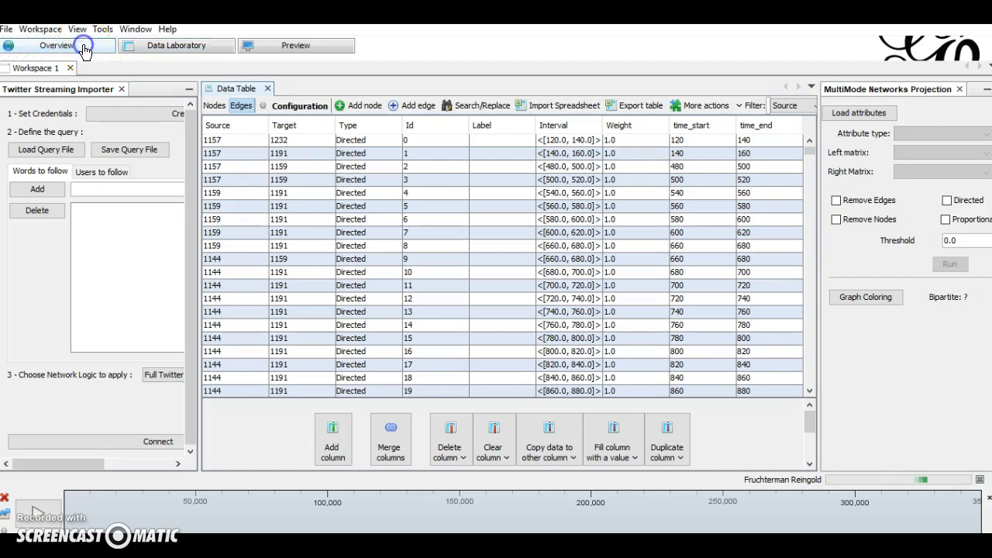
- Return to the Overview graph showing the full 75-node, 32,424-edge network
click(56, 45)
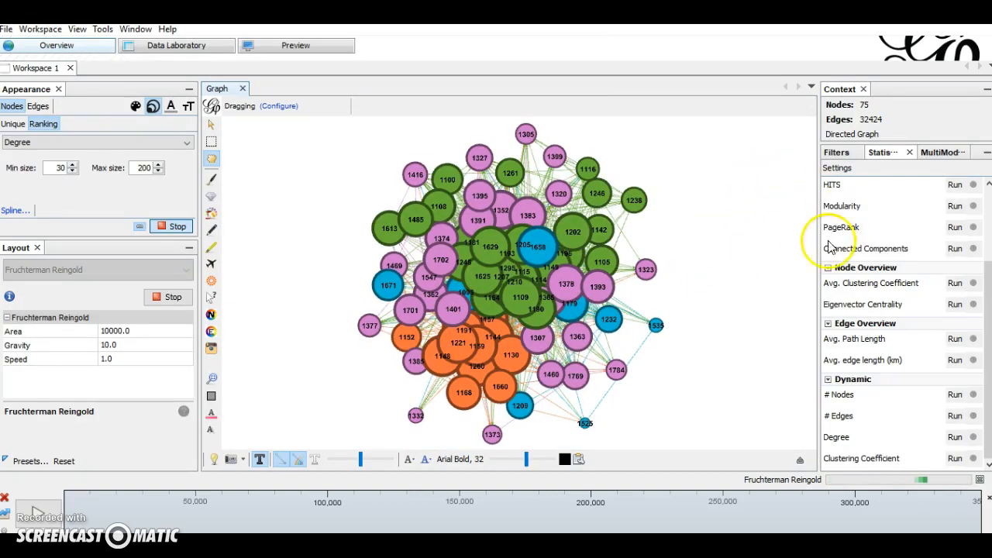
mouse_move(736, 230)
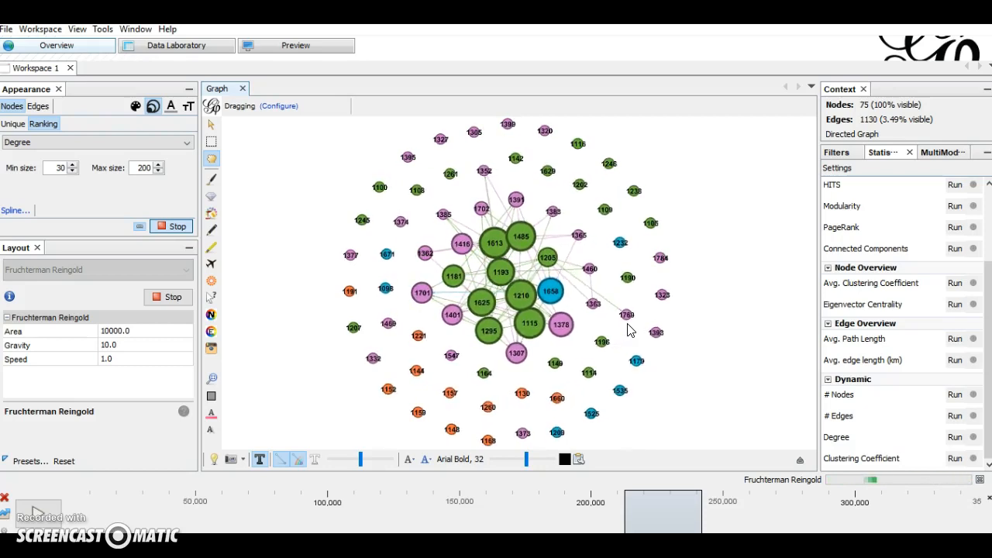
mouse_move(727, 421)
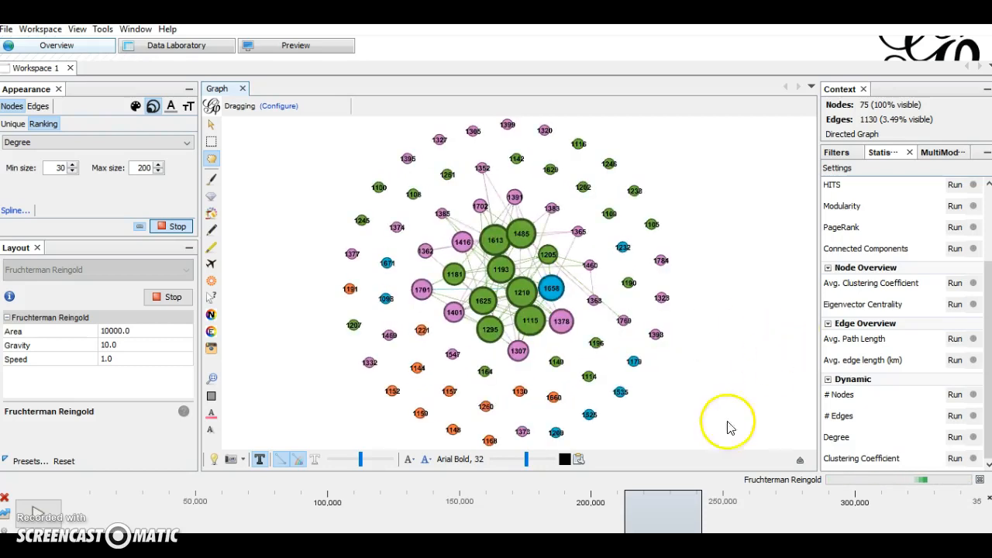